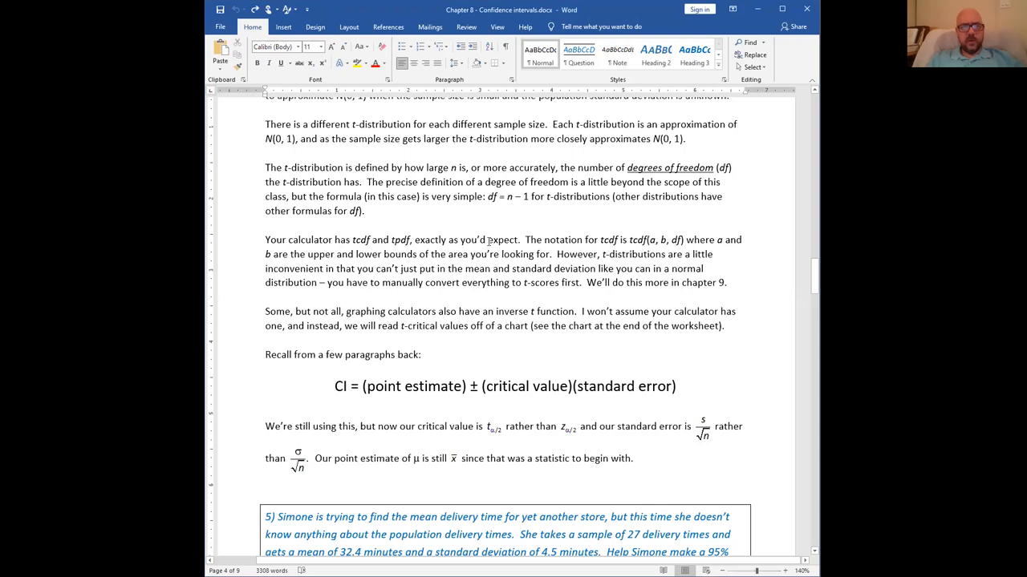
# Step: Scroll the worksheet from the top down to problem 4 and the Student's t-distribution heading
pyautogui.scroll(3)
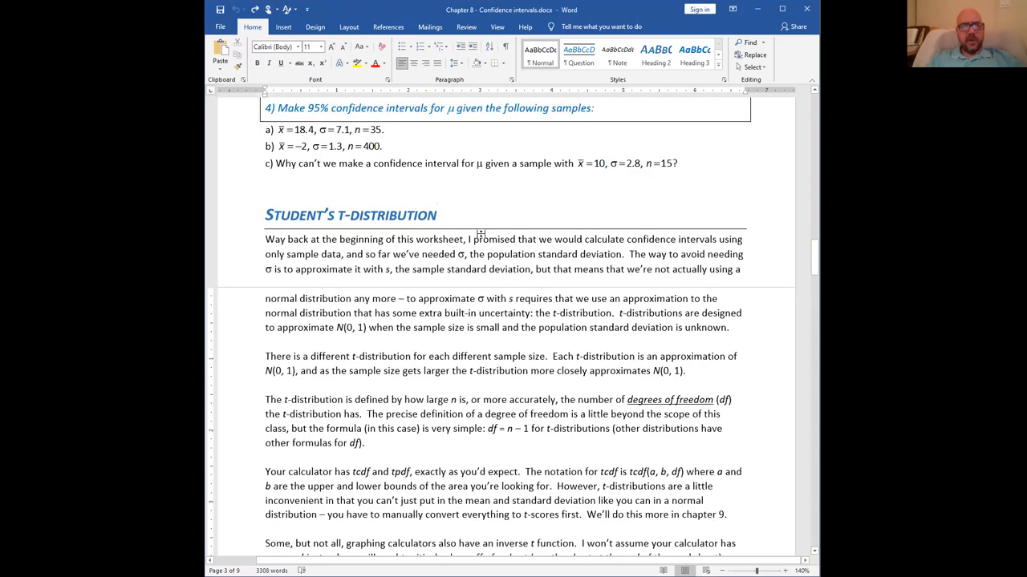
pyautogui.scroll(-3)
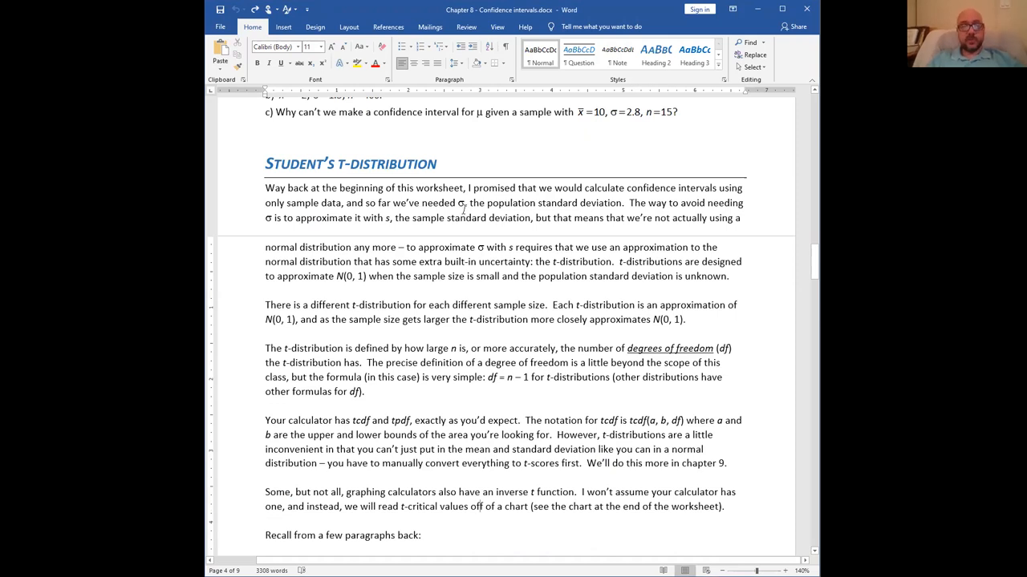
pyautogui.scroll(3)
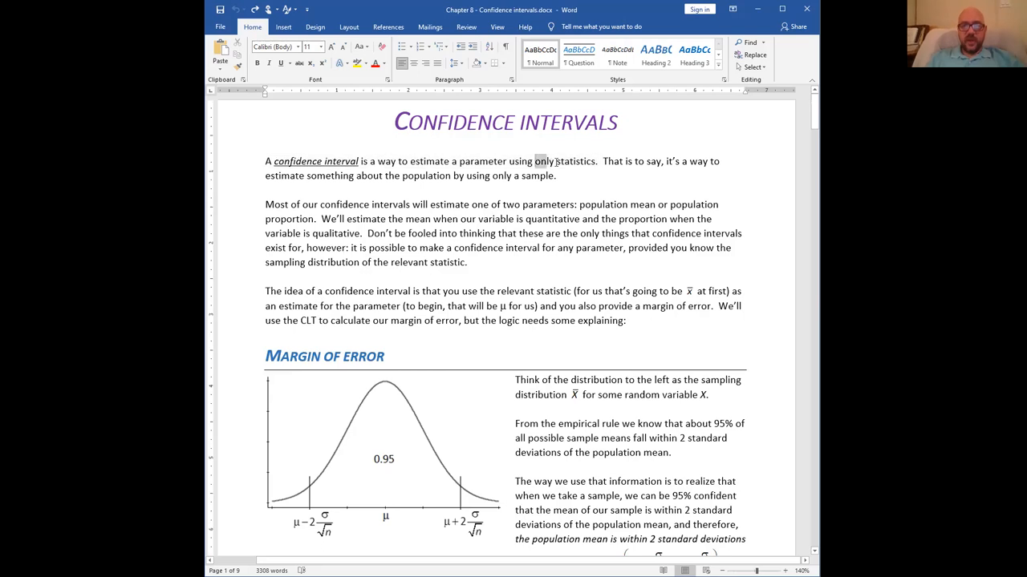
pyautogui.scroll(-3)
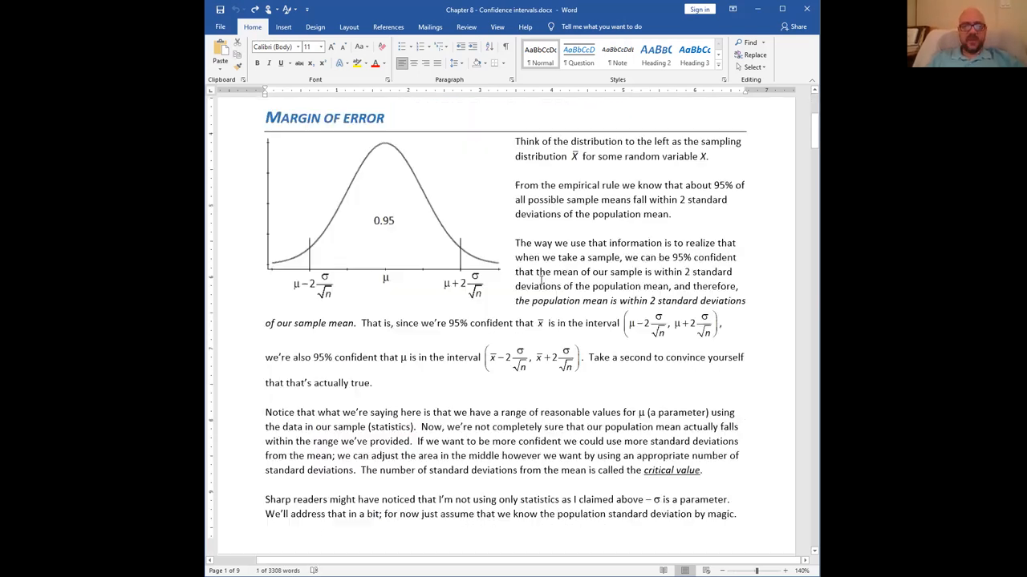
pyautogui.scroll(-3)
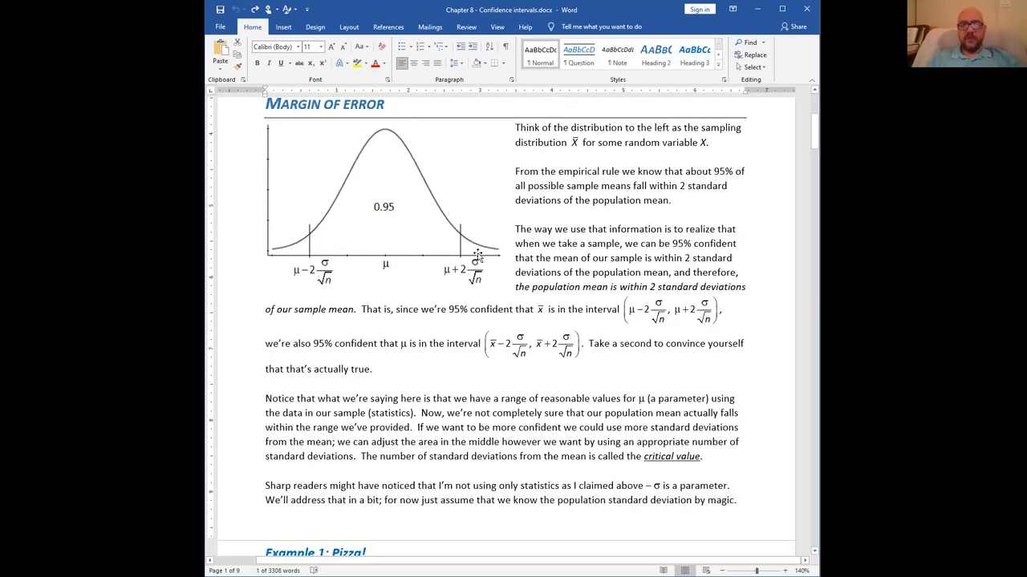
pyautogui.moveTo(504, 263)
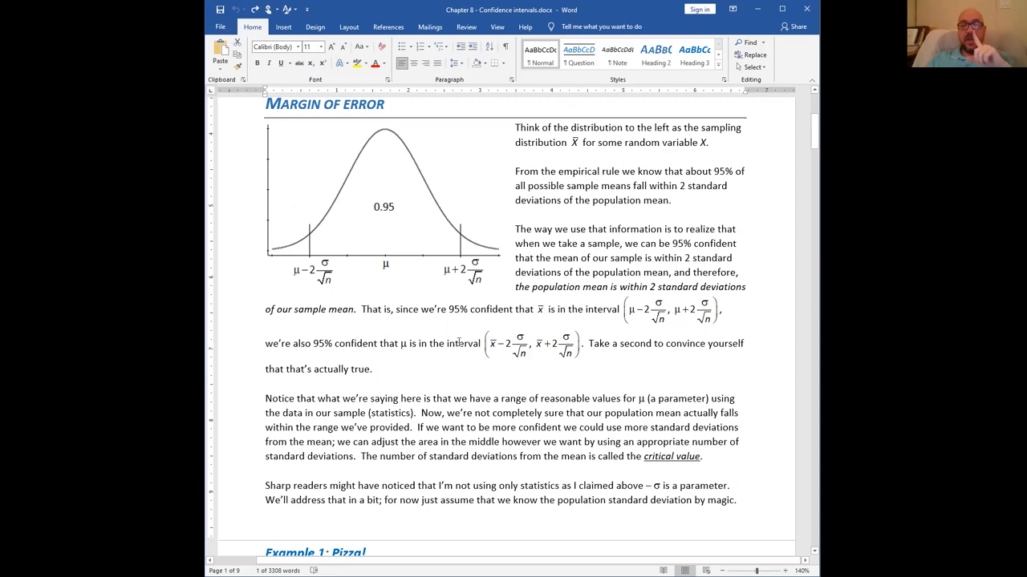
pyautogui.scroll(-3)
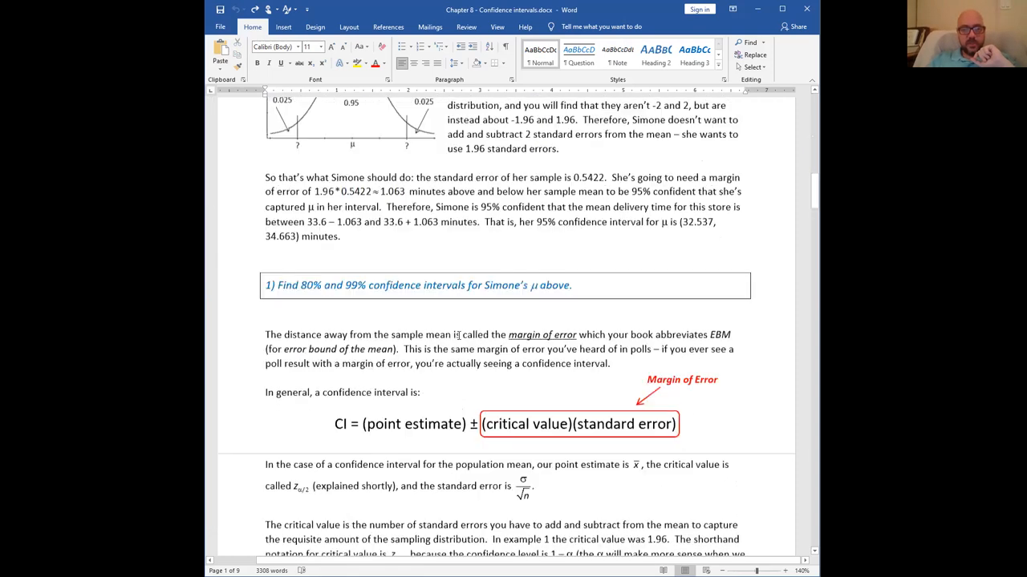
pyautogui.scroll(-3)
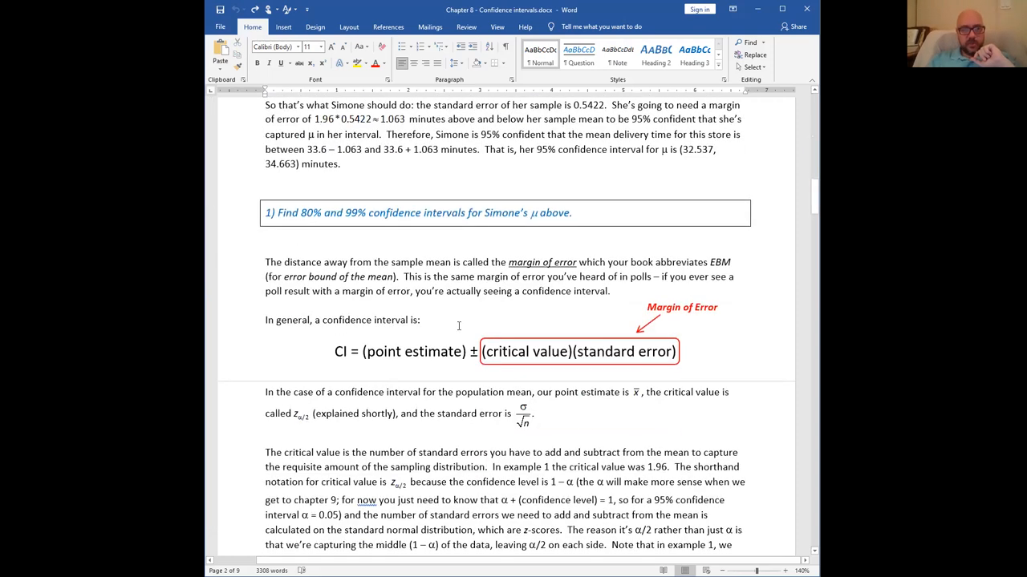
pyautogui.scroll(-3)
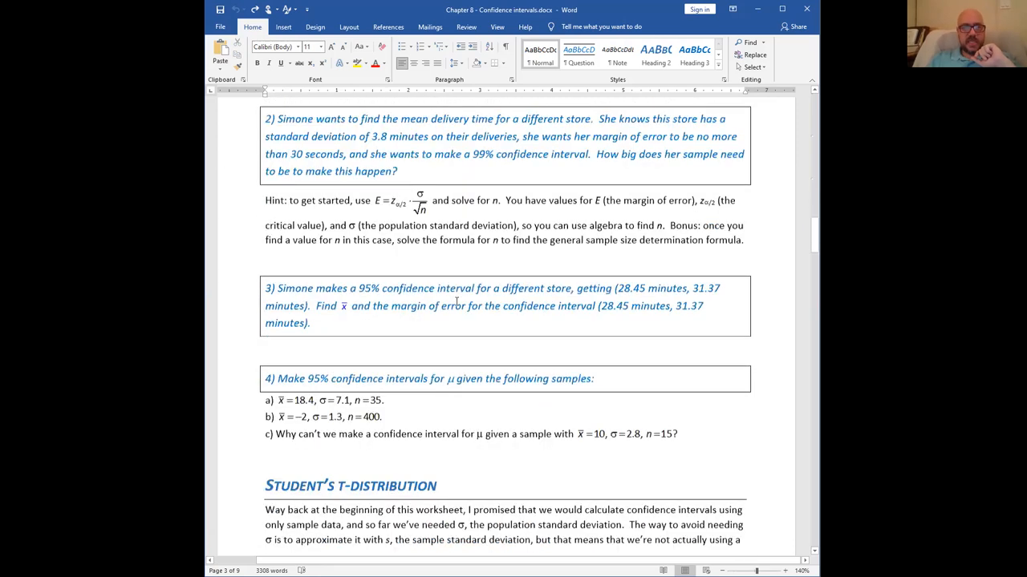
pyautogui.scroll(-3)
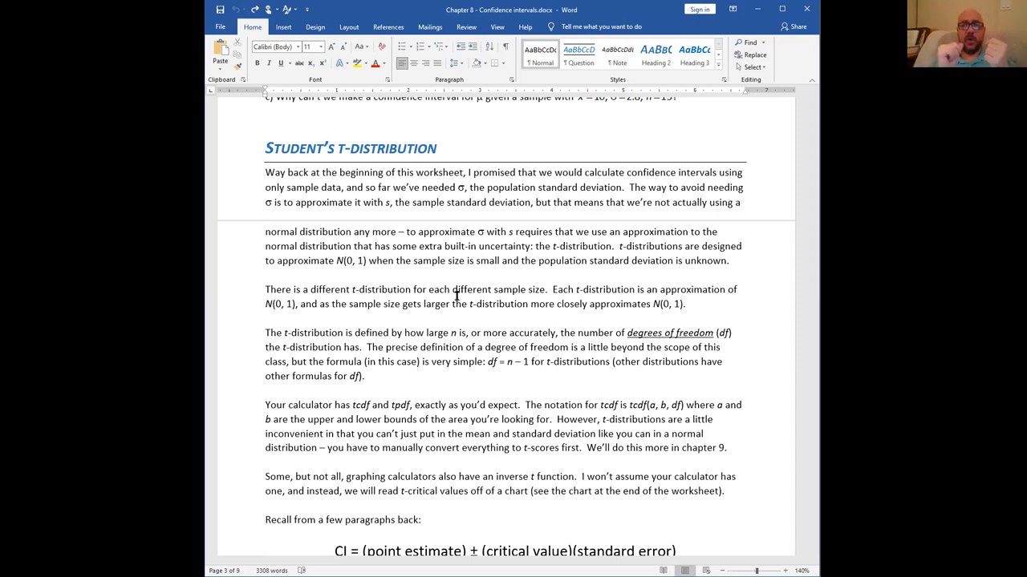
pyautogui.moveTo(237, 96)
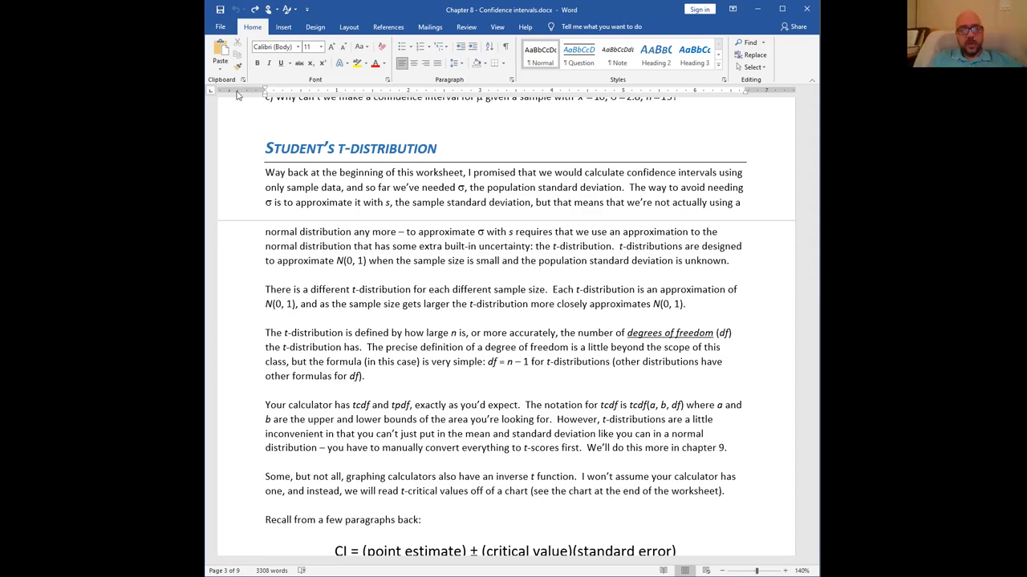
pyautogui.moveTo(335, 166)
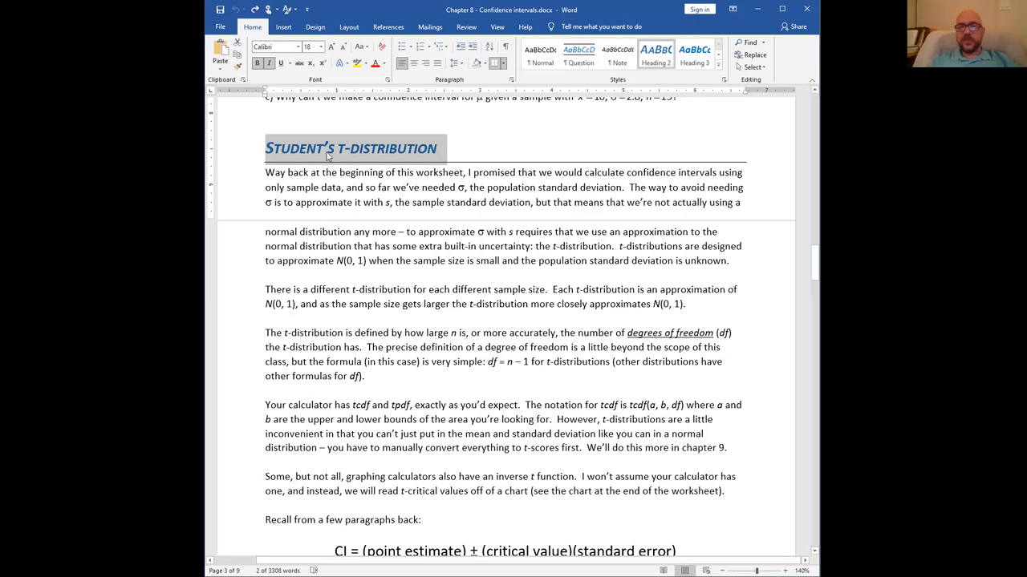
pyautogui.click(327, 148)
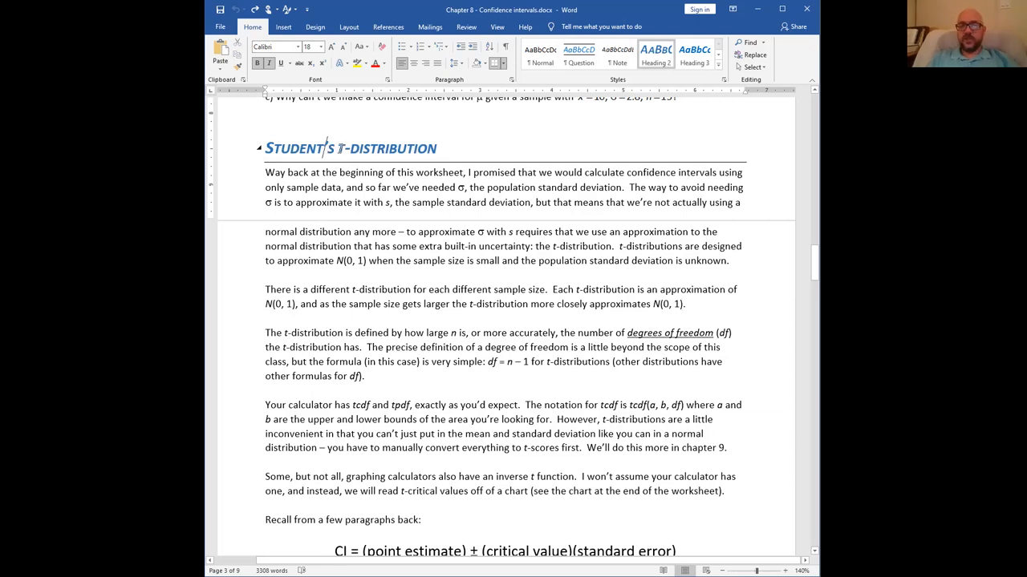
pyautogui.doubleClick(389, 148)
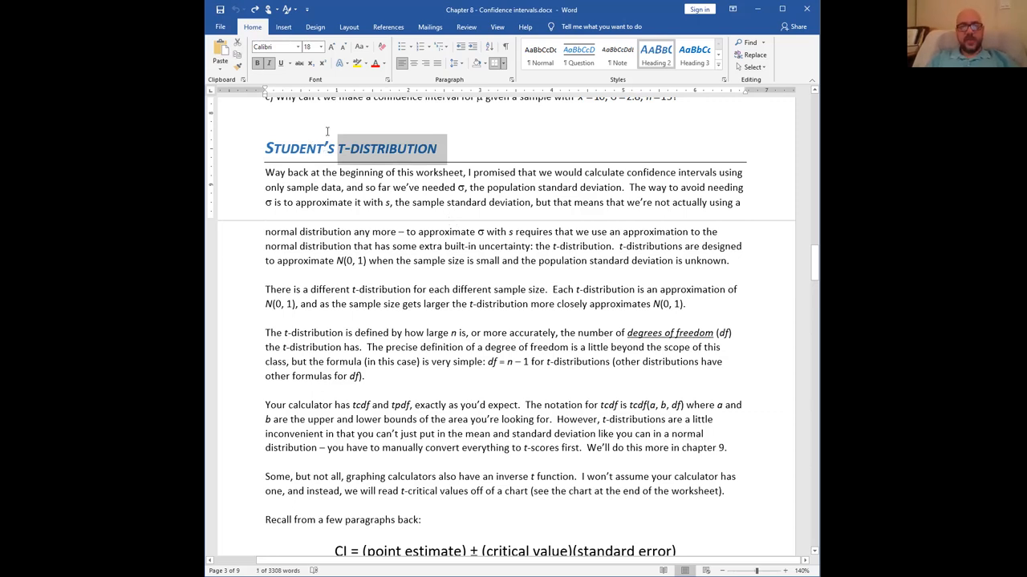
pyautogui.moveTo(435, 184)
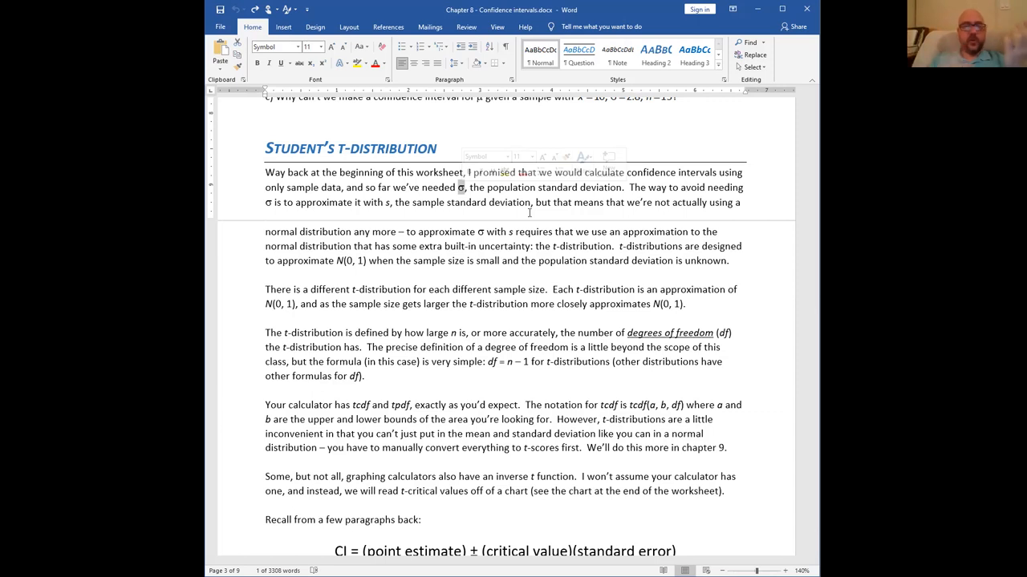
pyautogui.click(529, 202)
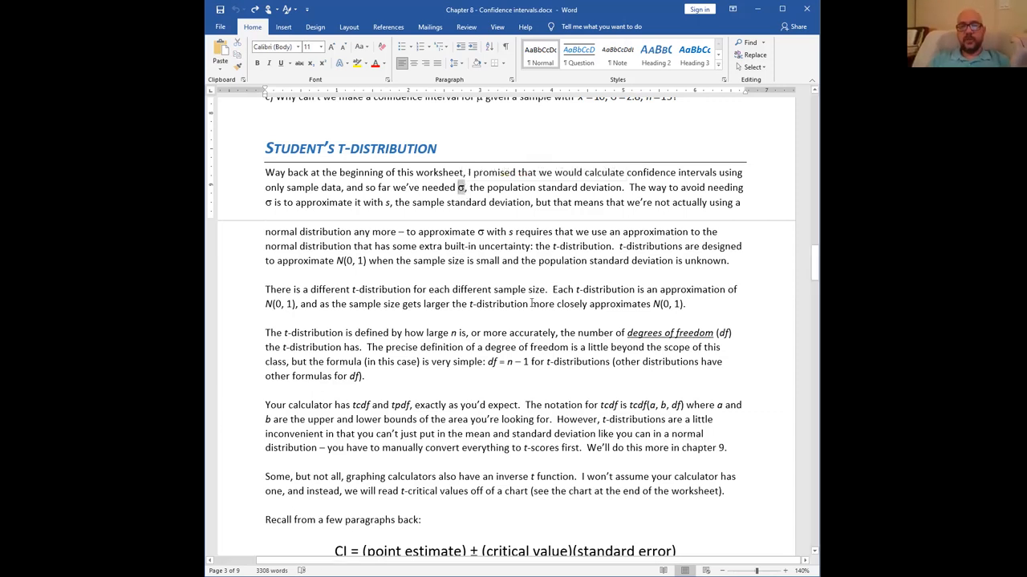
pyautogui.click(462, 187)
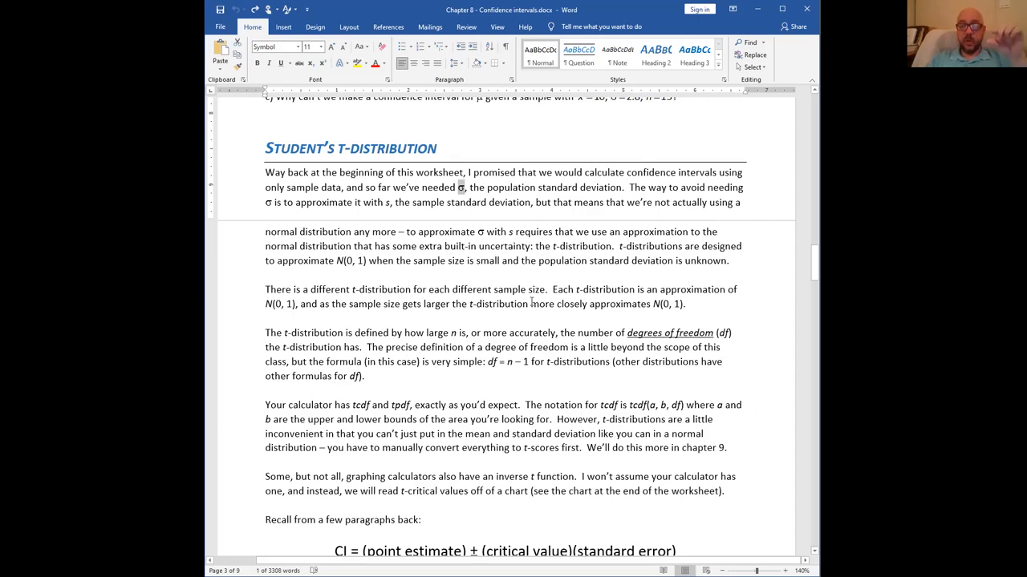
pyautogui.moveTo(525, 300)
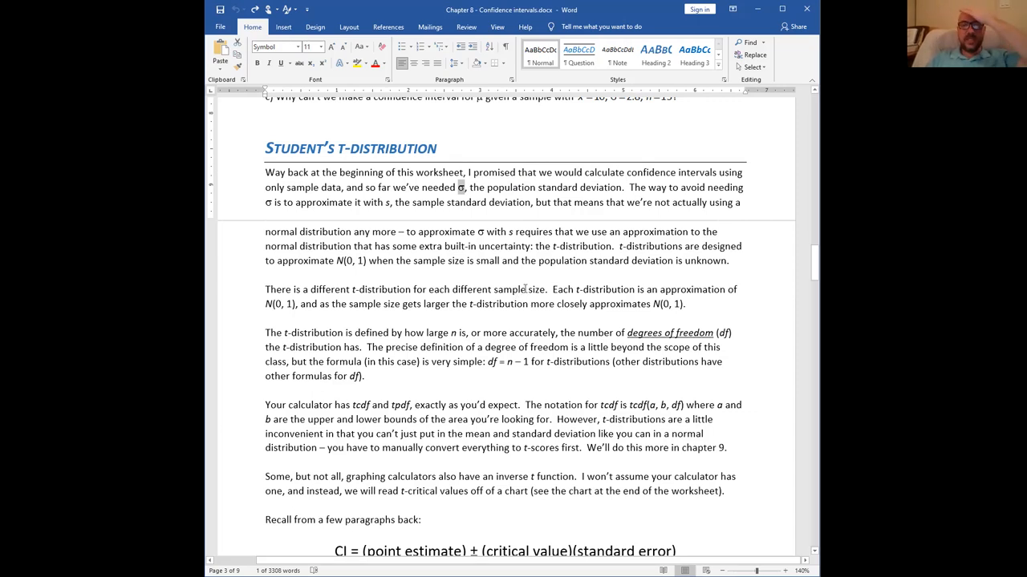
pyautogui.moveTo(535, 280)
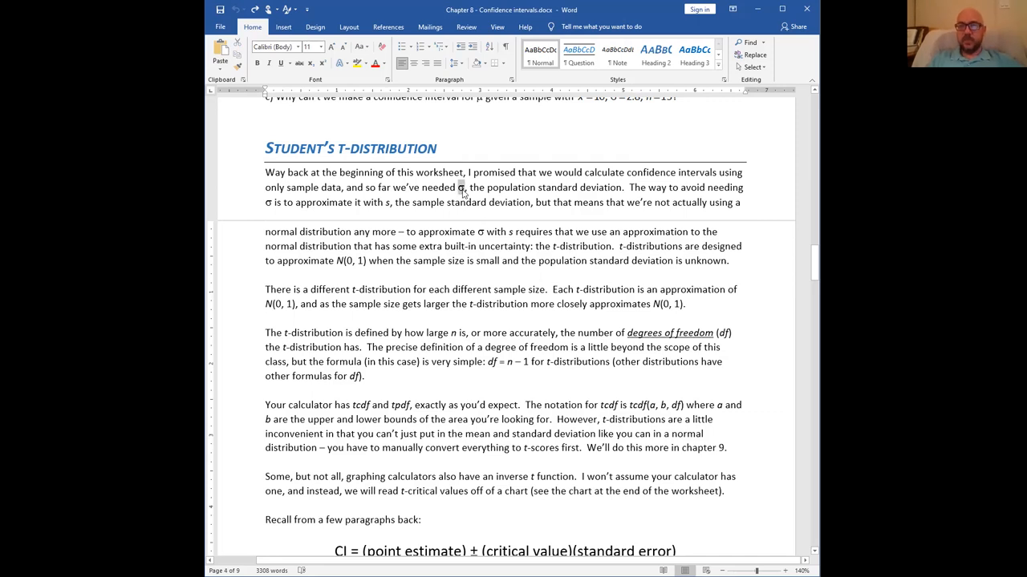
pyautogui.moveTo(490, 223)
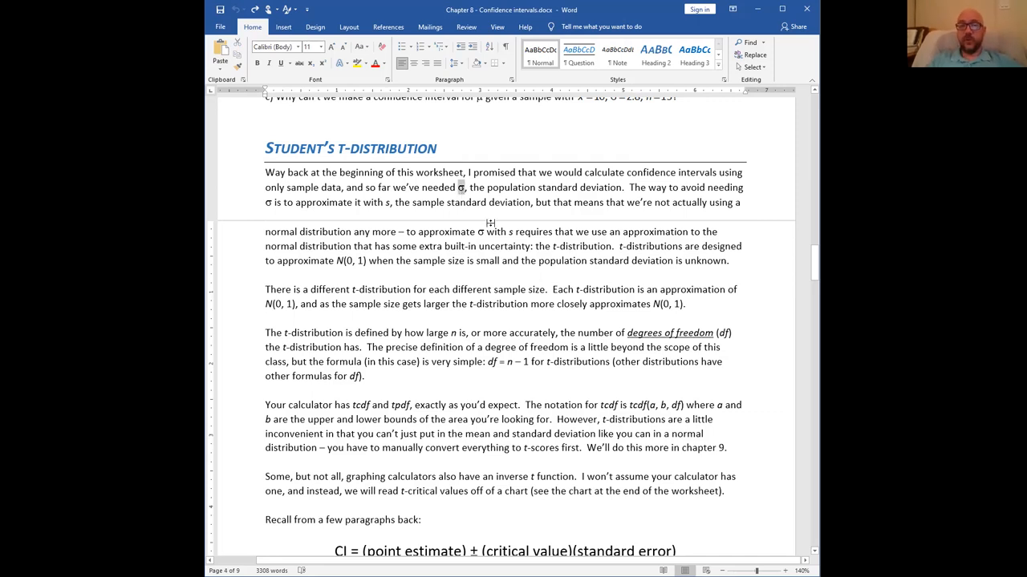
pyautogui.moveTo(502, 202)
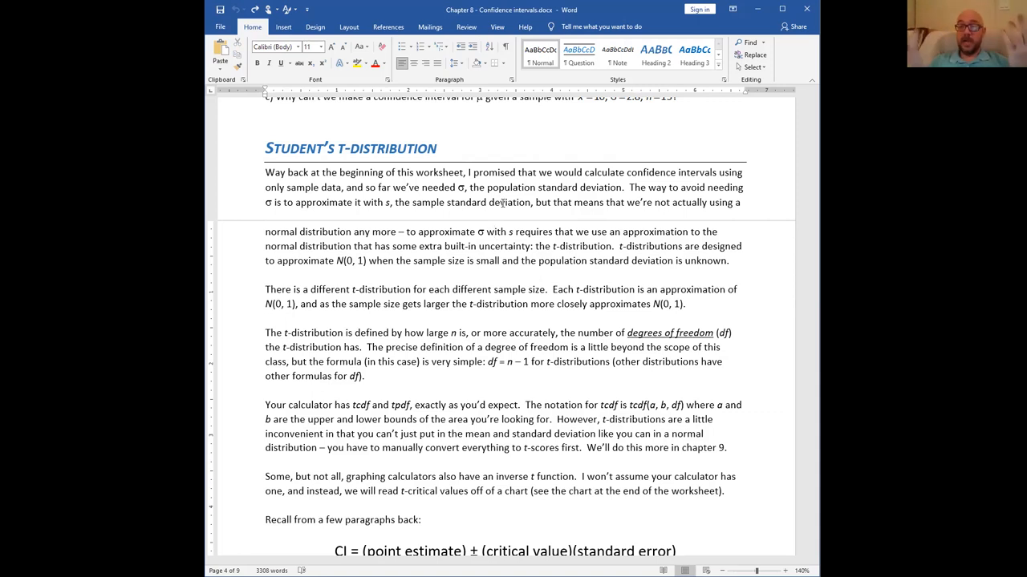
pyautogui.moveTo(357, 73)
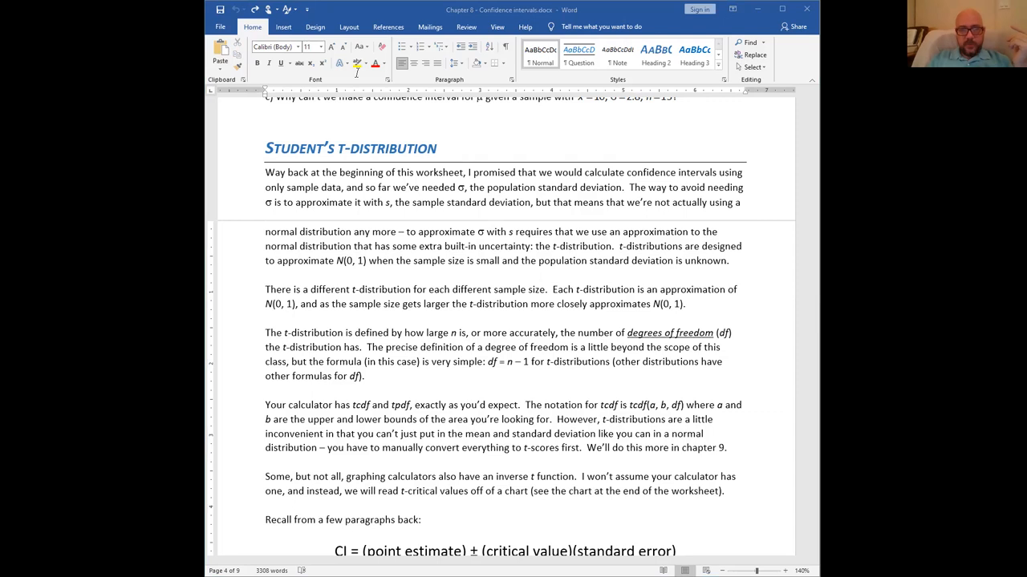
pyautogui.moveTo(715, 214)
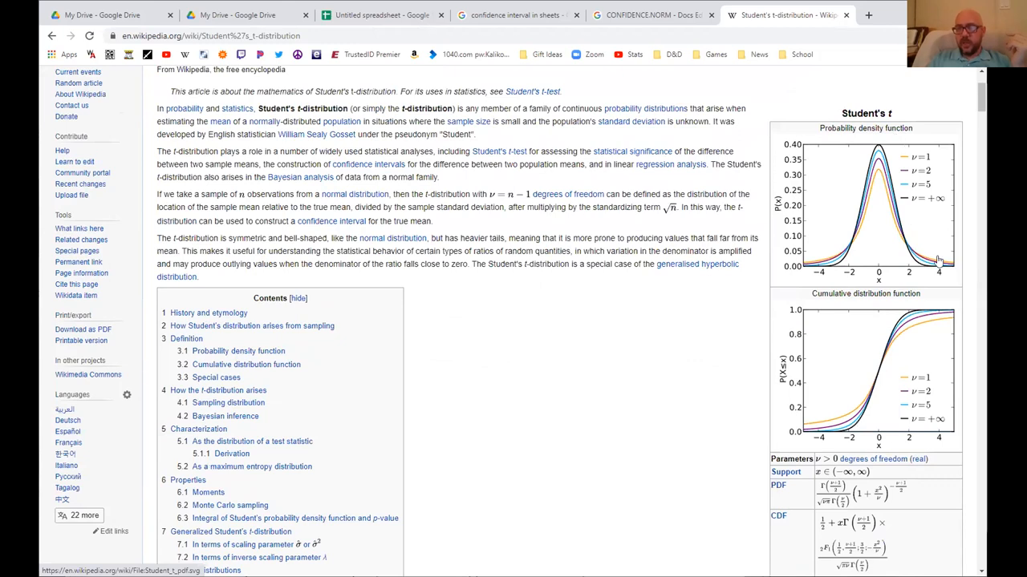
pyautogui.moveTo(911, 214)
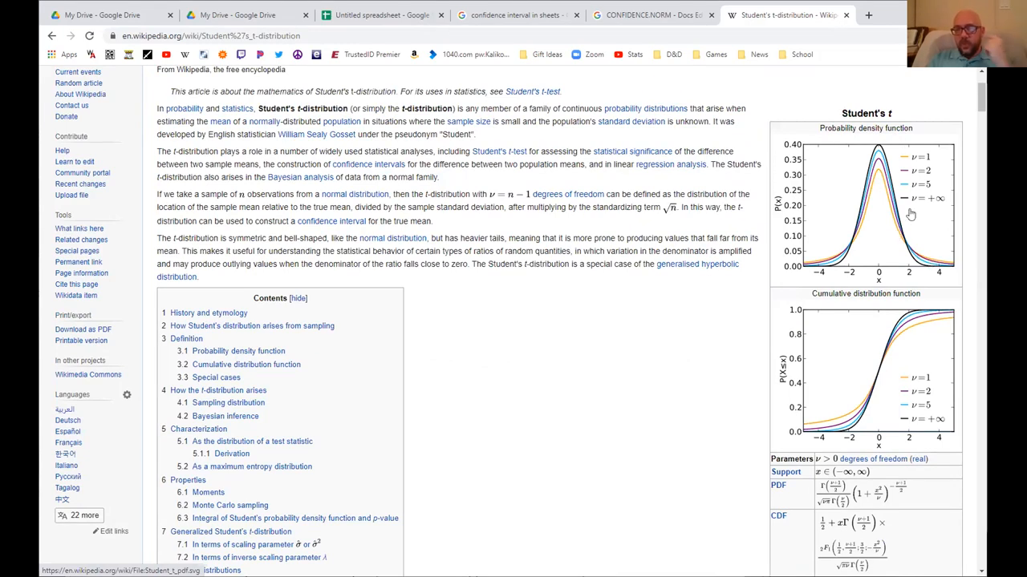
pyautogui.moveTo(931, 191)
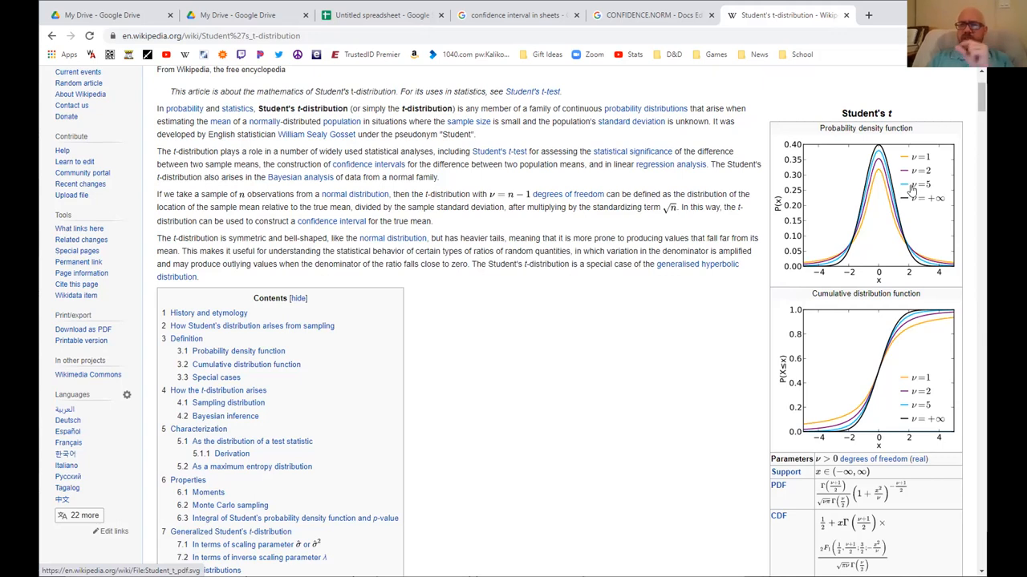
pyautogui.moveTo(912, 204)
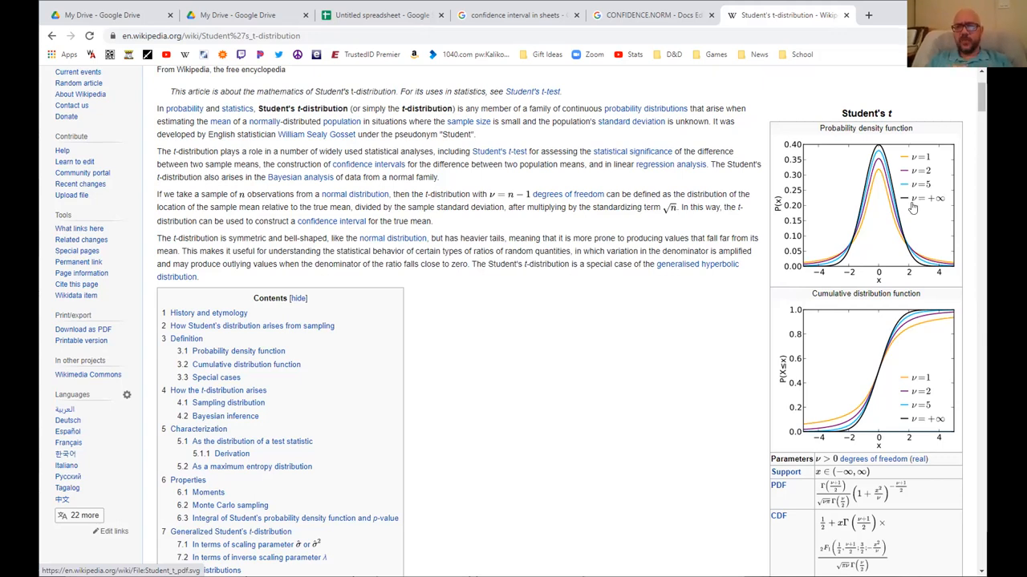
pyautogui.moveTo(879, 199)
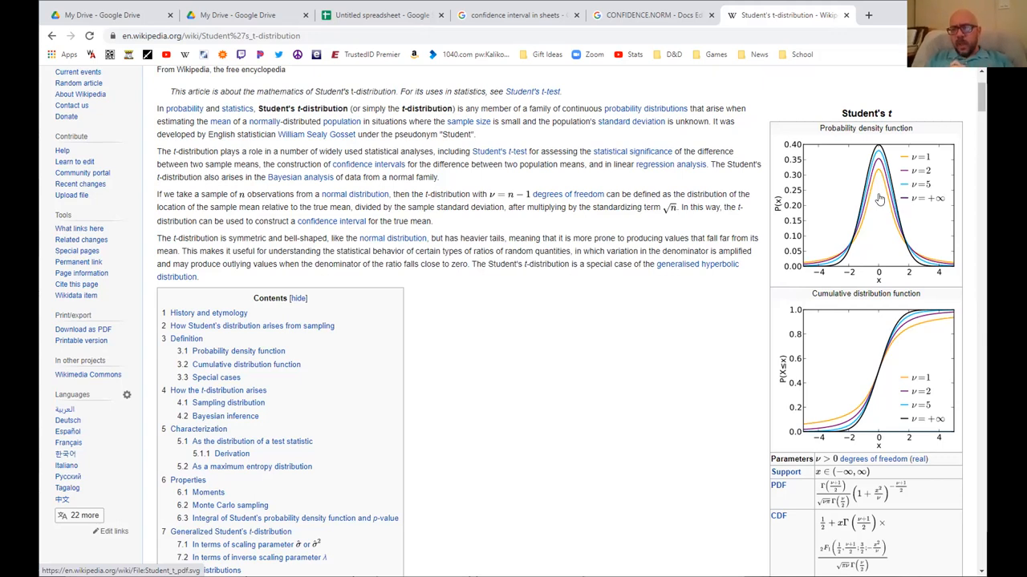
pyautogui.moveTo(912, 170)
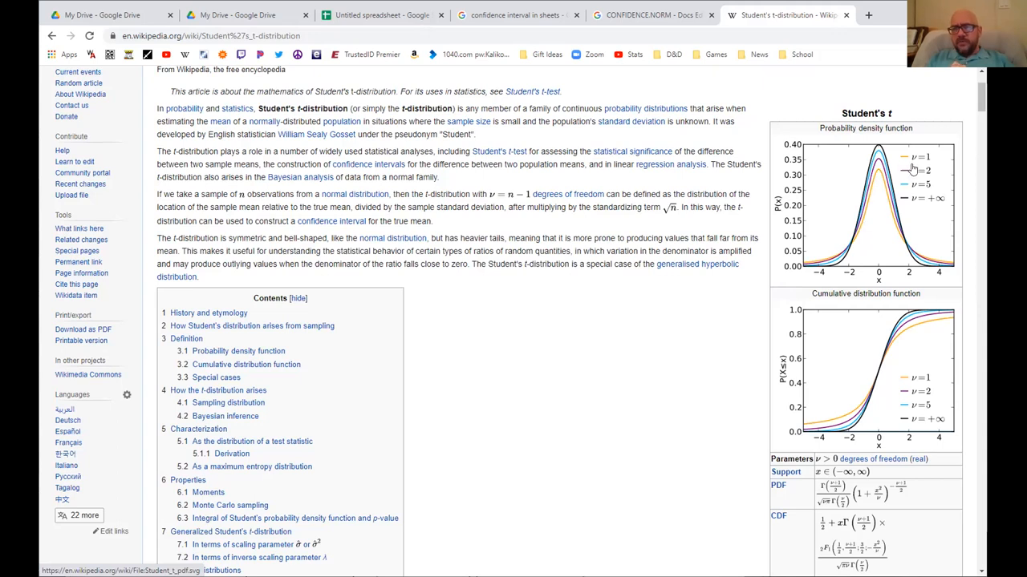
pyautogui.moveTo(910, 164)
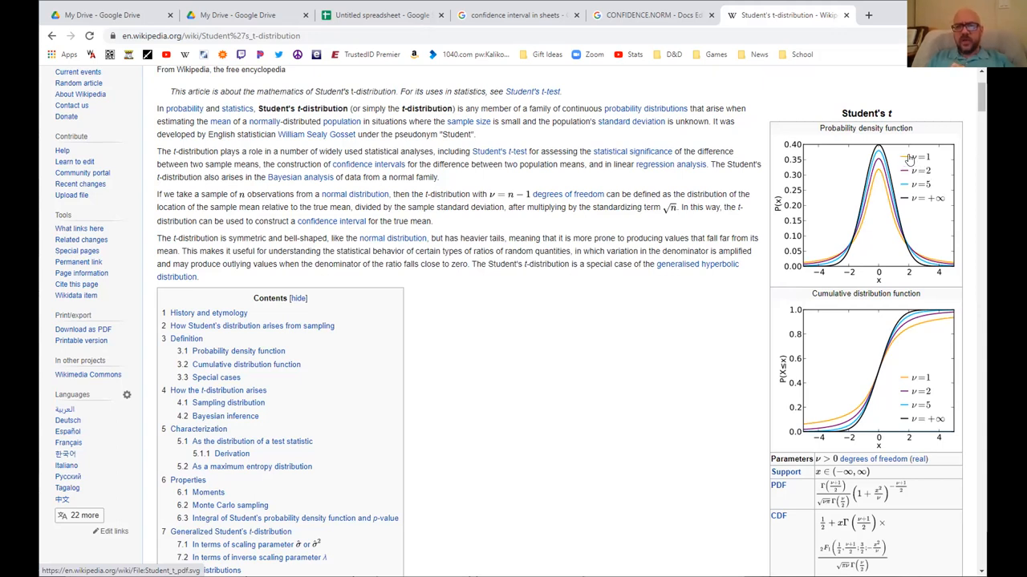
pyautogui.moveTo(877, 178)
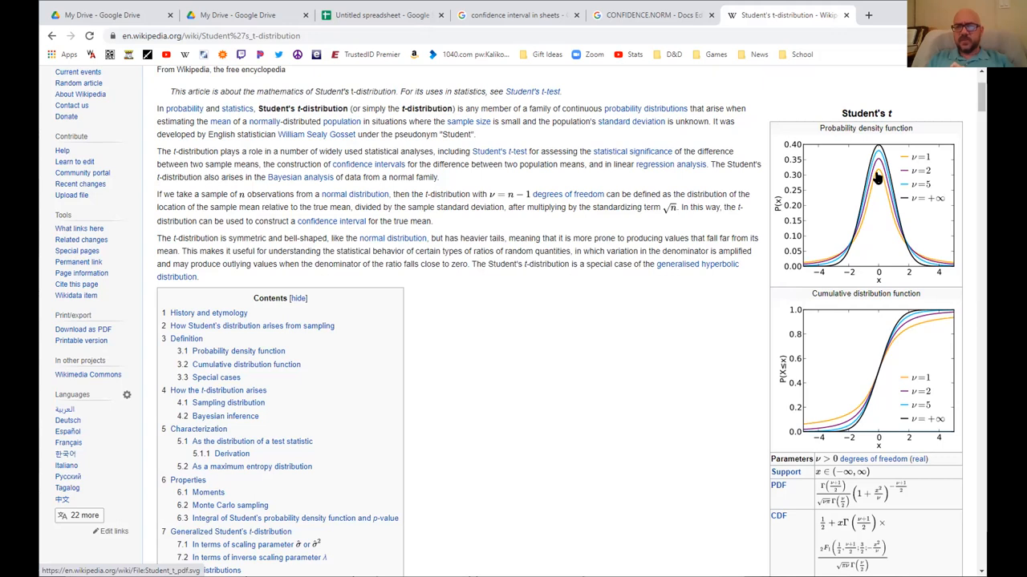
pyautogui.moveTo(903, 171)
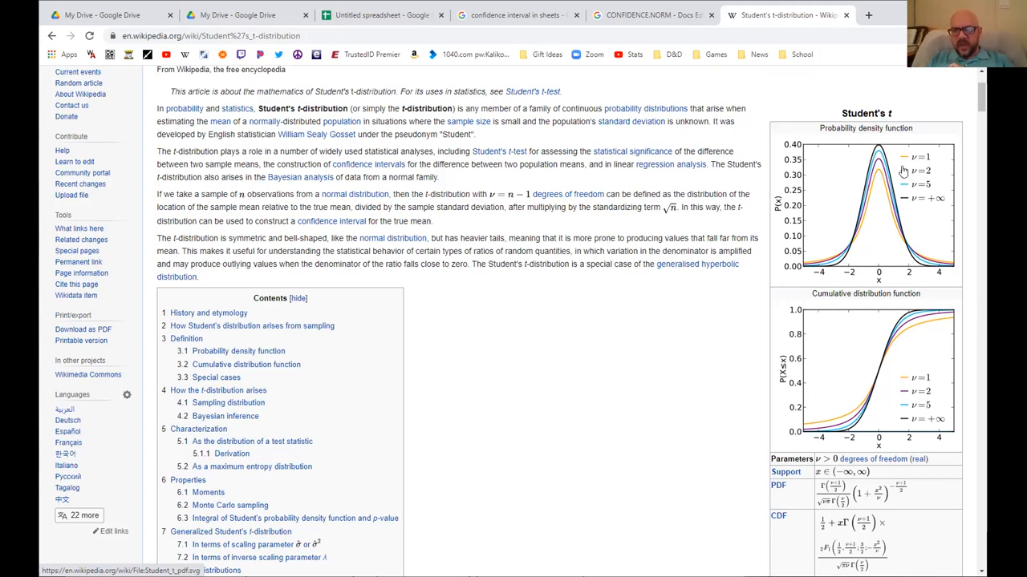
pyautogui.moveTo(904, 169)
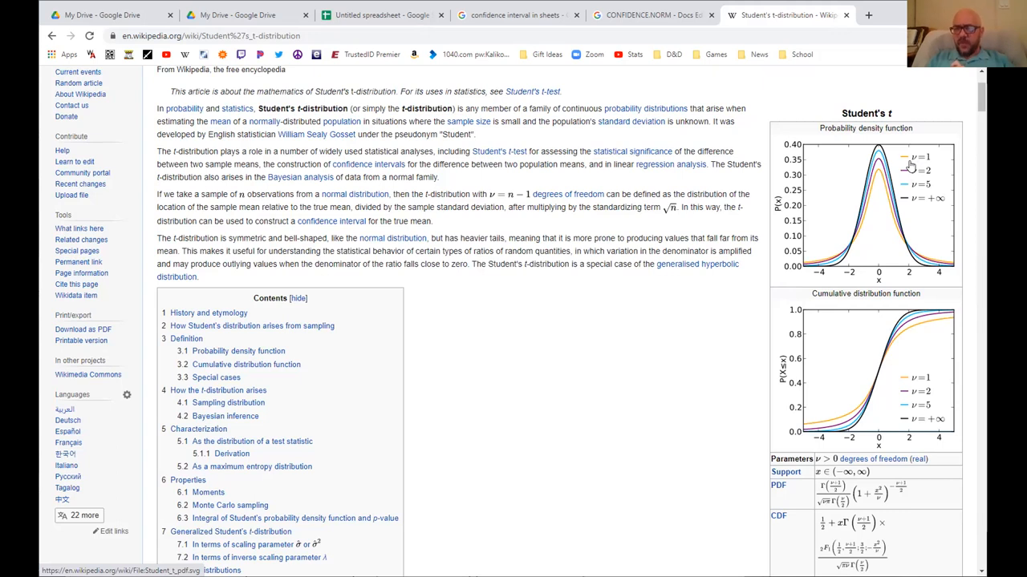
pyautogui.moveTo(880, 178)
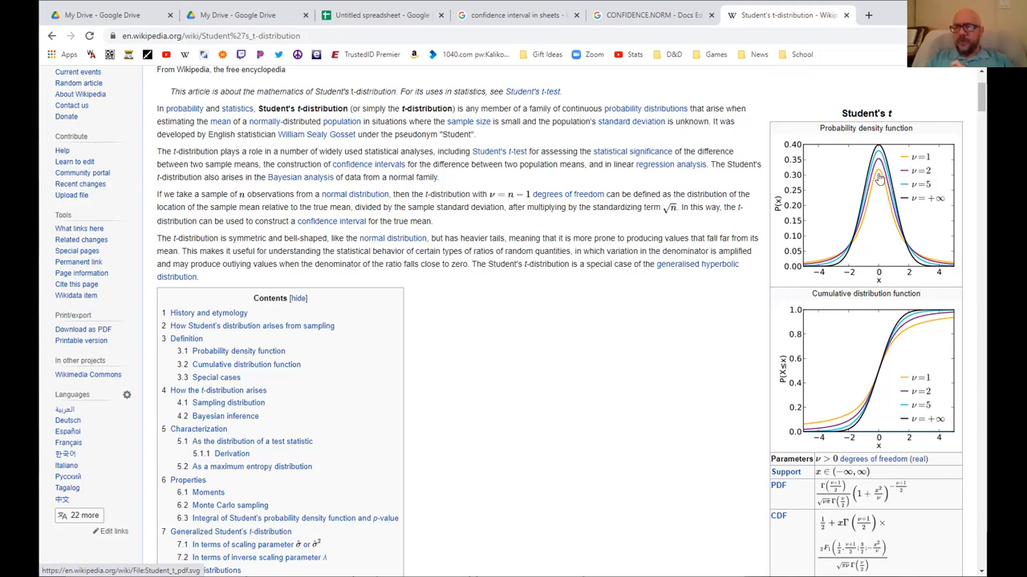
pyautogui.moveTo(879, 180)
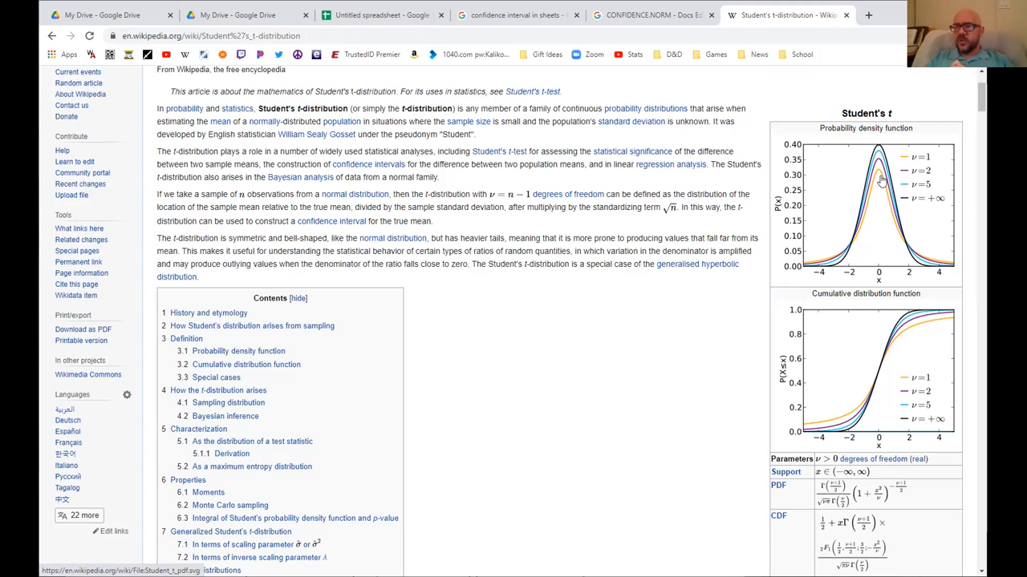
pyautogui.moveTo(882, 183)
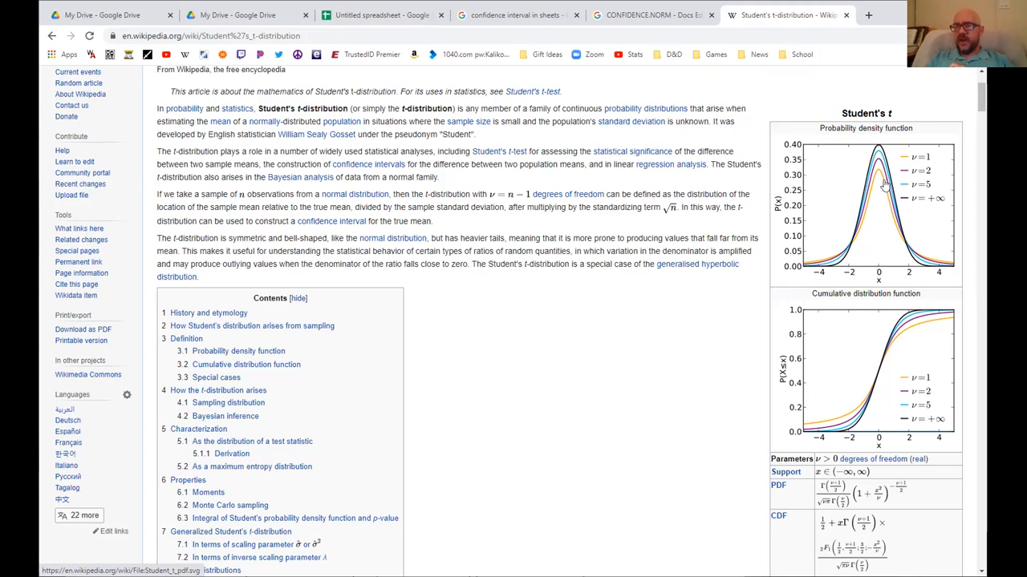
pyautogui.moveTo(885, 174)
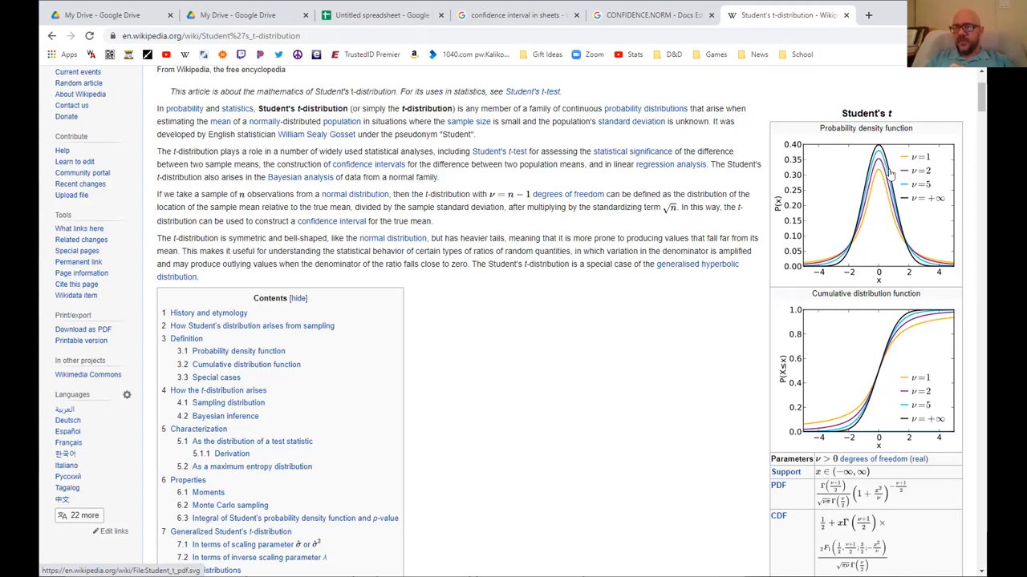
pyautogui.moveTo(886, 164)
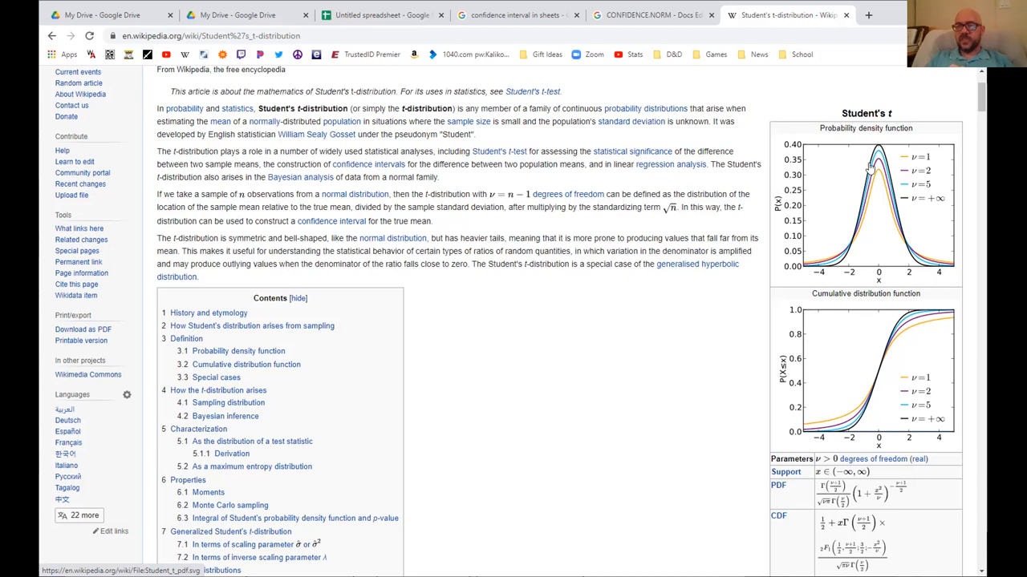
pyautogui.moveTo(882, 160)
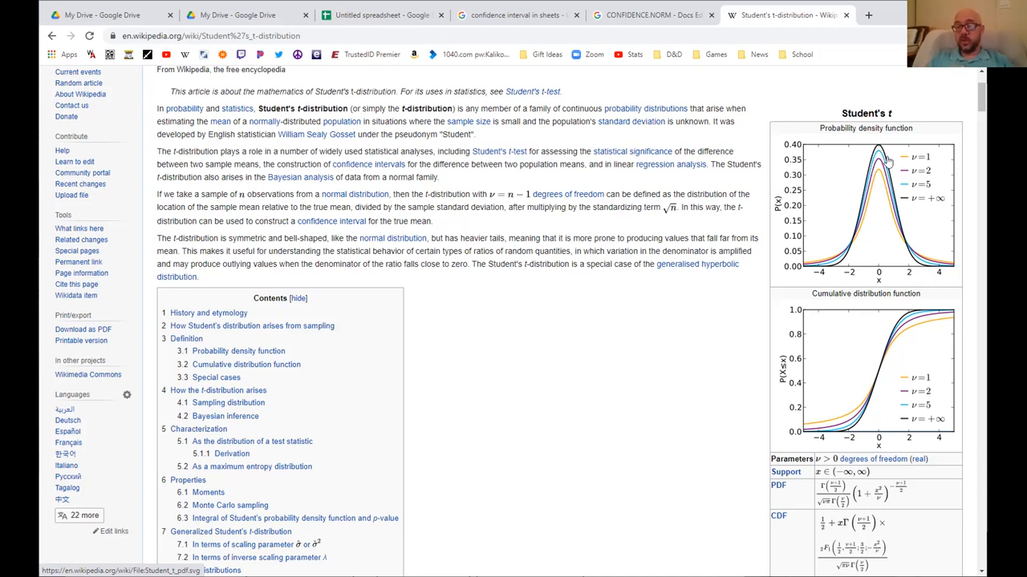
pyautogui.moveTo(877, 271)
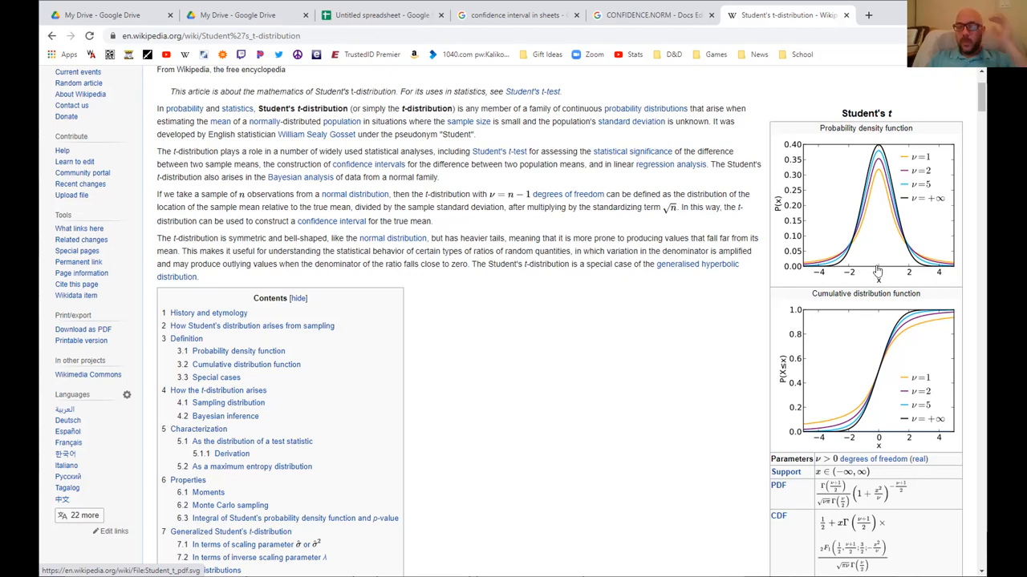
pyautogui.moveTo(878, 180)
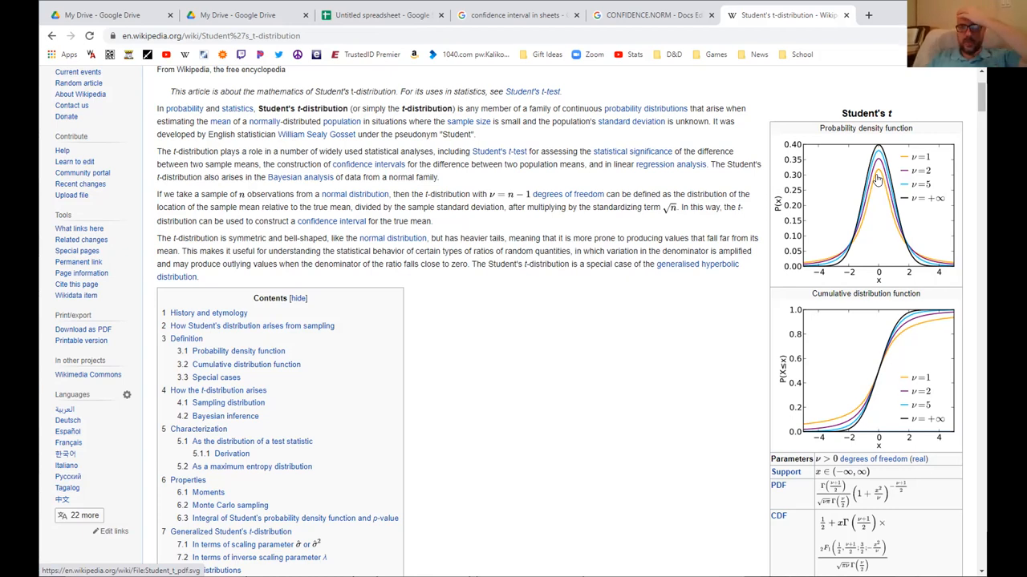
pyautogui.moveTo(876, 181)
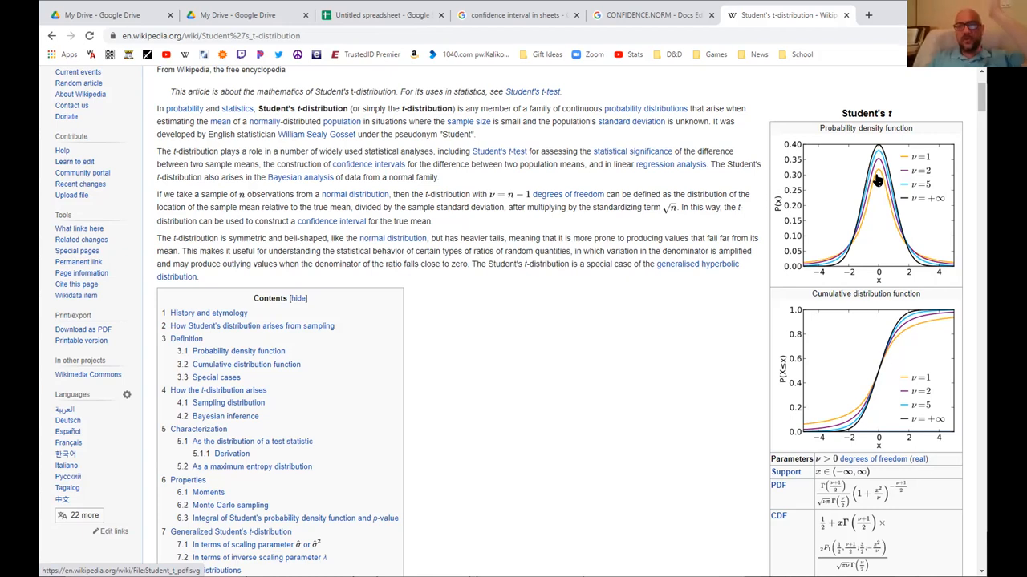
pyautogui.moveTo(876, 238)
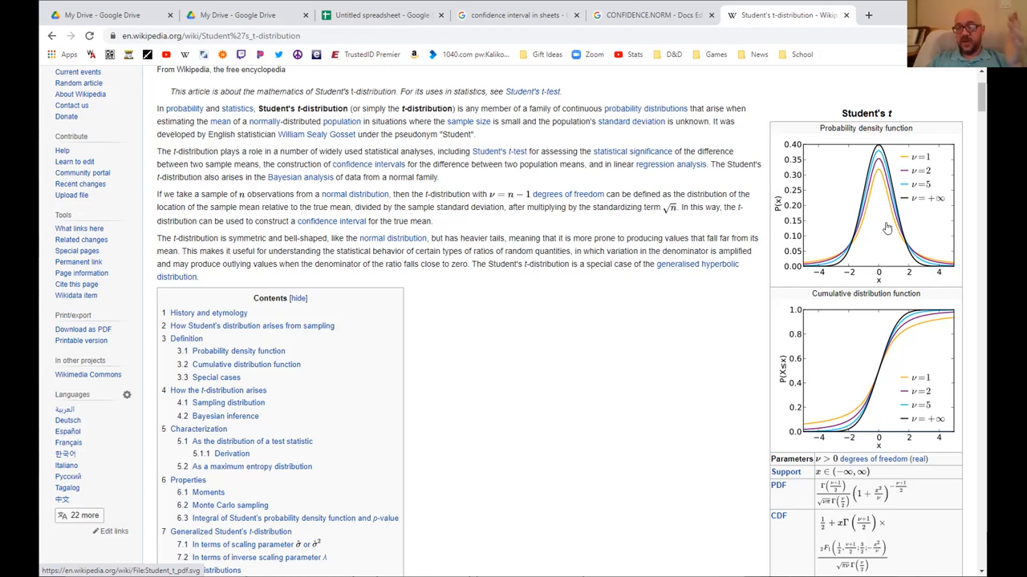
pyautogui.scroll(-3)
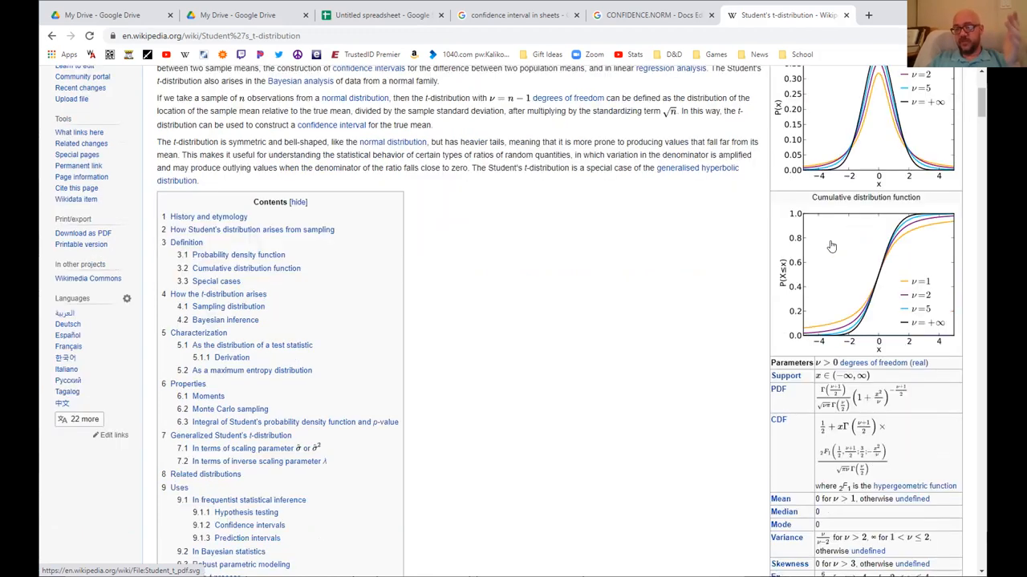
pyautogui.scroll(-3)
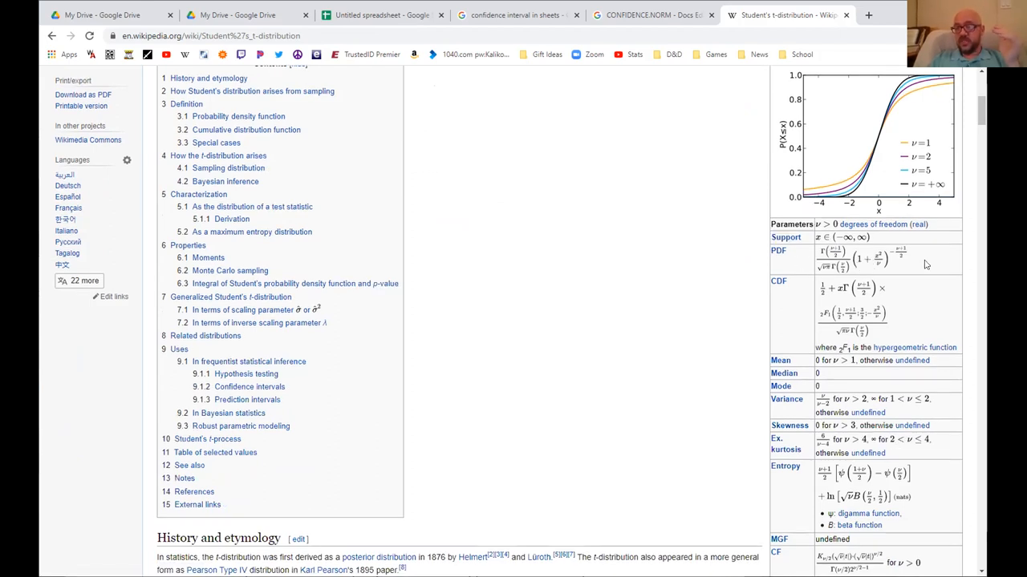
pyautogui.moveTo(827, 271)
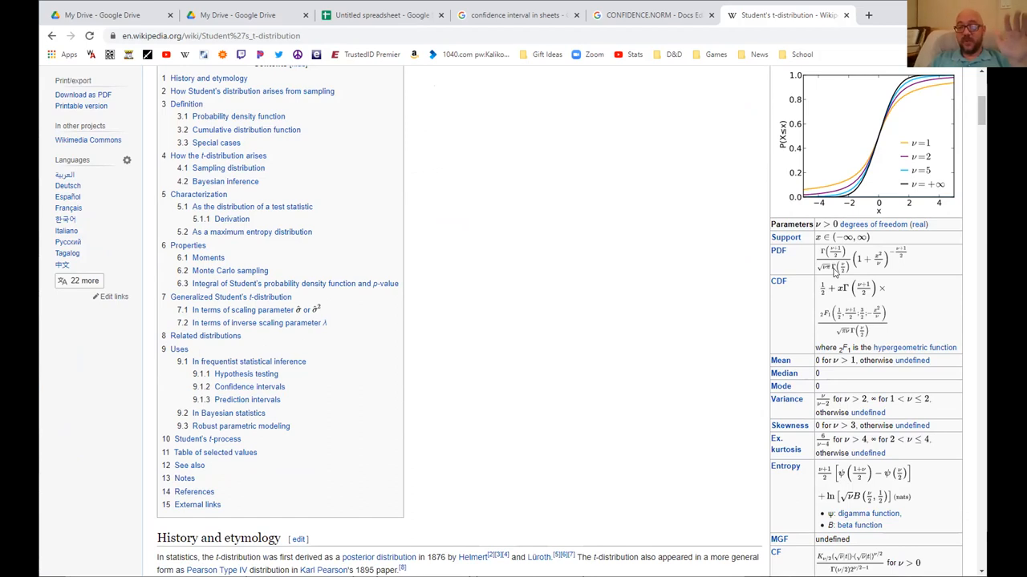
pyautogui.scroll(3)
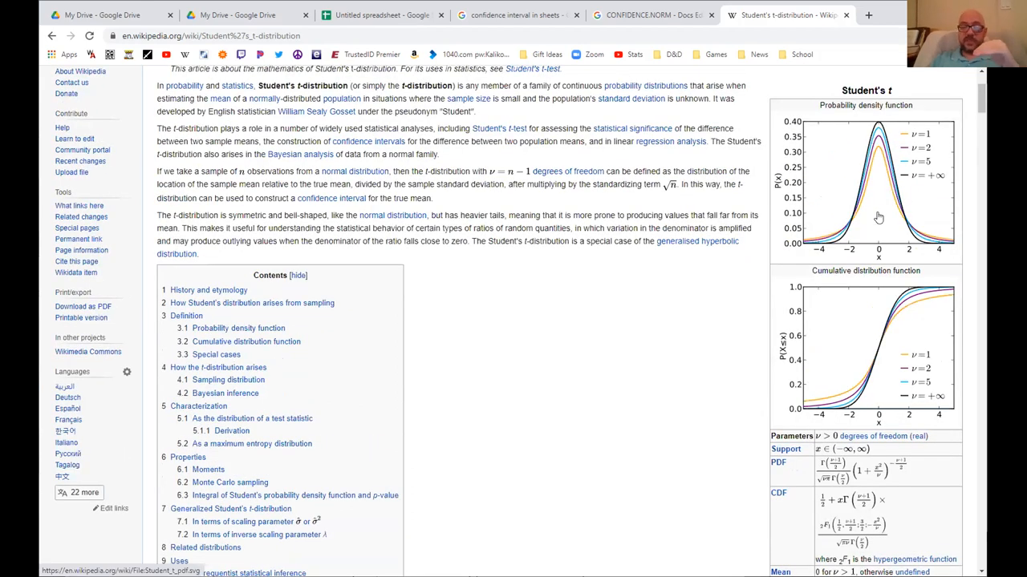
# Step: Open the infobox probability density plot as a standalone SVG page and adjust browser zoom
pyautogui.click(879, 185)
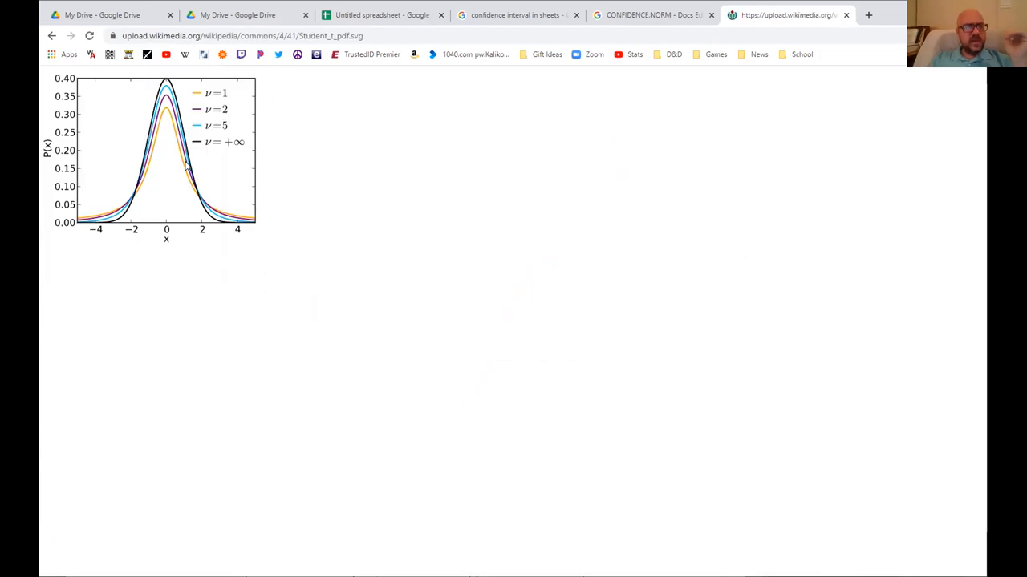
pyautogui.click(52, 36)
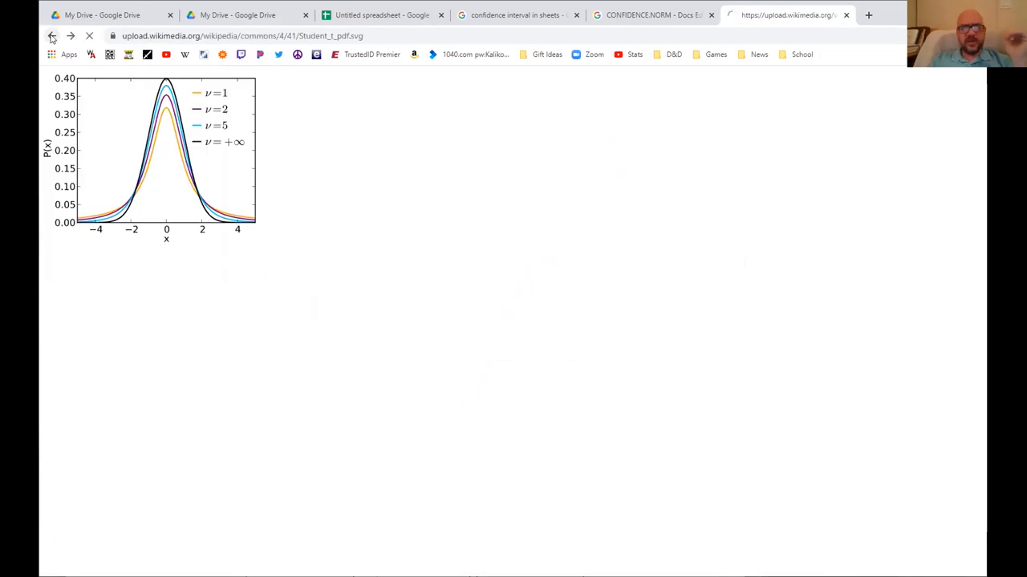
pyautogui.click(52, 36)
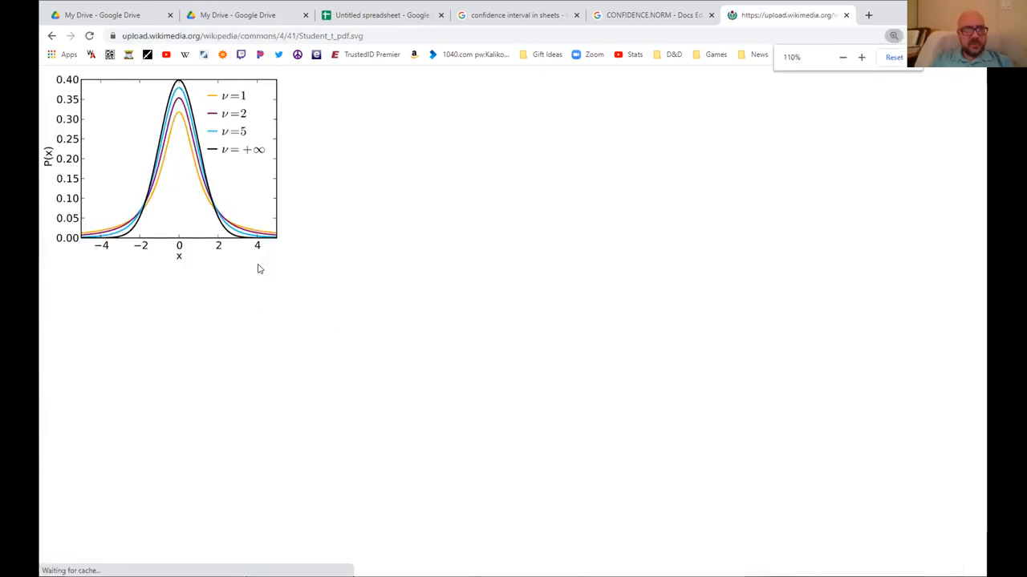
pyautogui.click(861, 57)
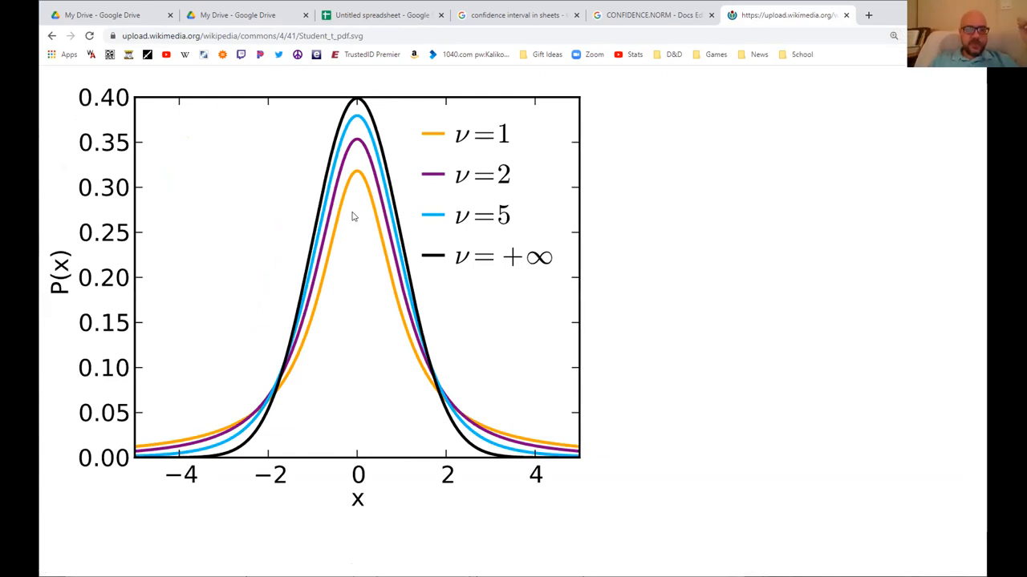
pyautogui.moveTo(352, 199)
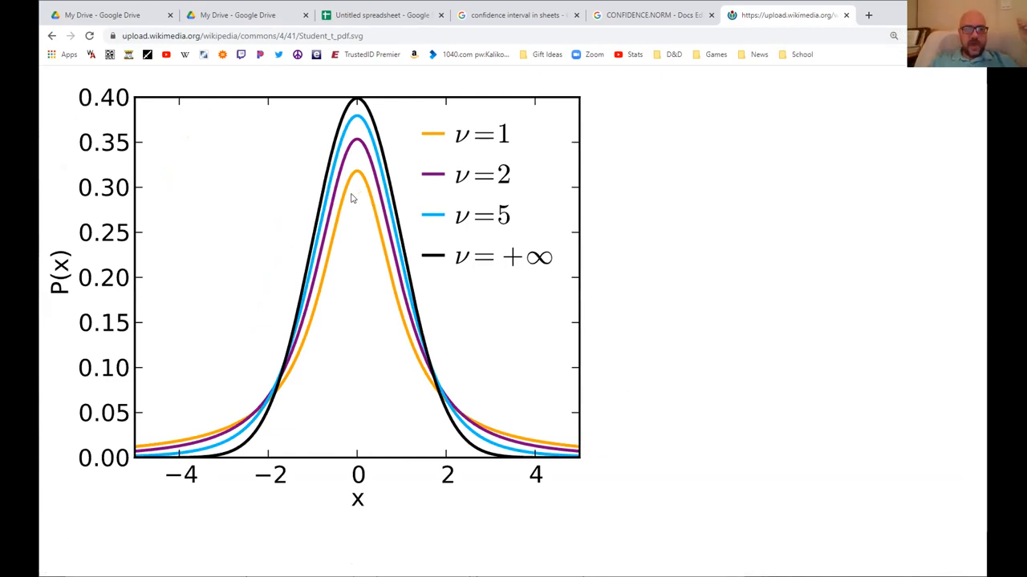
pyautogui.moveTo(477, 226)
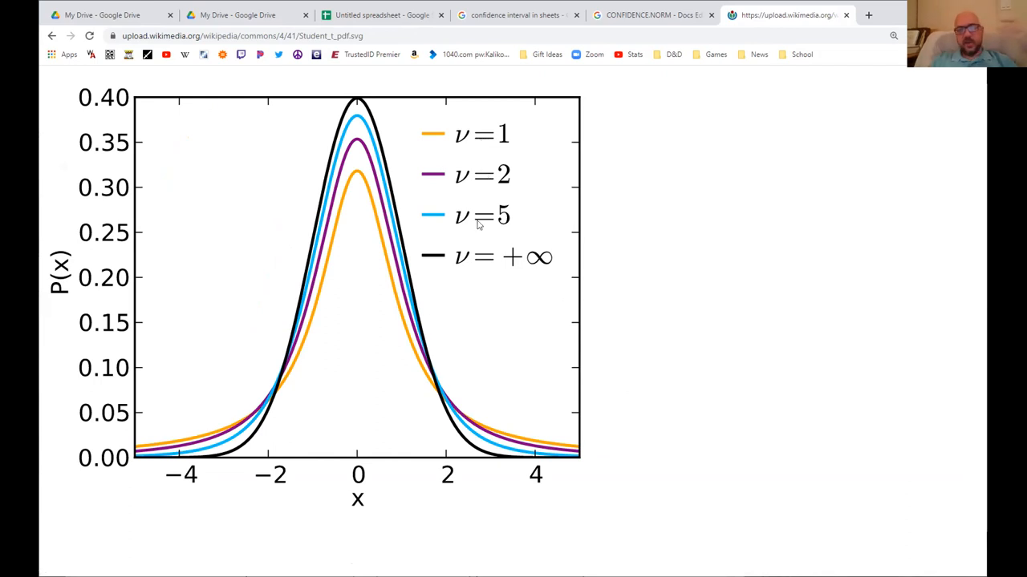
pyautogui.moveTo(453, 197)
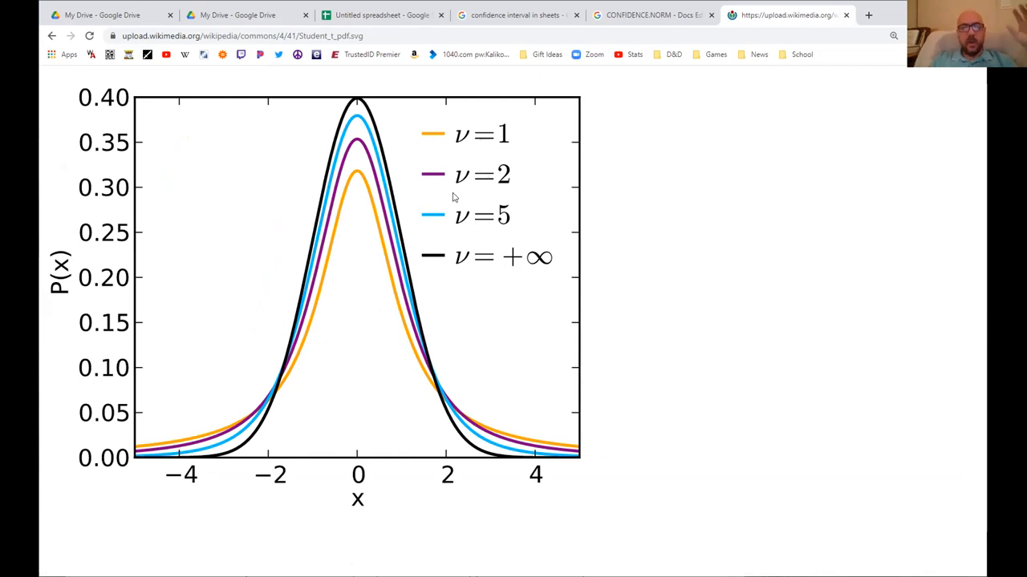
pyautogui.moveTo(356, 121)
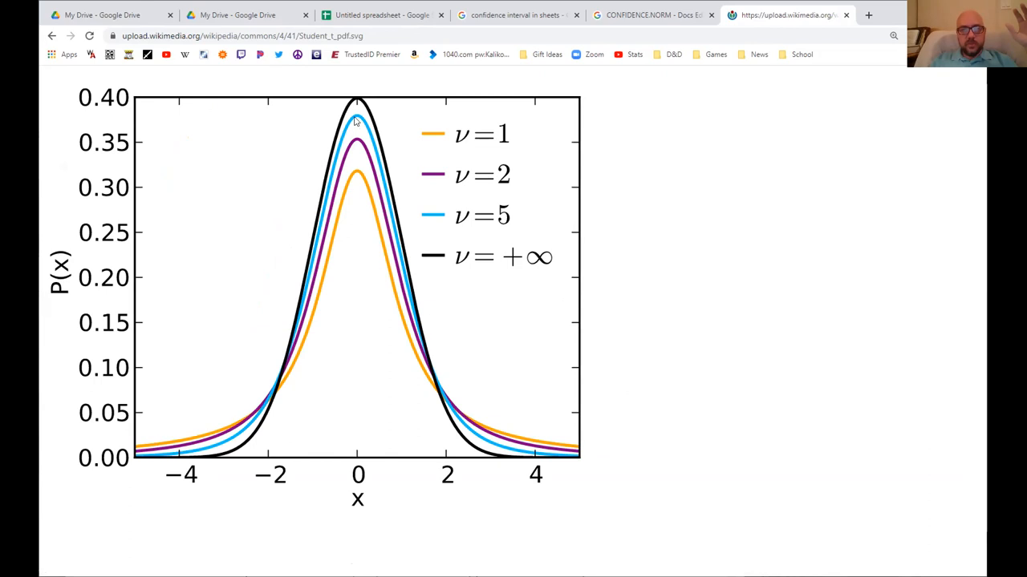
pyautogui.moveTo(377, 136)
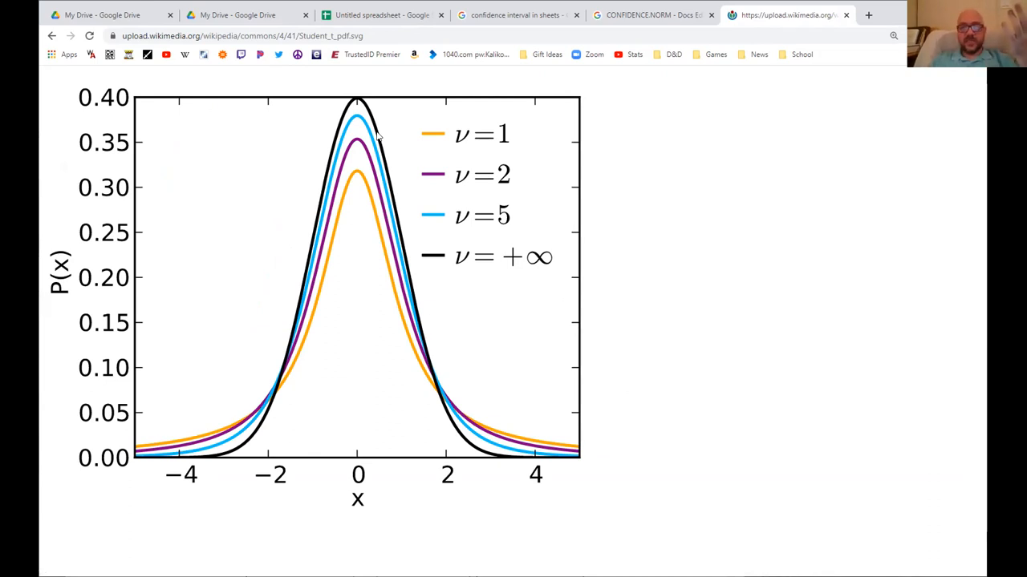
pyautogui.moveTo(365, 192)
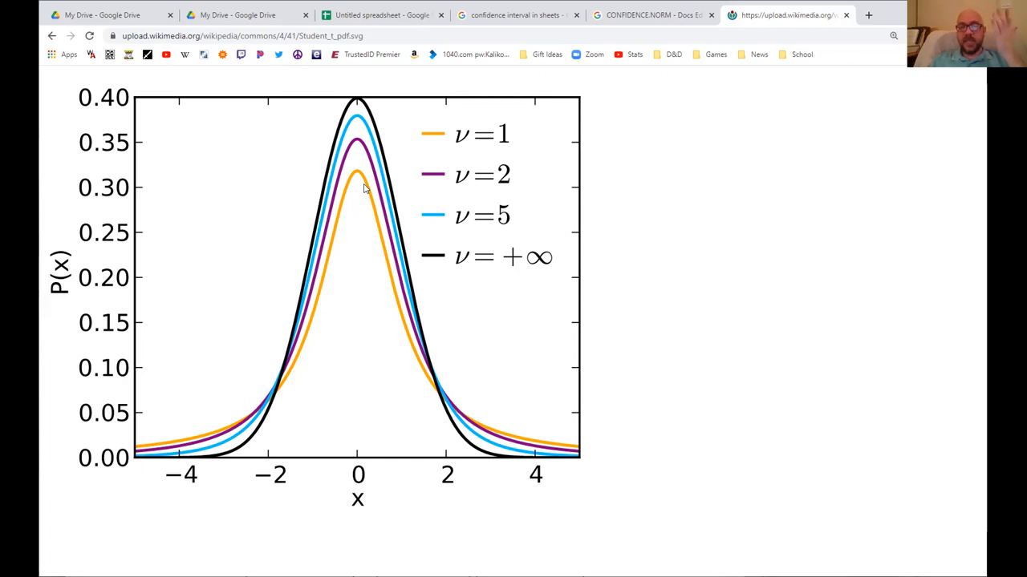
pyautogui.moveTo(316, 211)
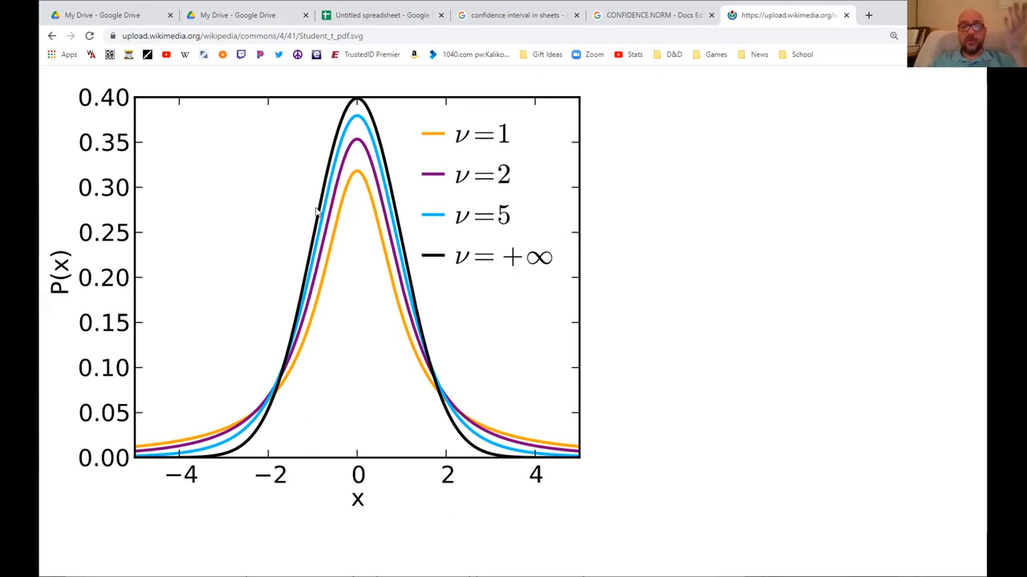
pyautogui.moveTo(420, 318)
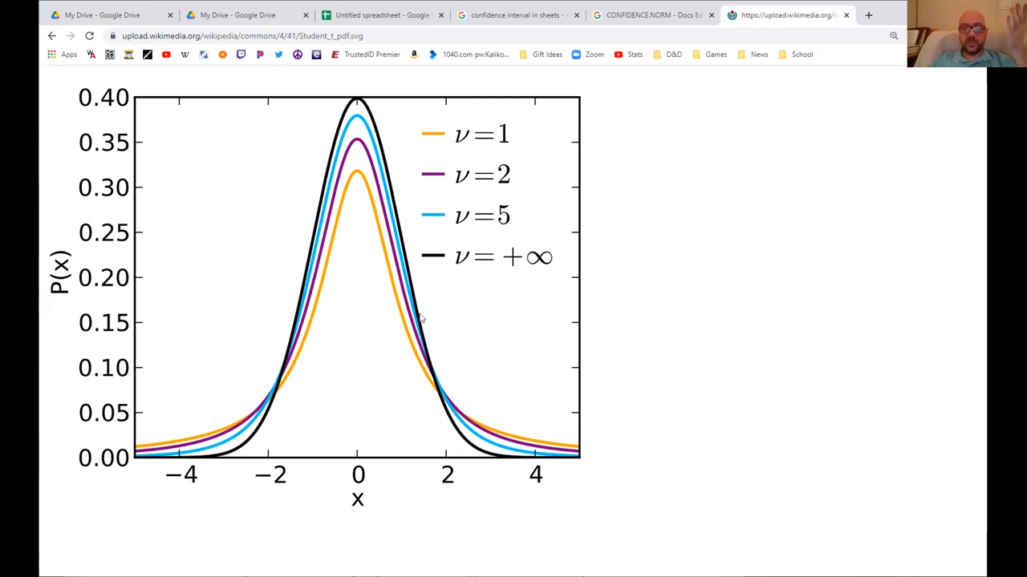
pyautogui.moveTo(424, 321)
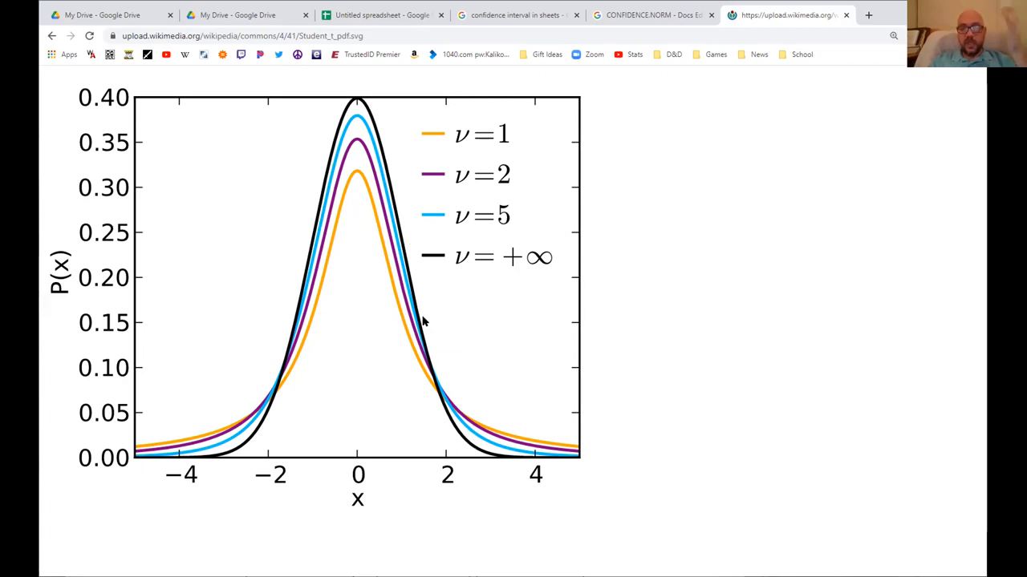
pyautogui.moveTo(446, 371)
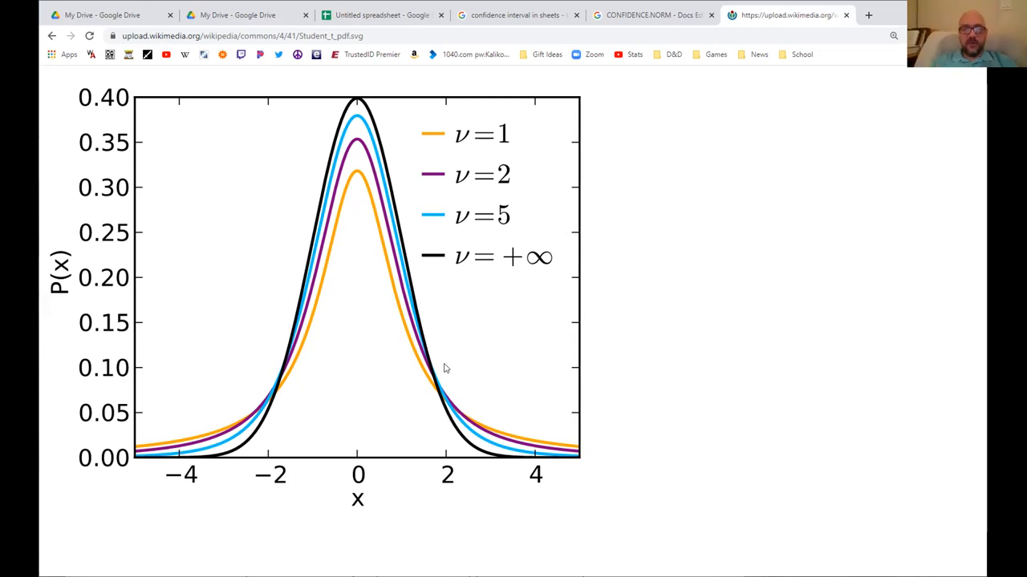
pyautogui.moveTo(359, 128)
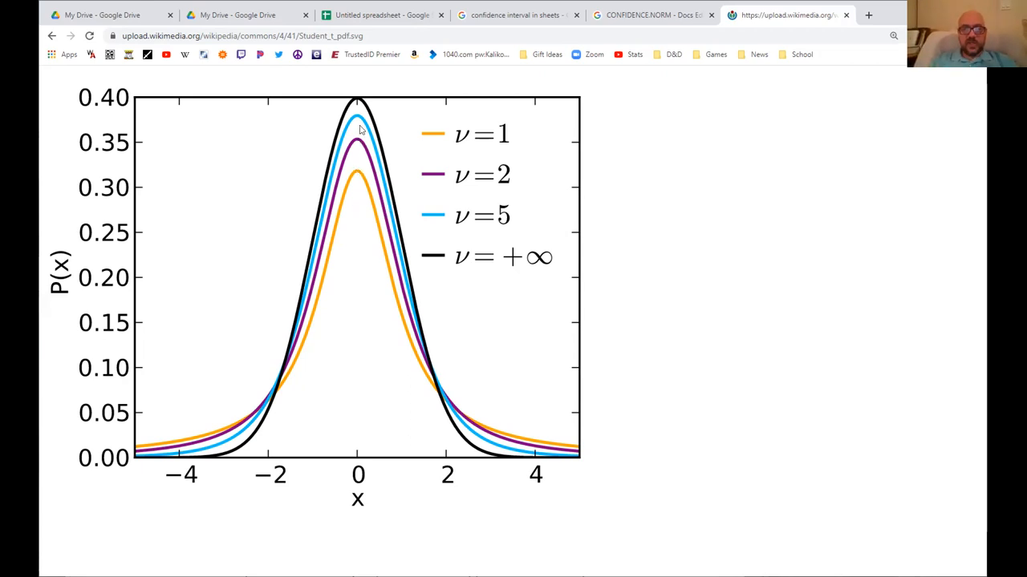
pyautogui.moveTo(471, 421)
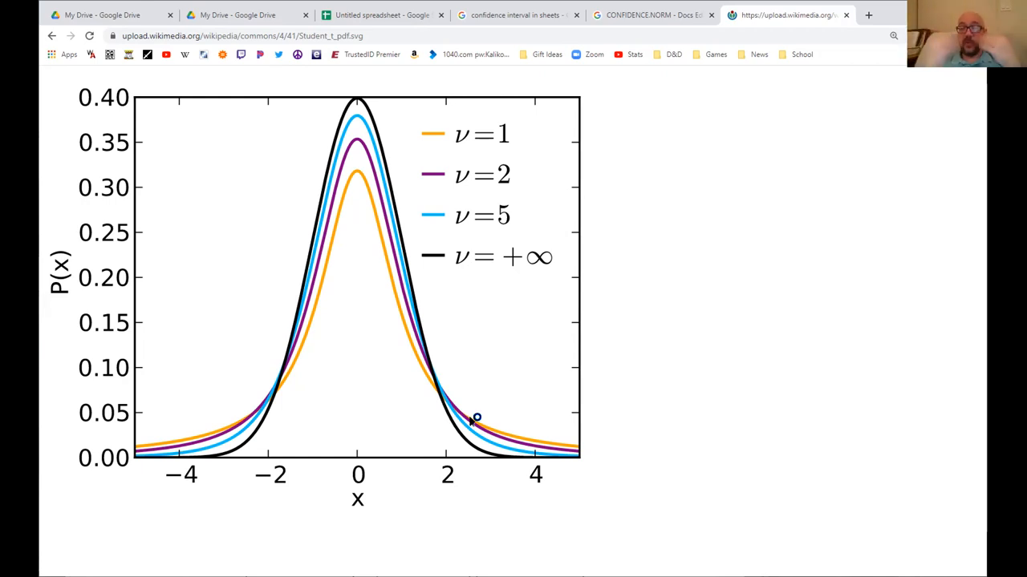
pyautogui.moveTo(472, 423)
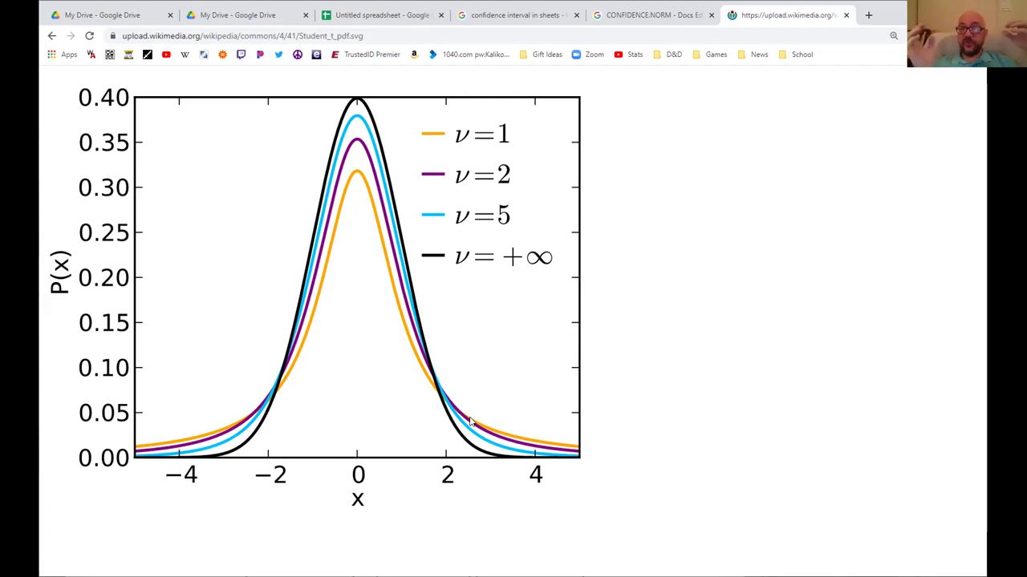
pyautogui.moveTo(417, 307)
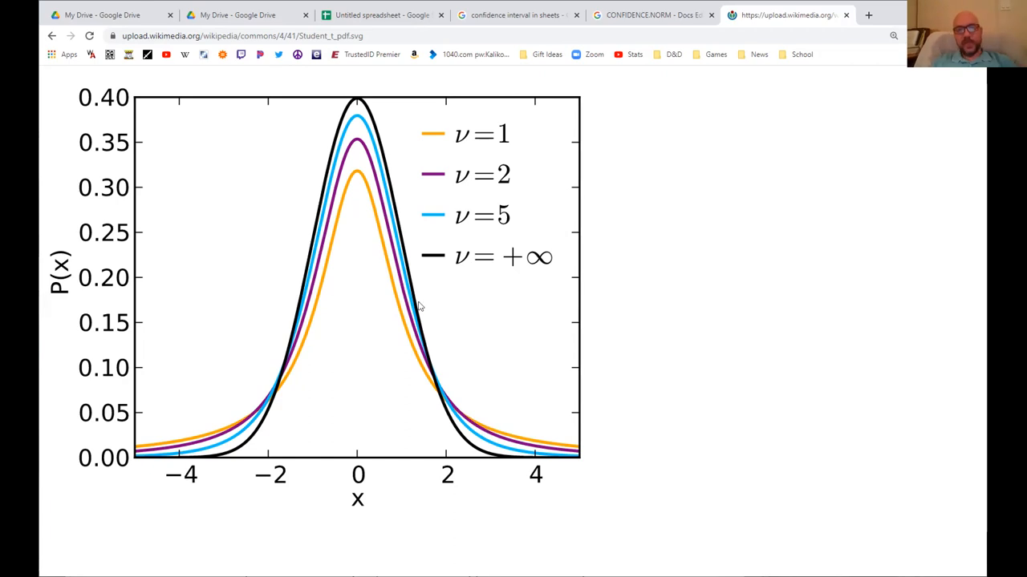
pyautogui.moveTo(381, 252)
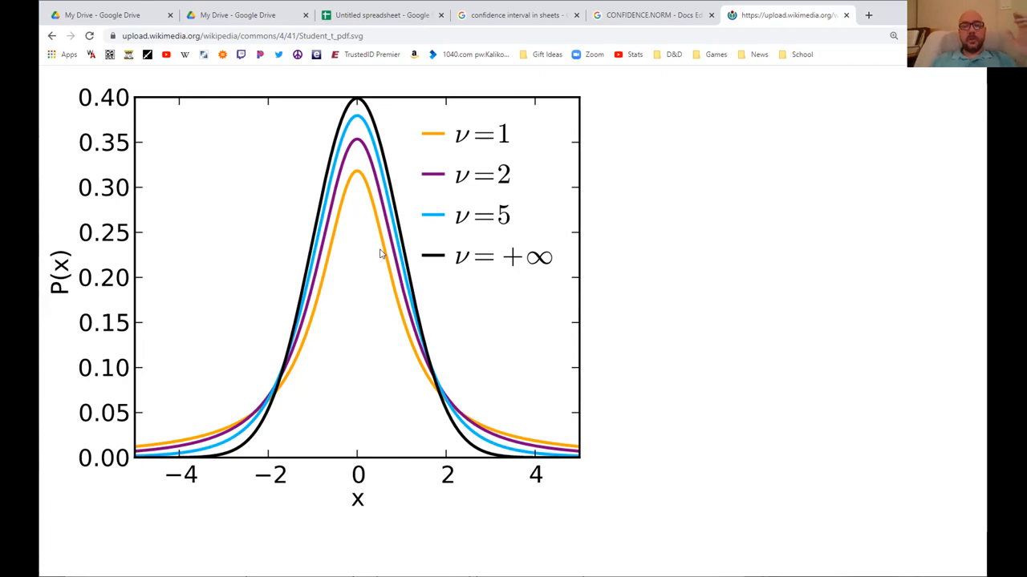
pyautogui.moveTo(471, 212)
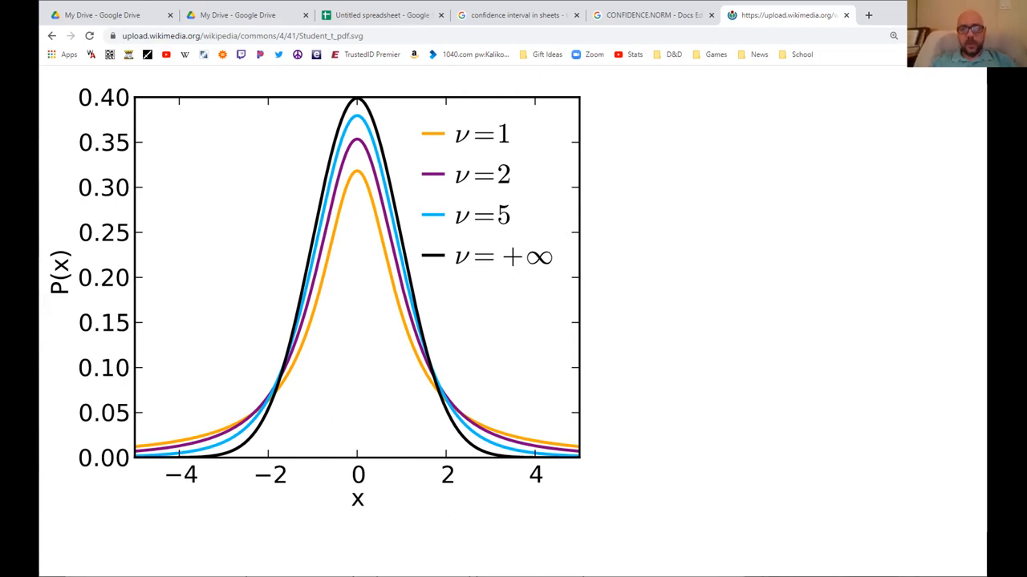
pyautogui.moveTo(445, 309)
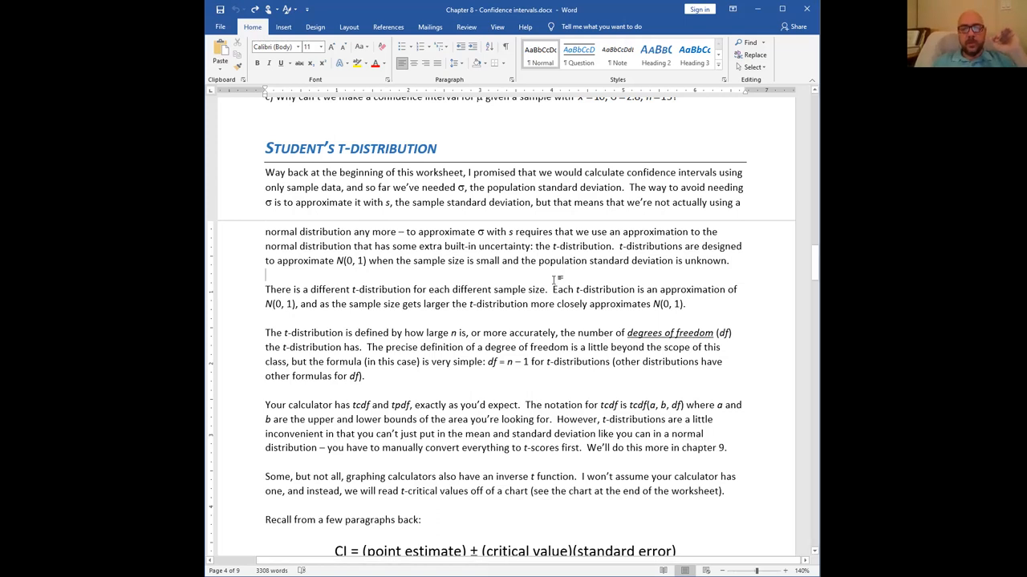
# Step: Scroll to the CI formula and problem 5, pointing out the critical value and z symbol
pyautogui.scroll(-3)
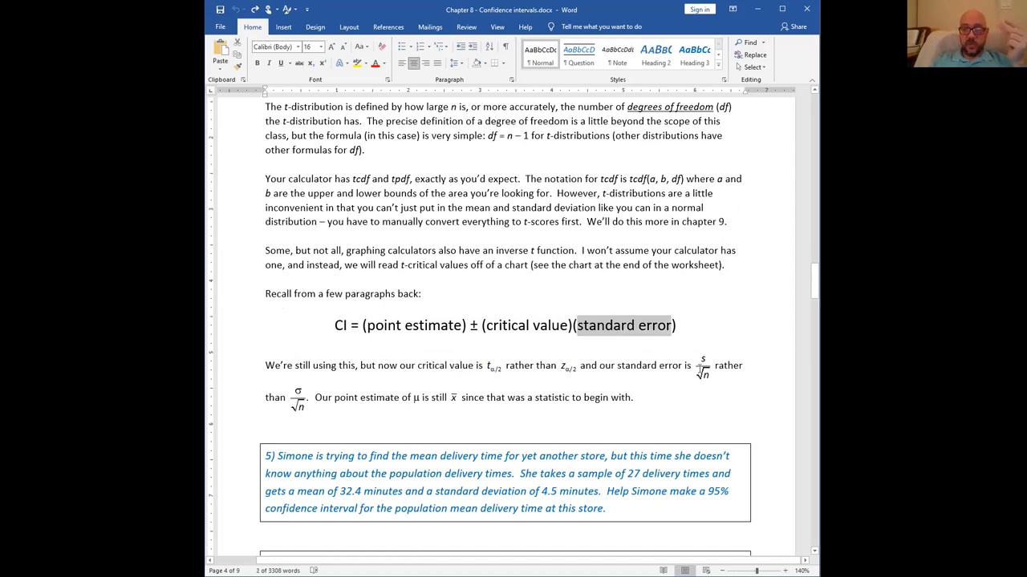
pyautogui.click(702, 367)
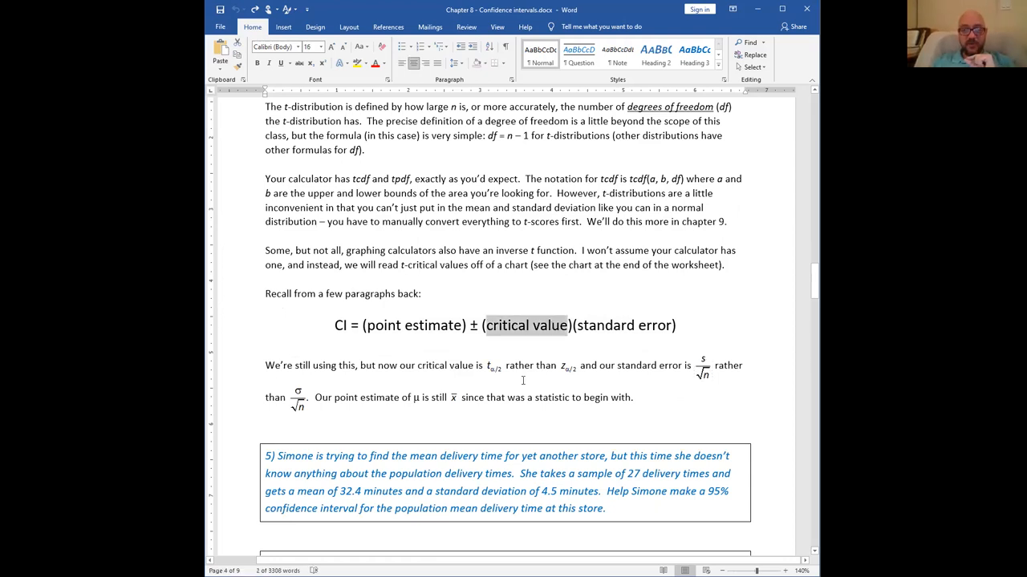
pyautogui.moveTo(507, 372)
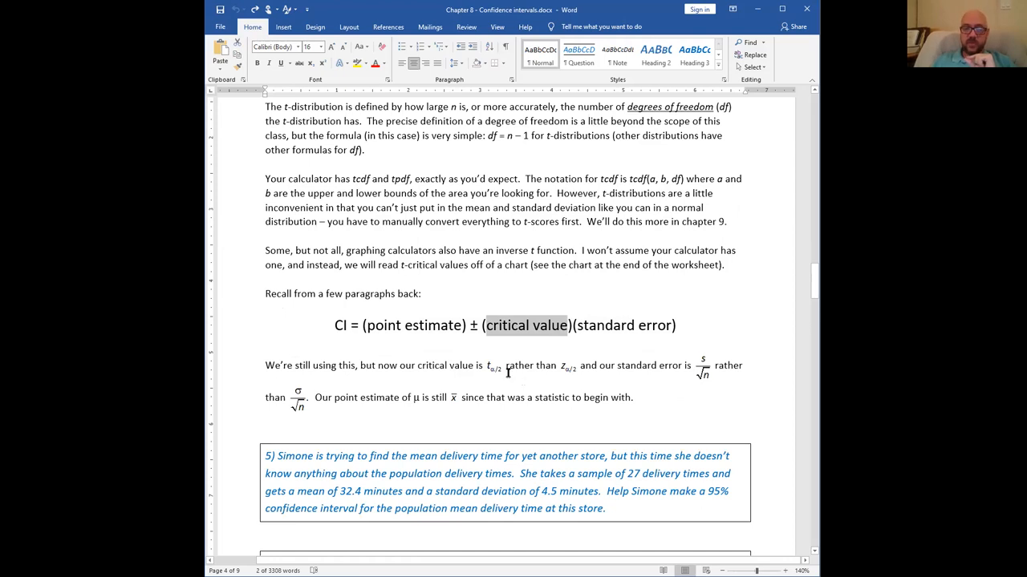
pyautogui.click(494, 365)
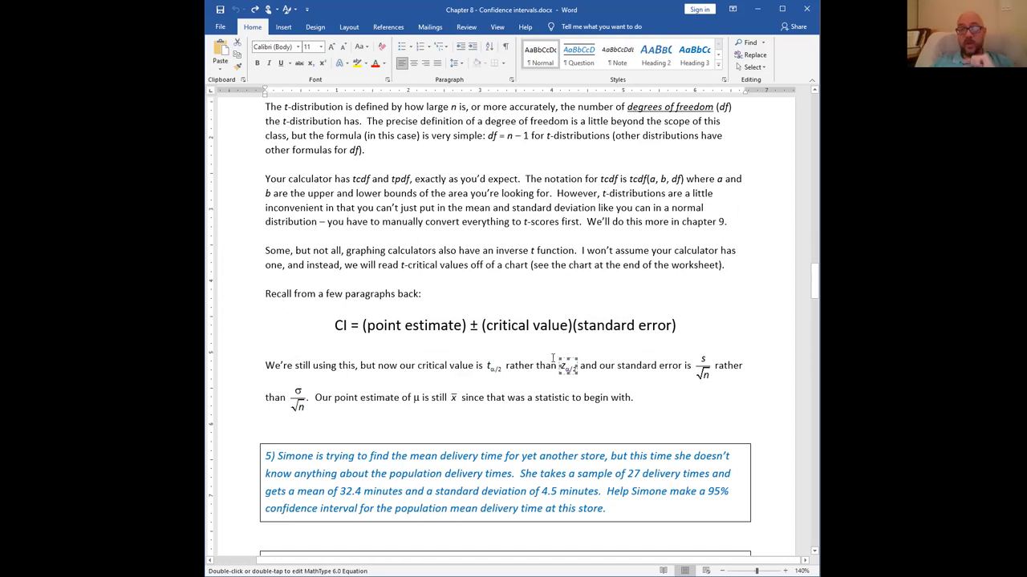
pyautogui.scroll(-3)
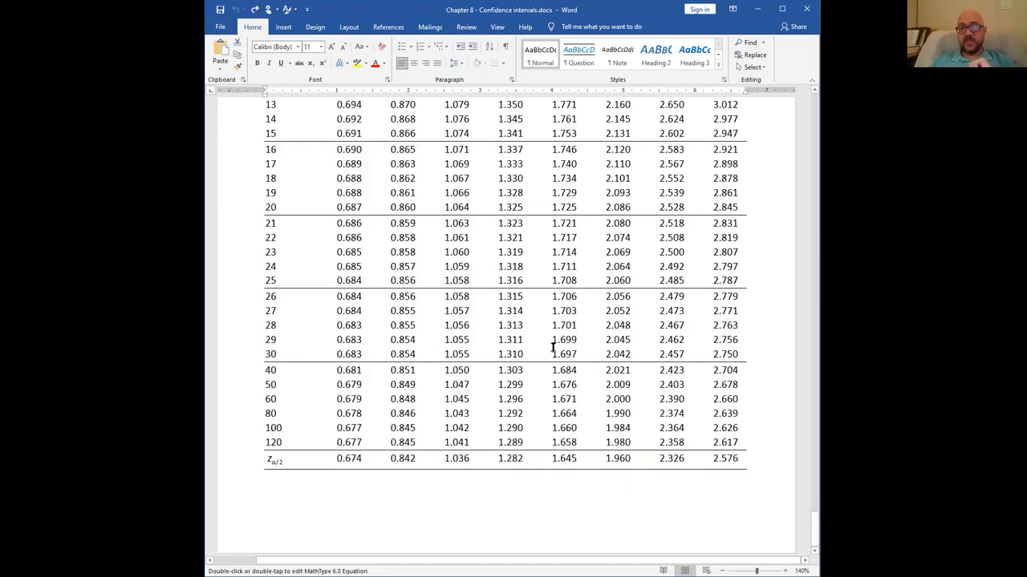
pyautogui.scroll(3)
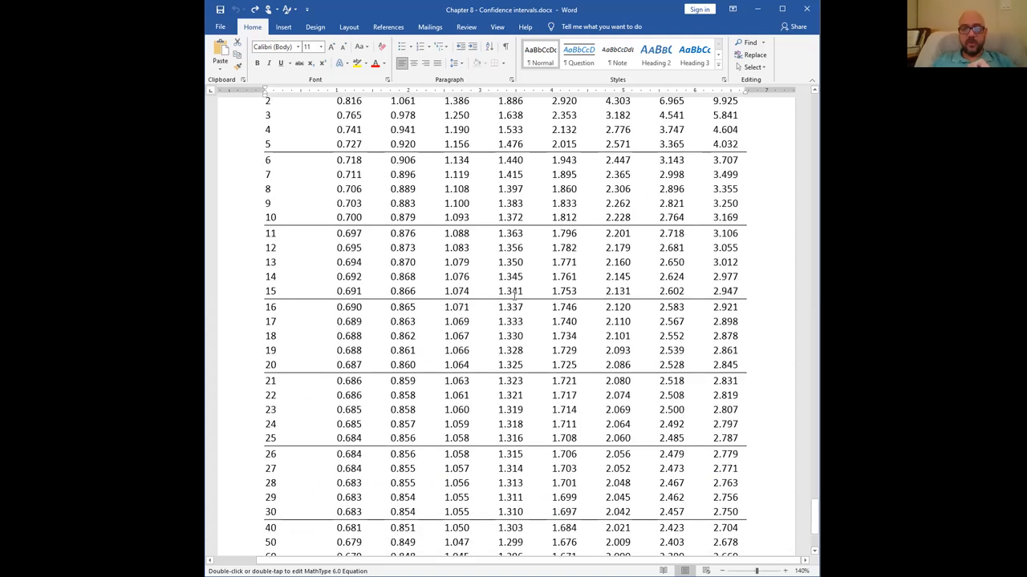
pyautogui.scroll(-3)
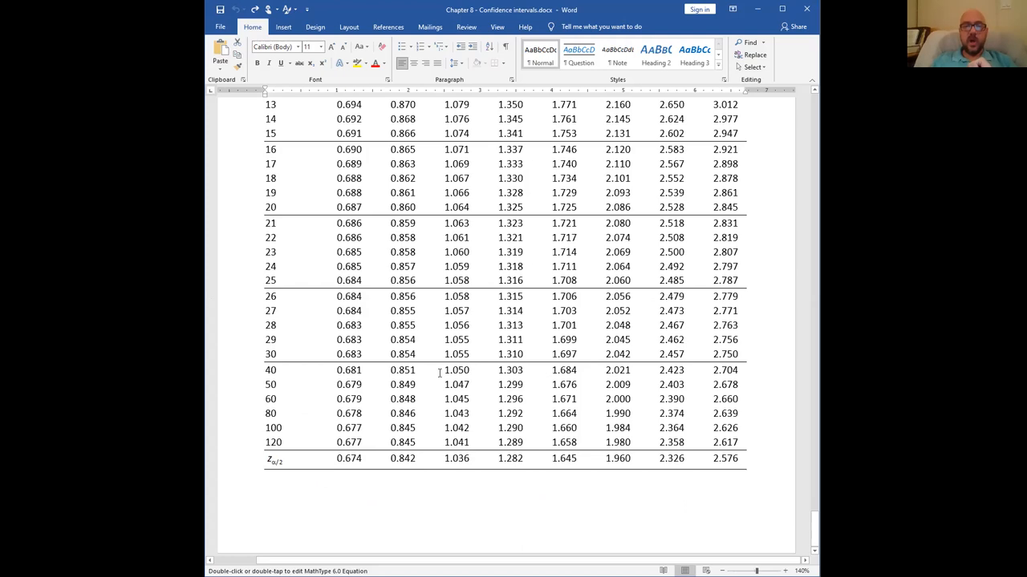
pyautogui.scroll(3)
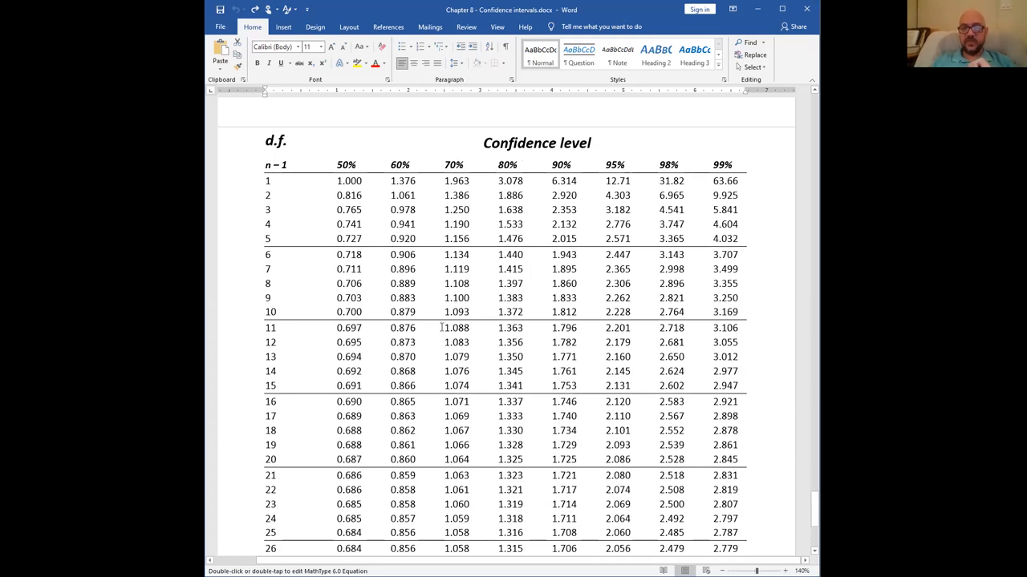
pyautogui.moveTo(574, 351)
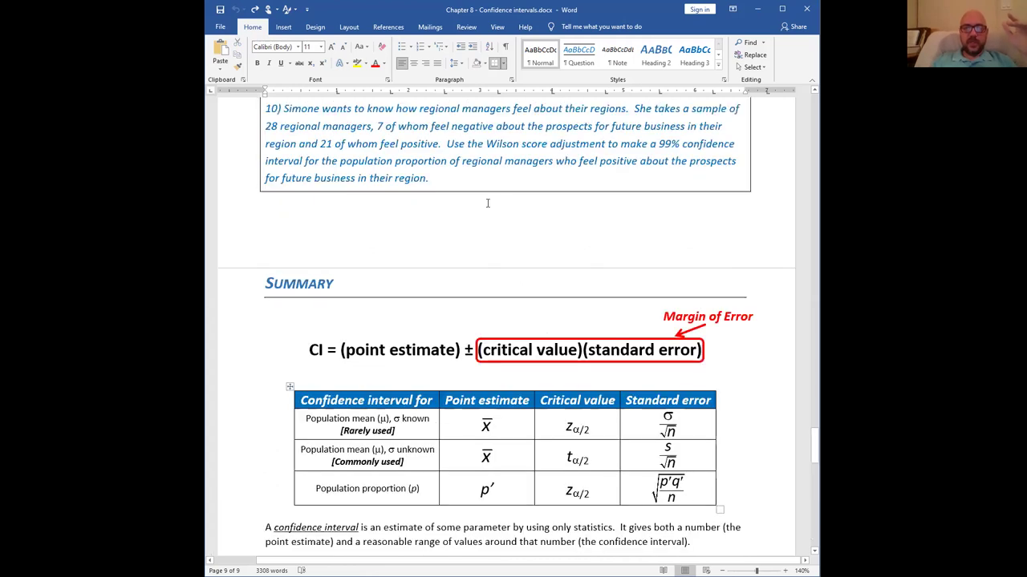
pyautogui.scroll(3)
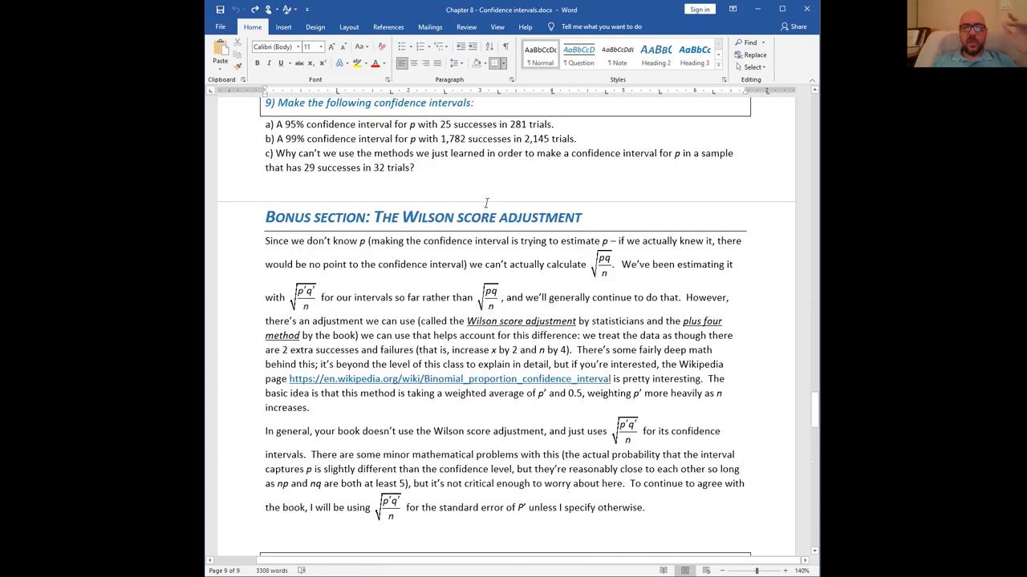
pyautogui.scroll(3)
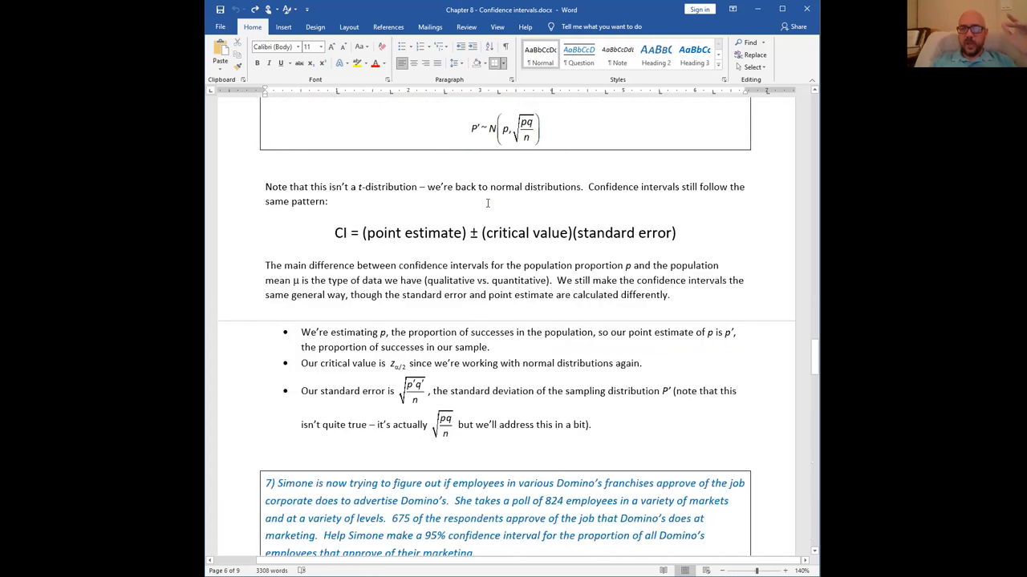
pyautogui.scroll(3)
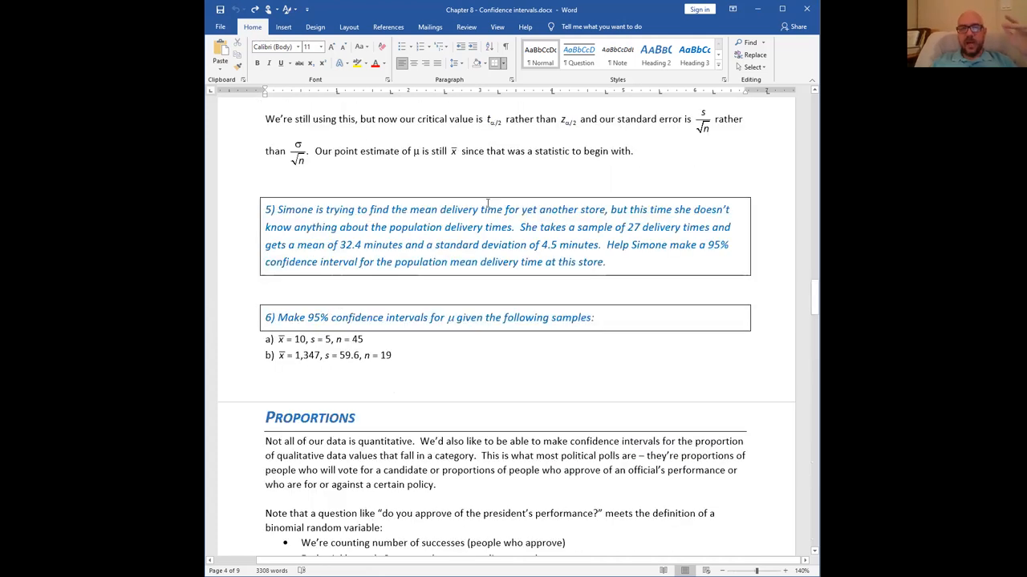
pyautogui.scroll(3)
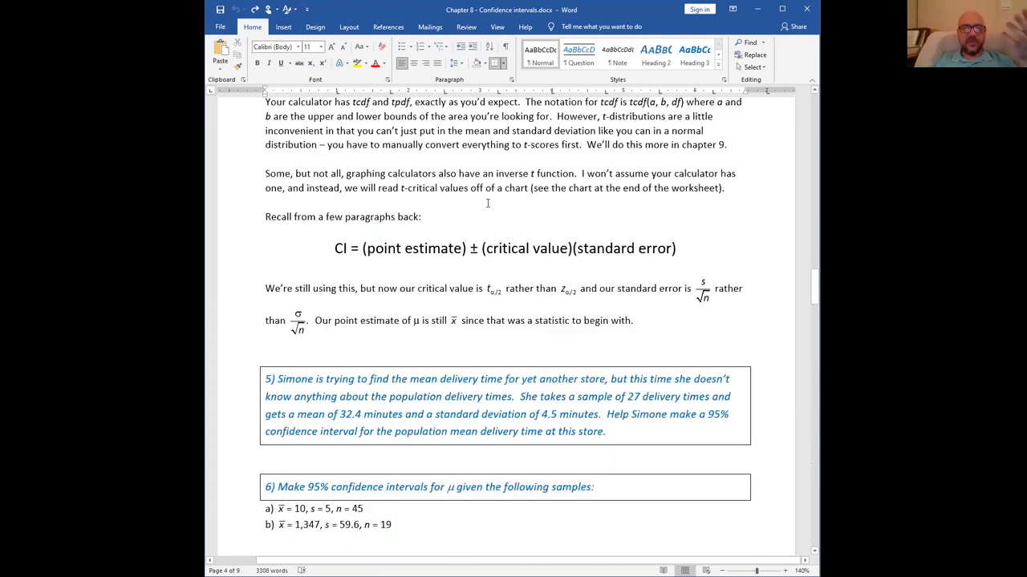
pyautogui.scroll(-3)
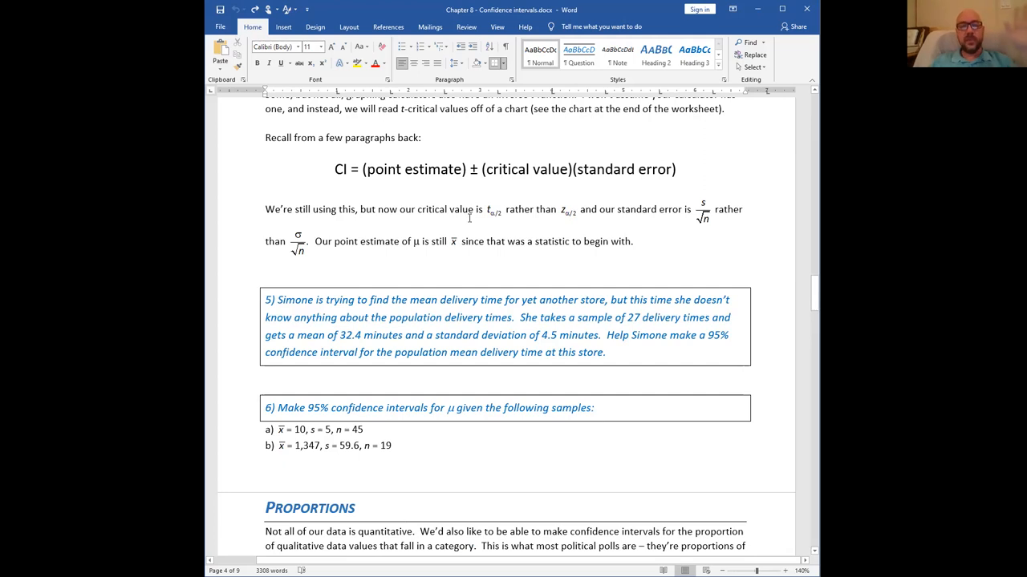
pyautogui.moveTo(471, 214)
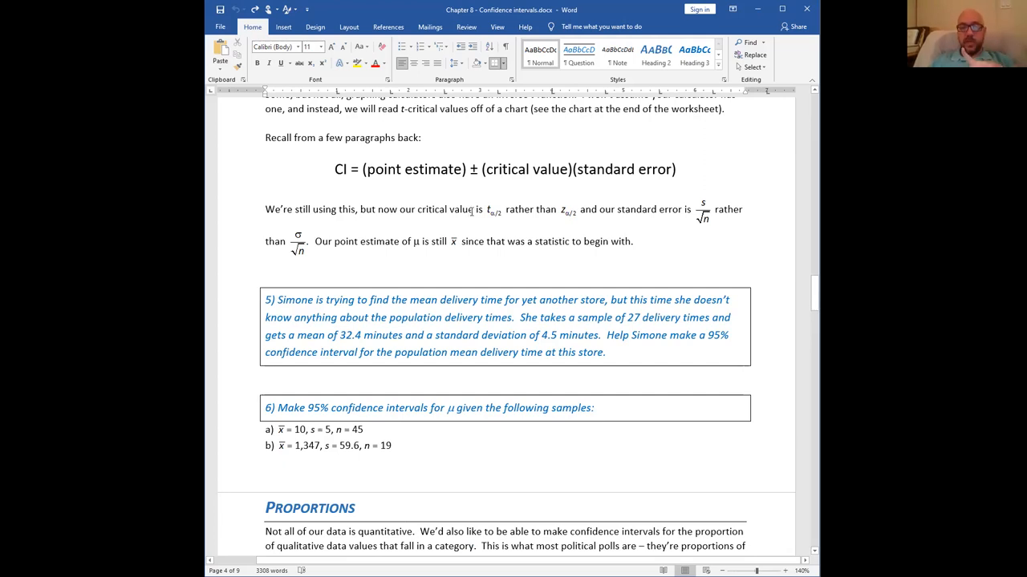
pyautogui.scroll(3)
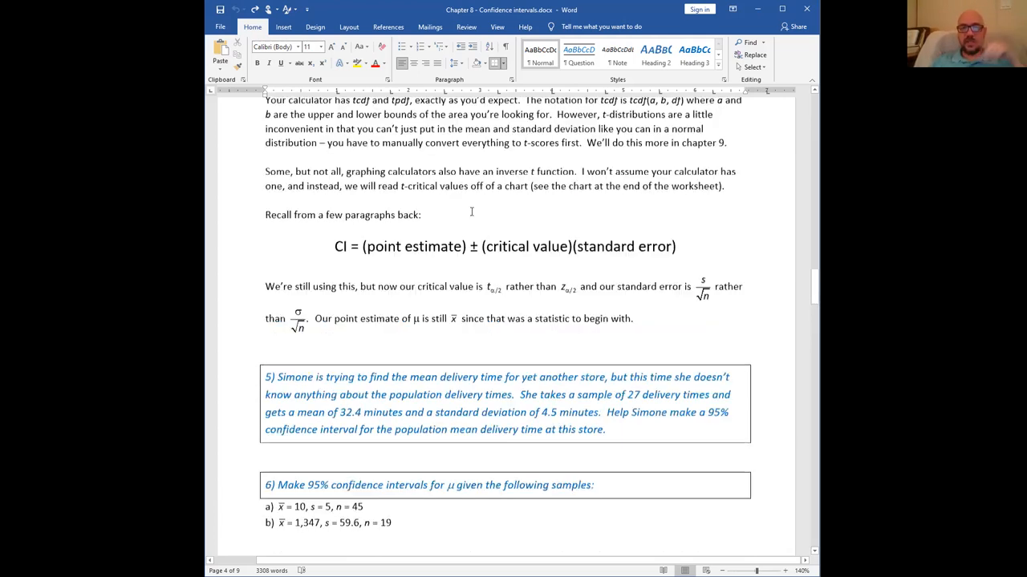
pyautogui.scroll(3)
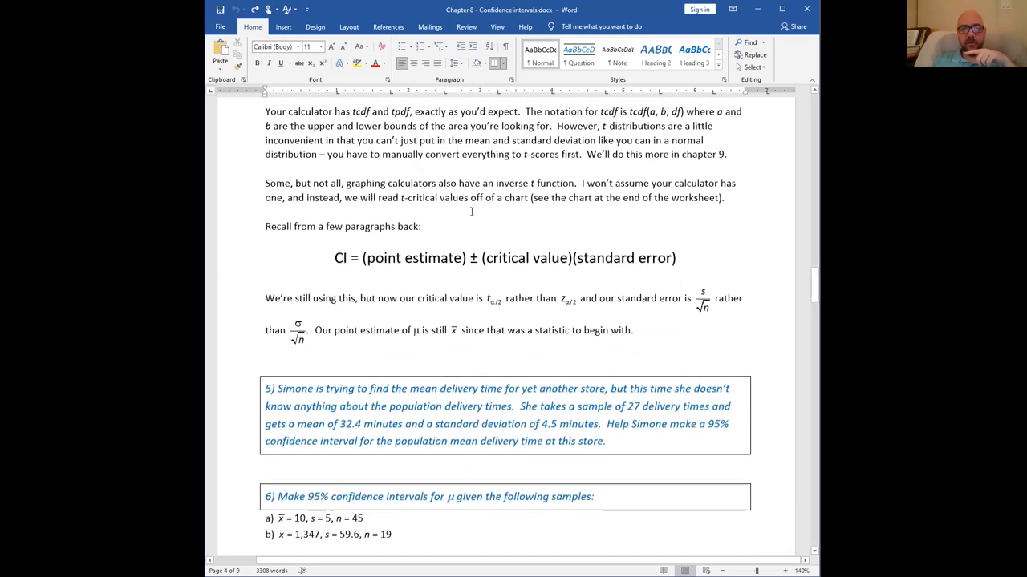
pyautogui.scroll(3)
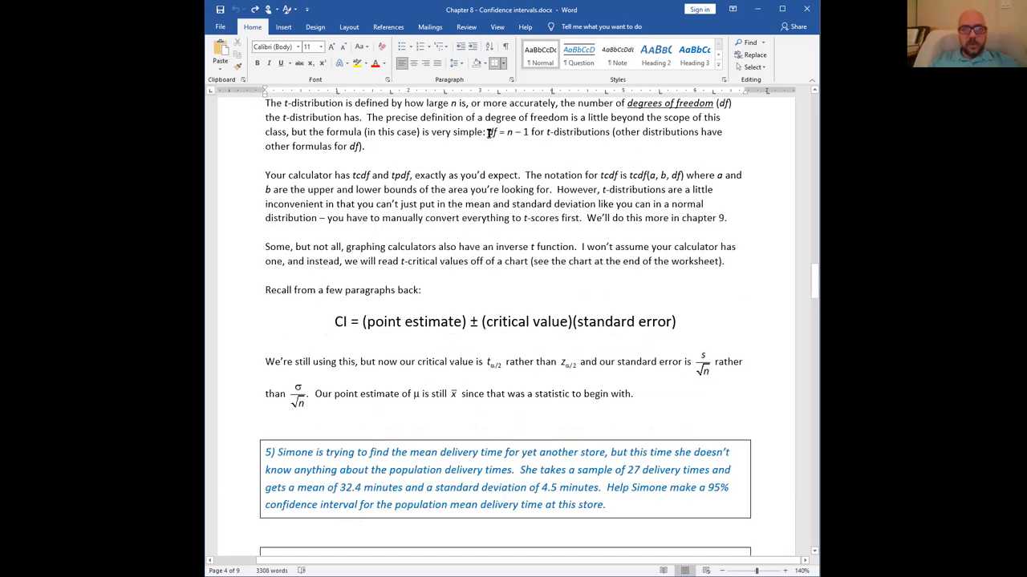
pyautogui.doubleClick(503, 132)
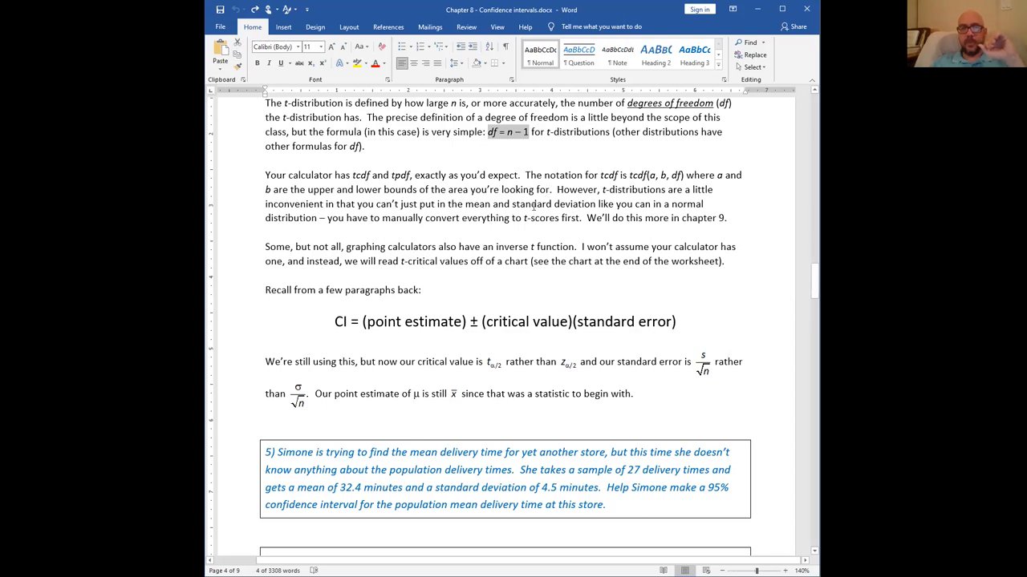
pyautogui.scroll(-3)
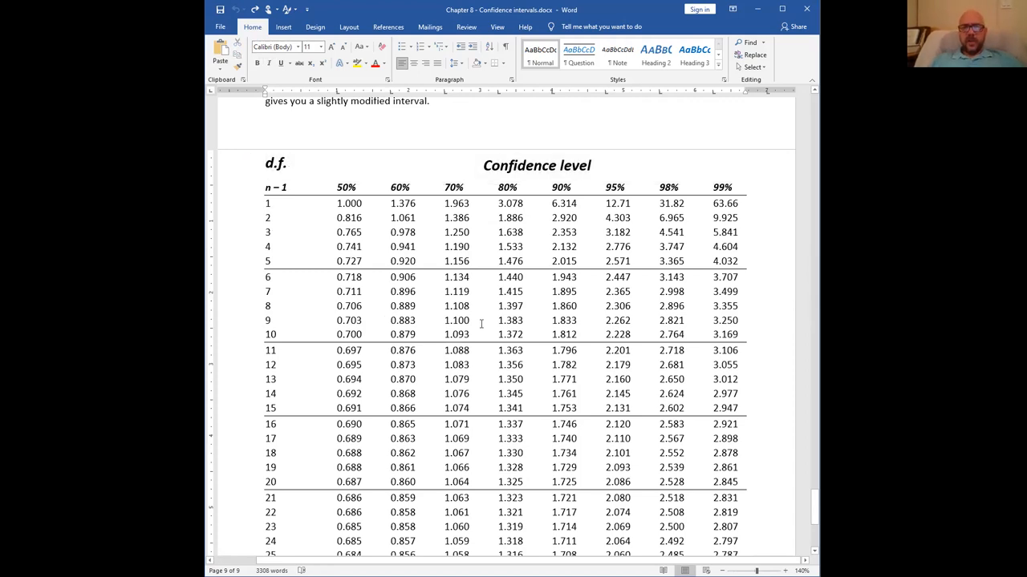
pyautogui.scroll(-3)
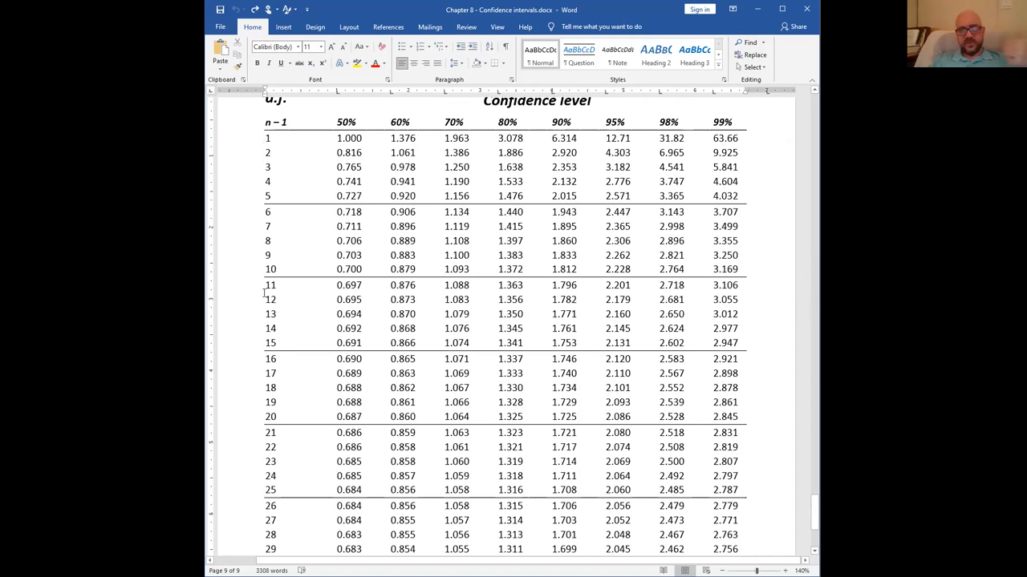
pyautogui.scroll(-3)
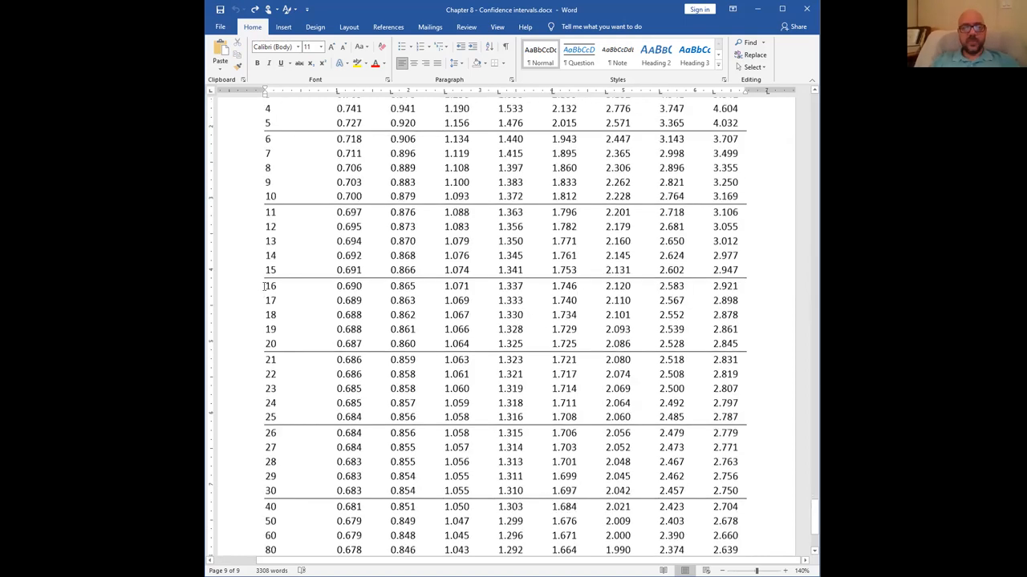
pyautogui.scroll(-3)
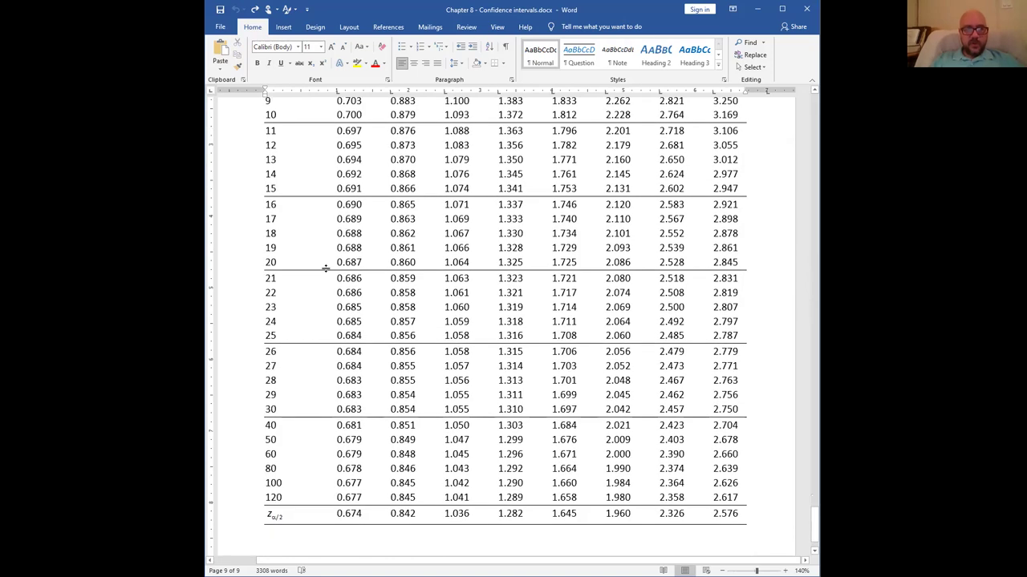
pyautogui.scroll(3)
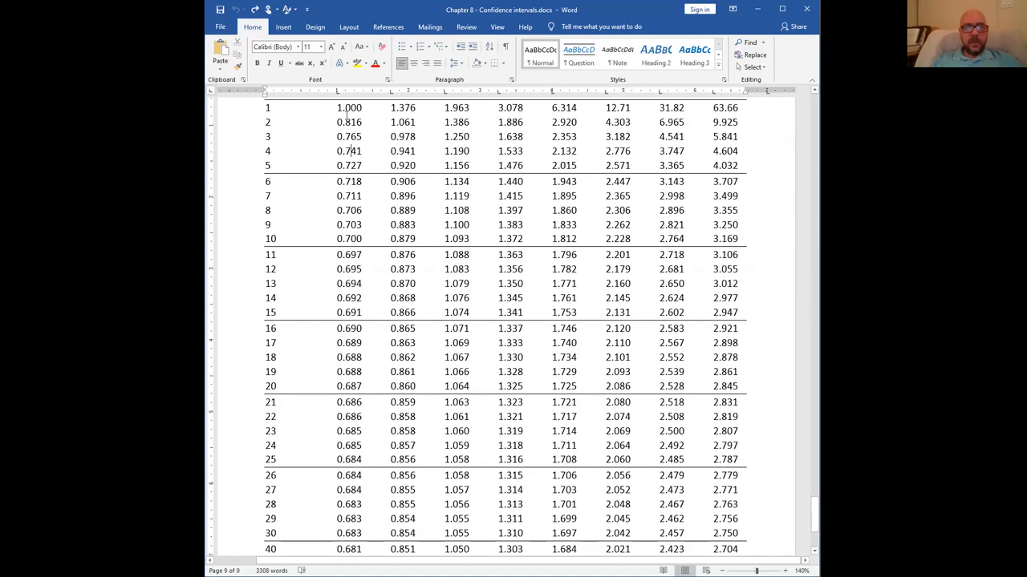
pyautogui.moveTo(325, 431)
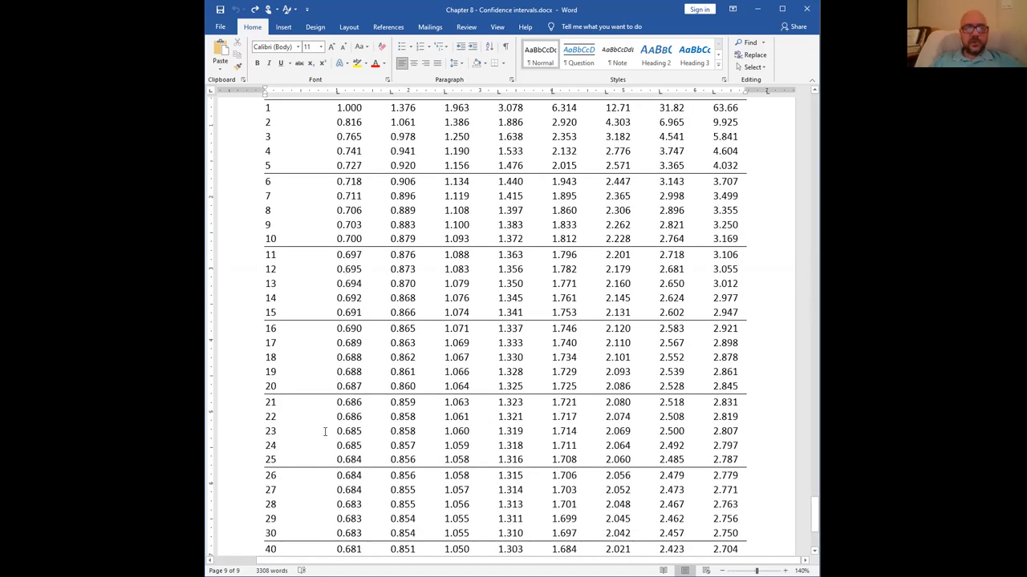
pyautogui.scroll(-3)
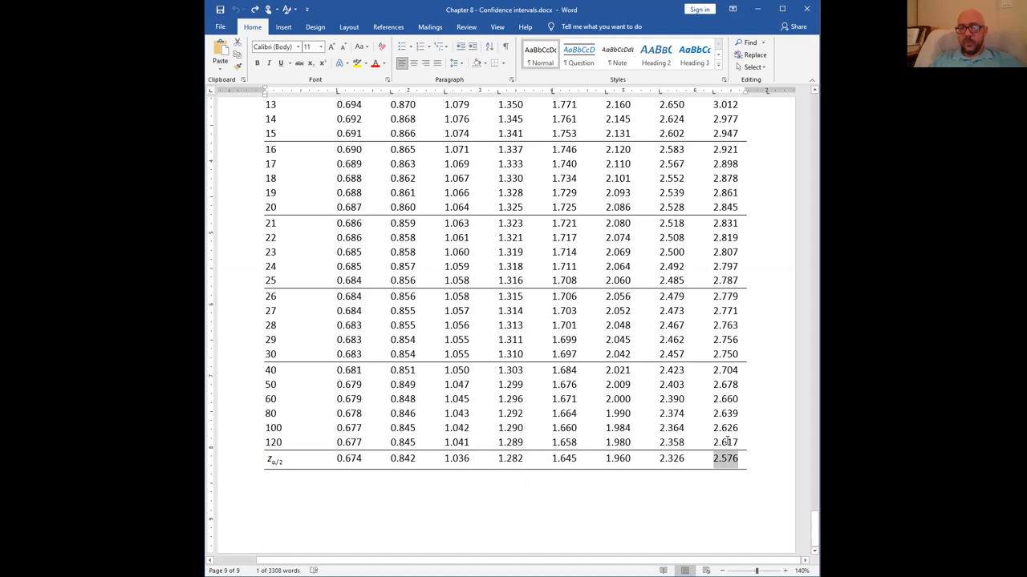
pyautogui.scroll(3)
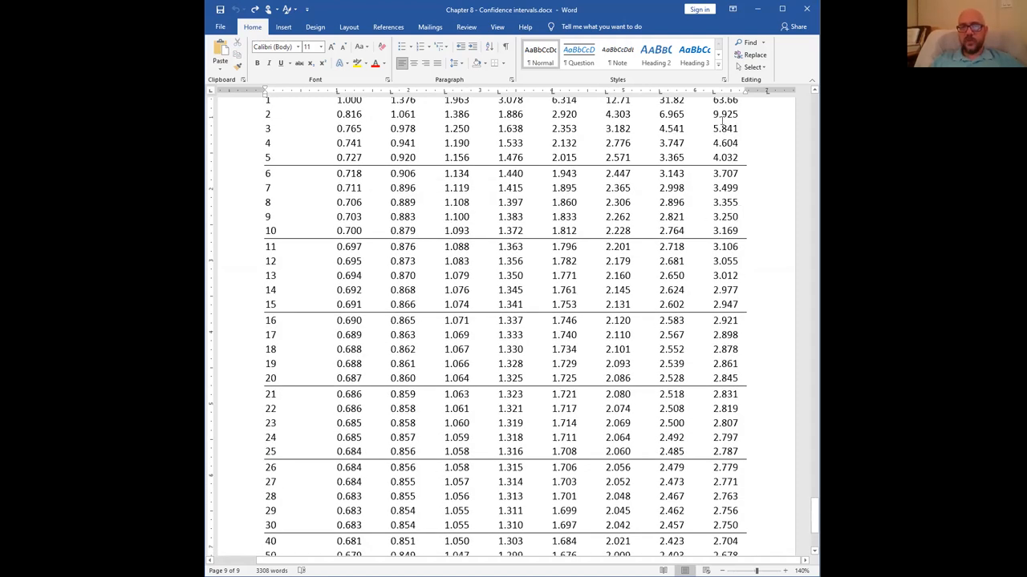
pyautogui.scroll(3)
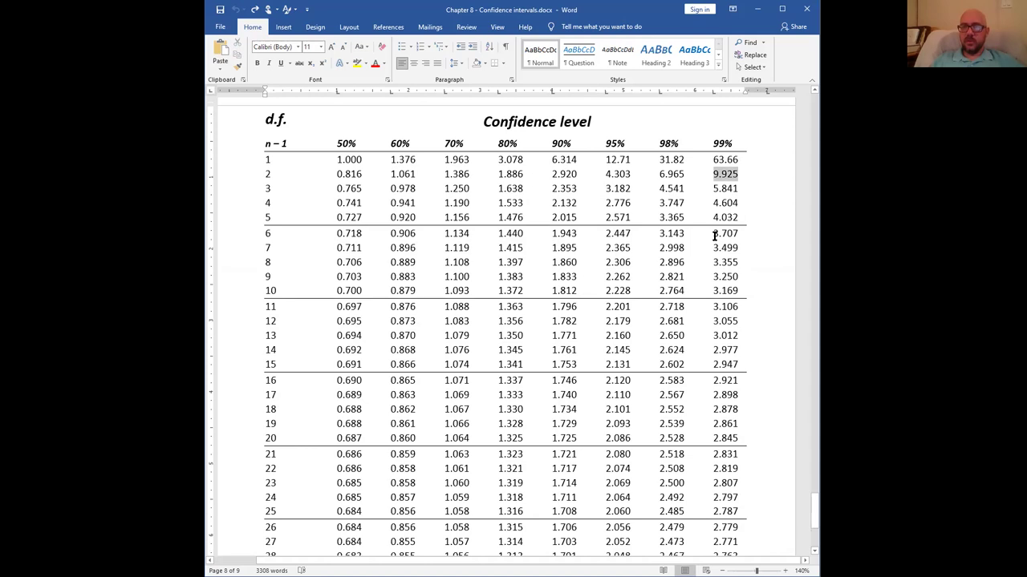
pyautogui.scroll(-3)
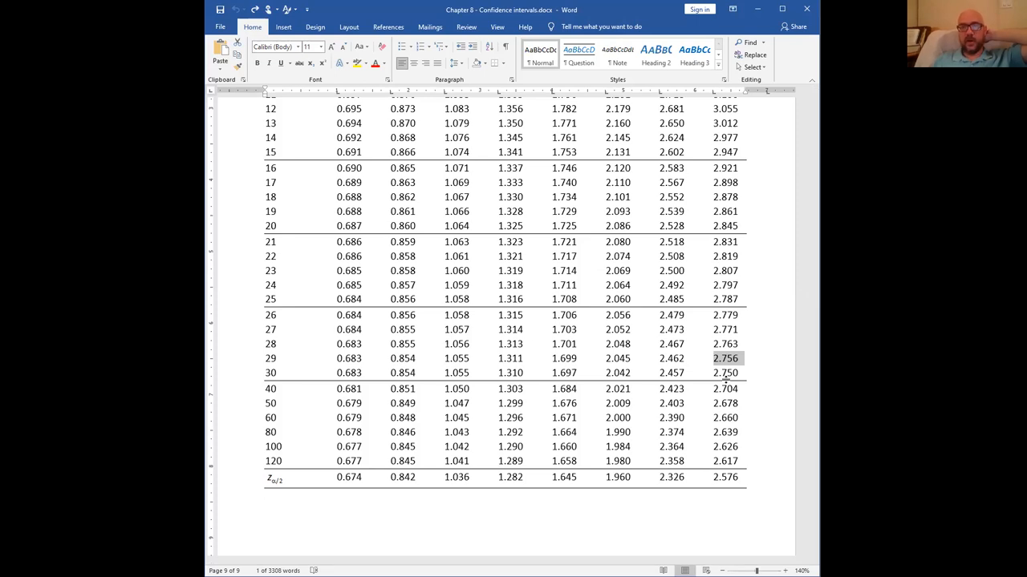
pyautogui.moveTo(730, 364)
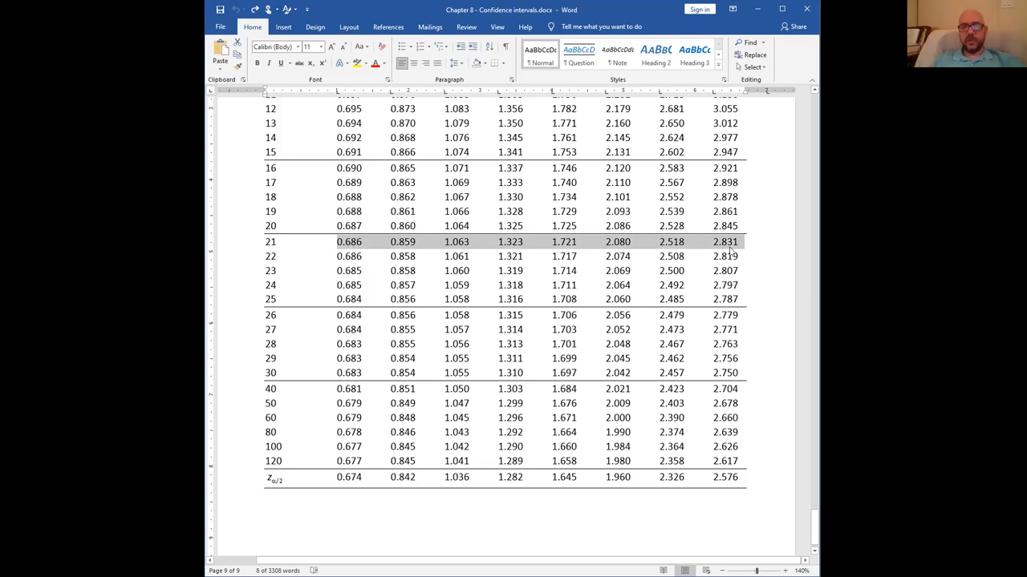
pyautogui.moveTo(584, 244)
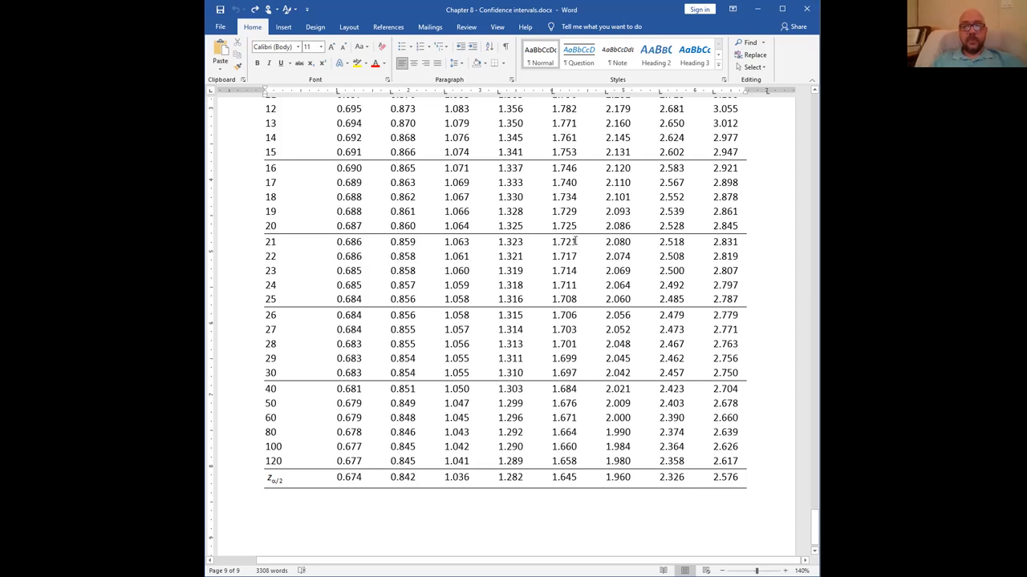
# Step: Scroll back up to page 4 and problem 5 on mean delivery time
pyautogui.scroll(3)
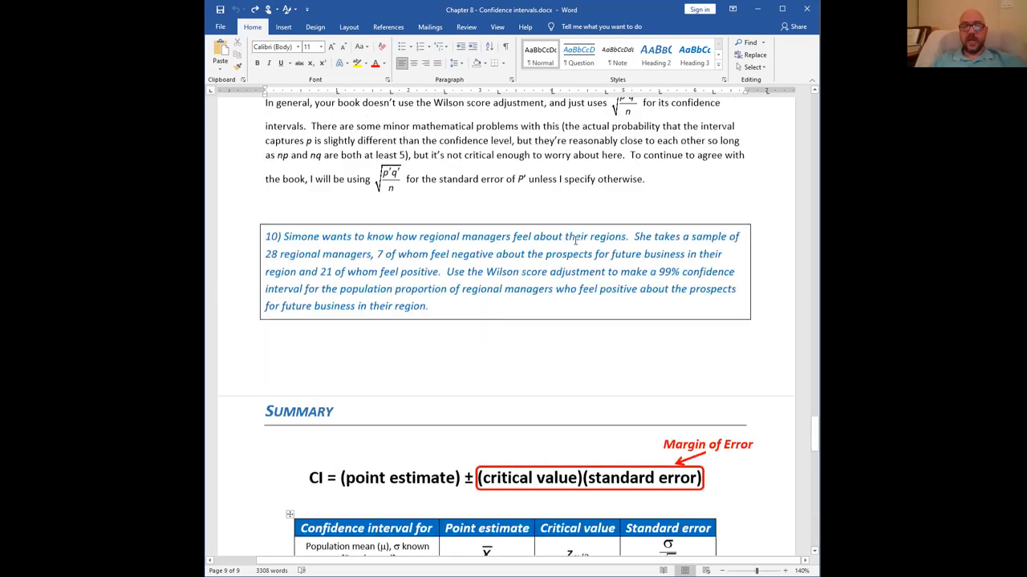
pyautogui.scroll(3)
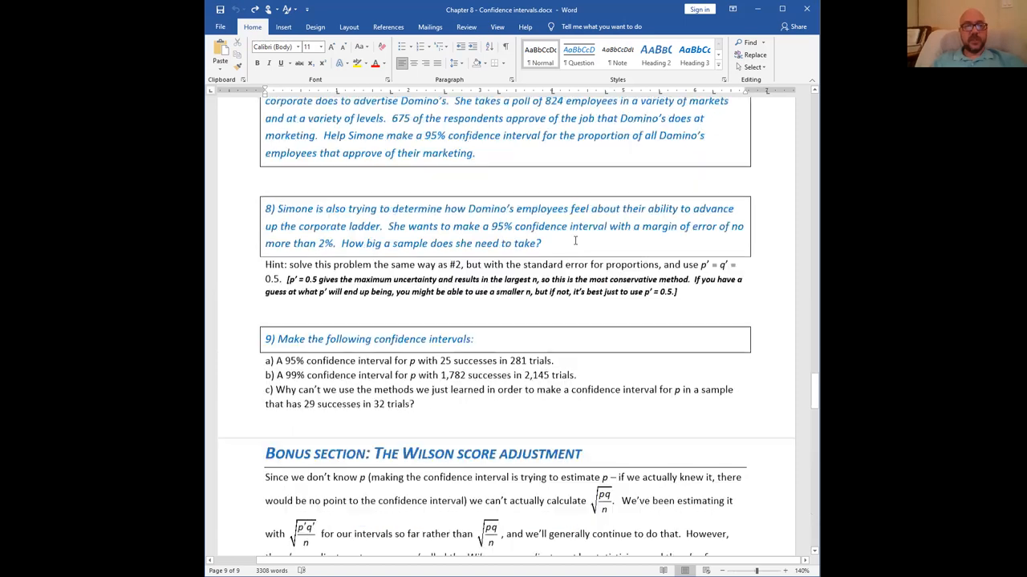
pyautogui.scroll(3)
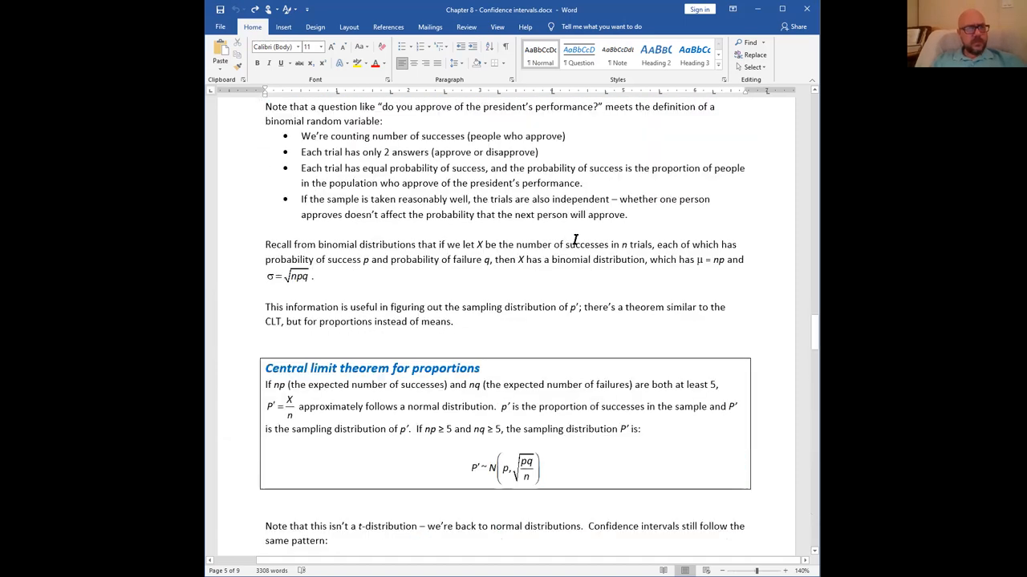
pyautogui.scroll(3)
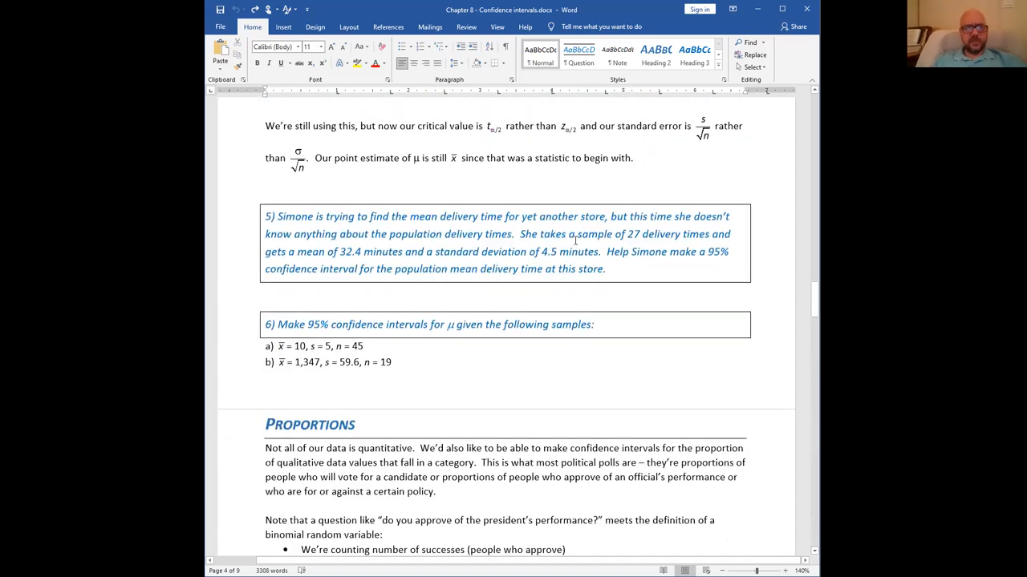
pyautogui.scroll(3)
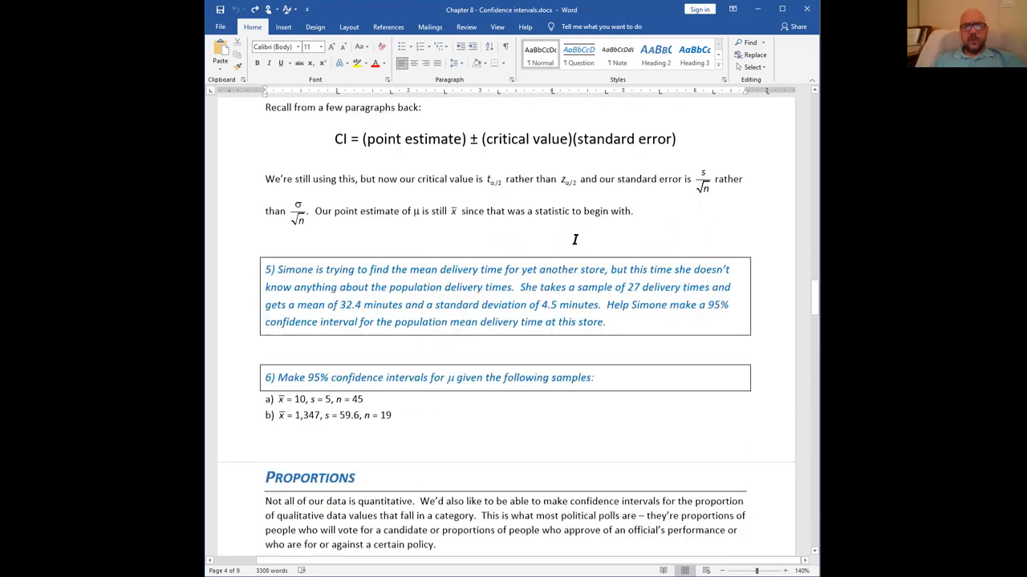
pyautogui.scroll(-3)
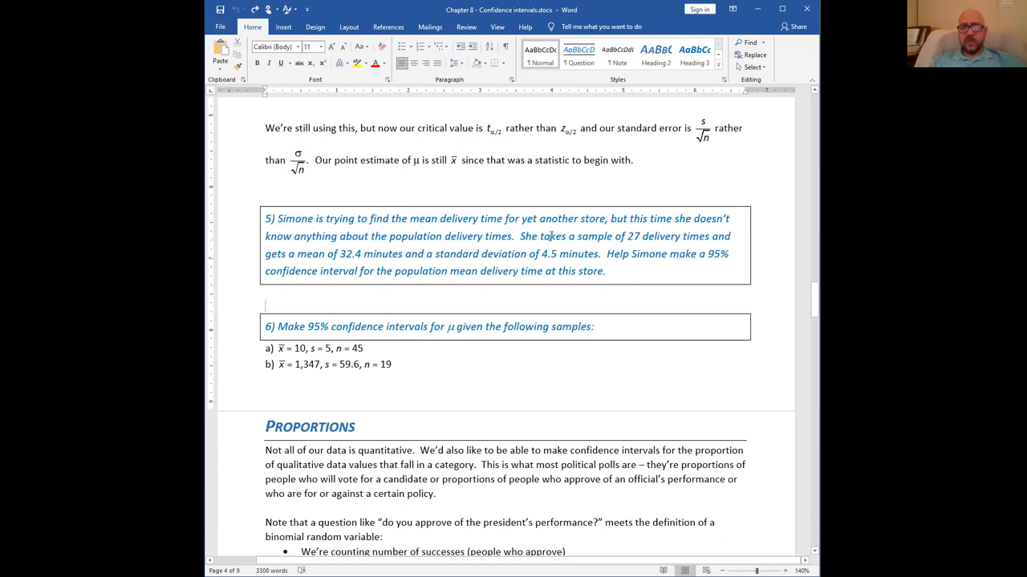
pyautogui.moveTo(335, 229)
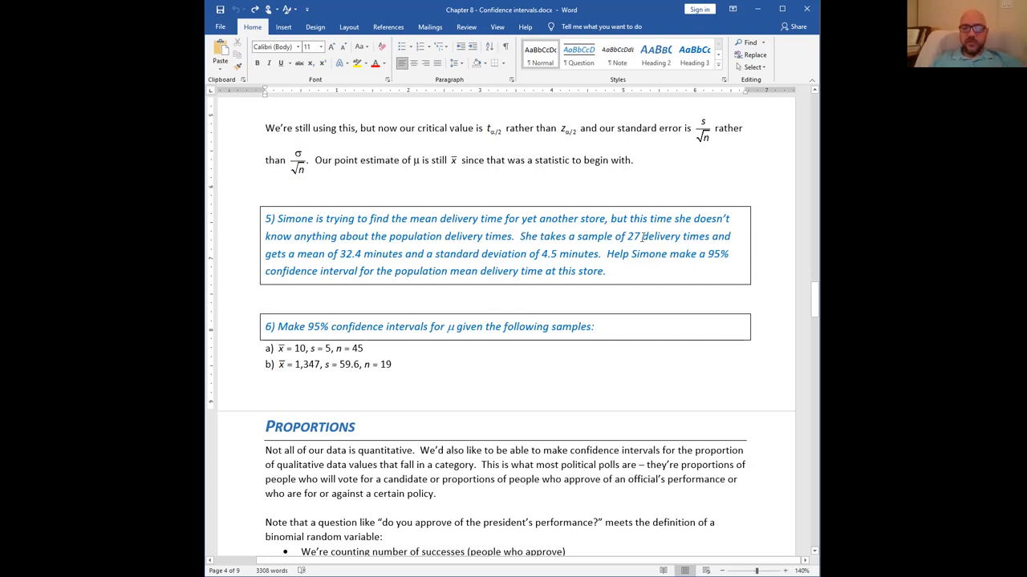
pyautogui.click(266, 306)
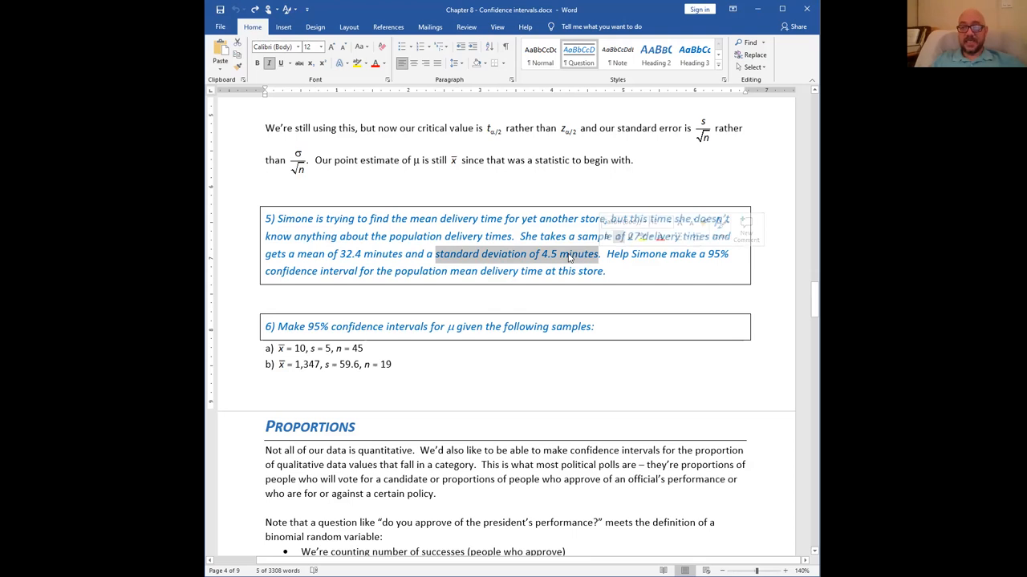
# Step: Clear the standard deviation highlight, then highlight 'standard error' and 'point estimate' in the formula
pyautogui.click(570, 253)
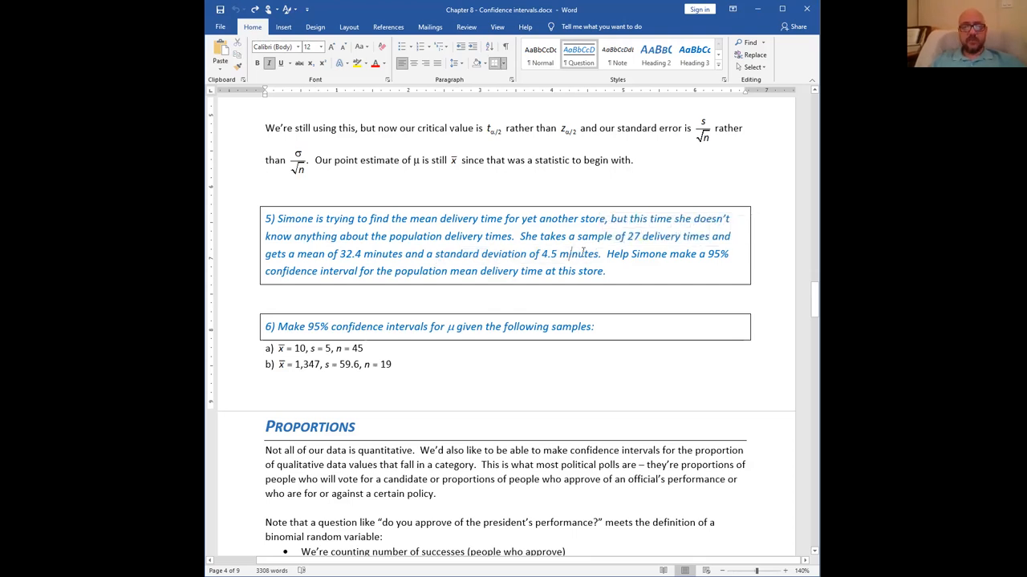
pyautogui.scroll(3)
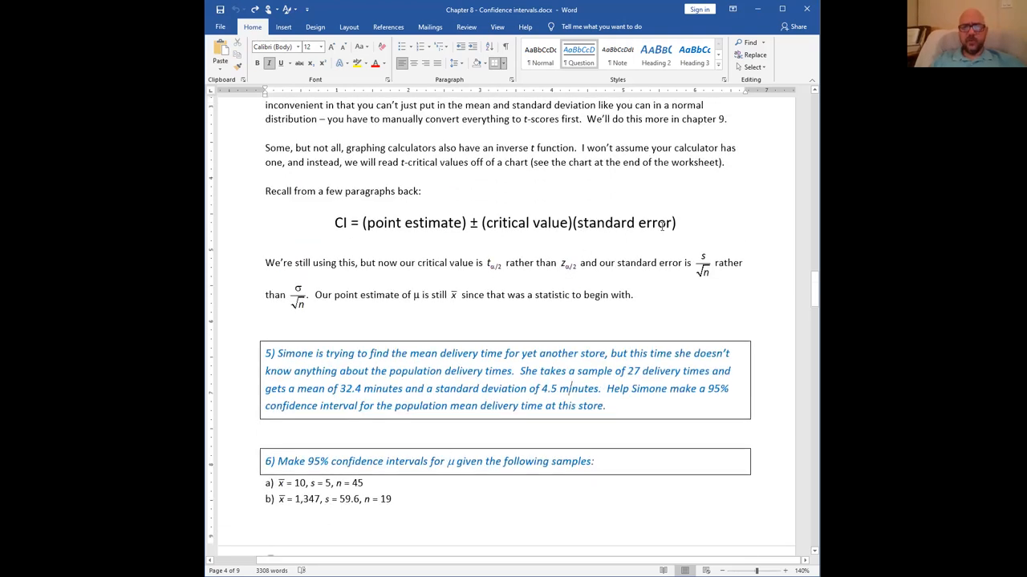
pyautogui.doubleClick(622, 223)
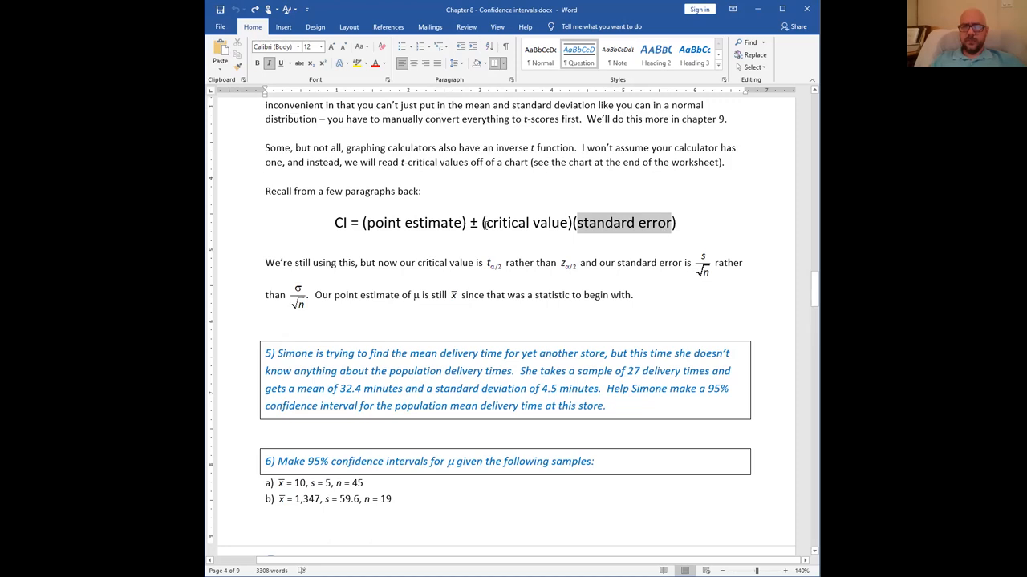
pyautogui.doubleClick(525, 223)
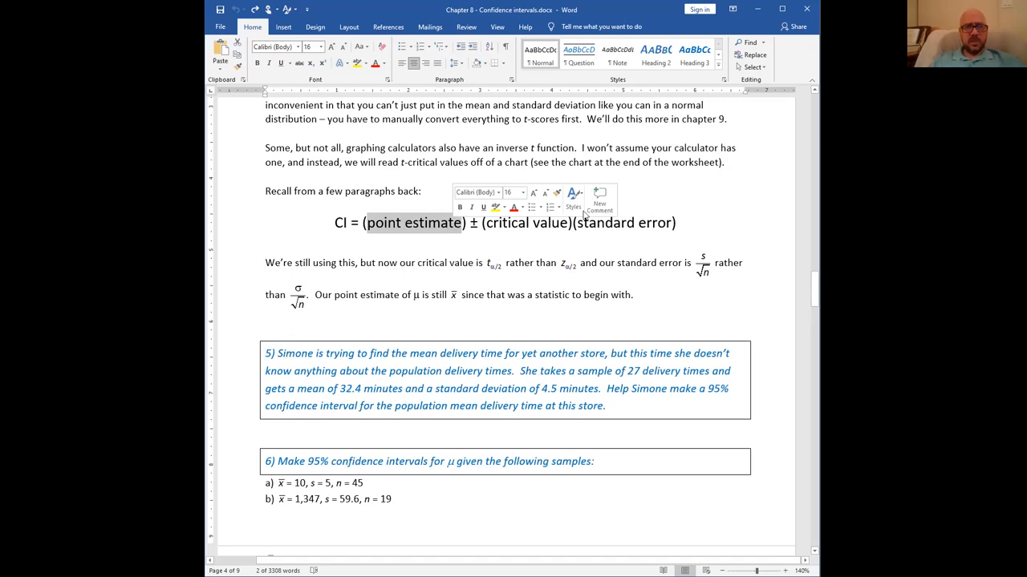
pyautogui.moveTo(741, 171)
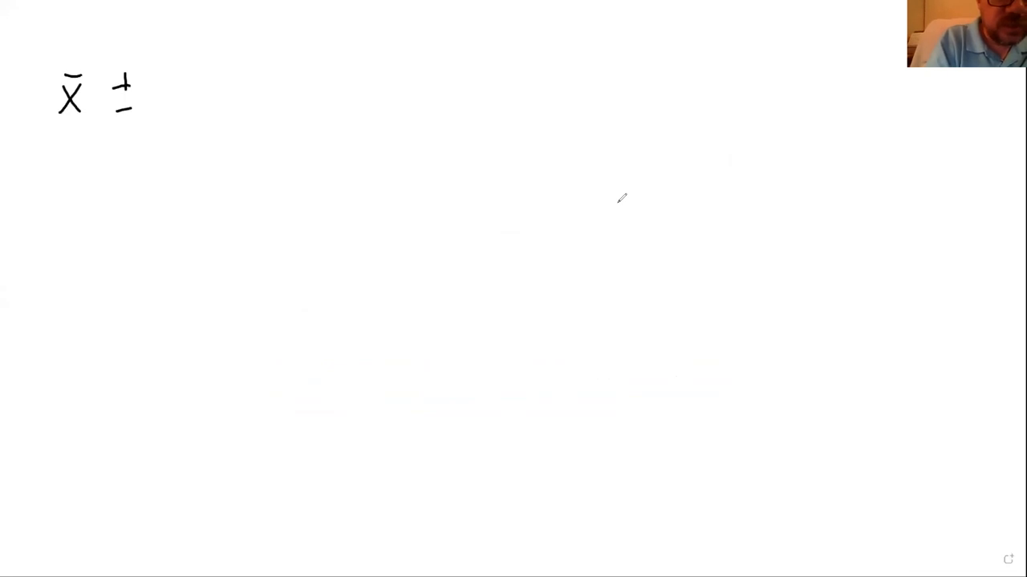
# Step: Handwrite the critical value t, its α/2 subscript, and s/√n after x̄ ±
pyautogui.moveTo(165, 76); pyautogui.dragTo(208, 112)
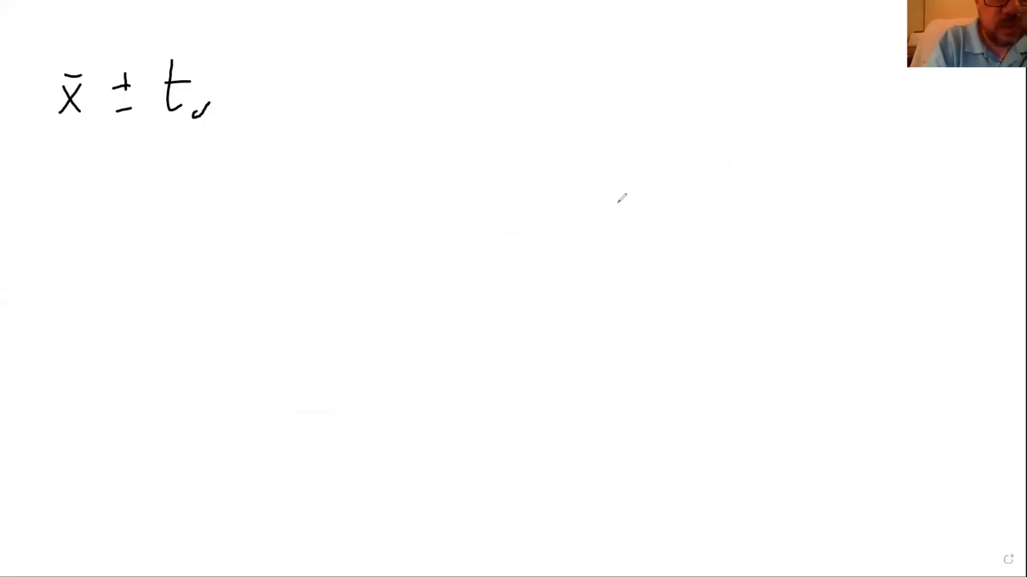
pyautogui.moveTo(209, 113); pyautogui.dragTo(305, 73)
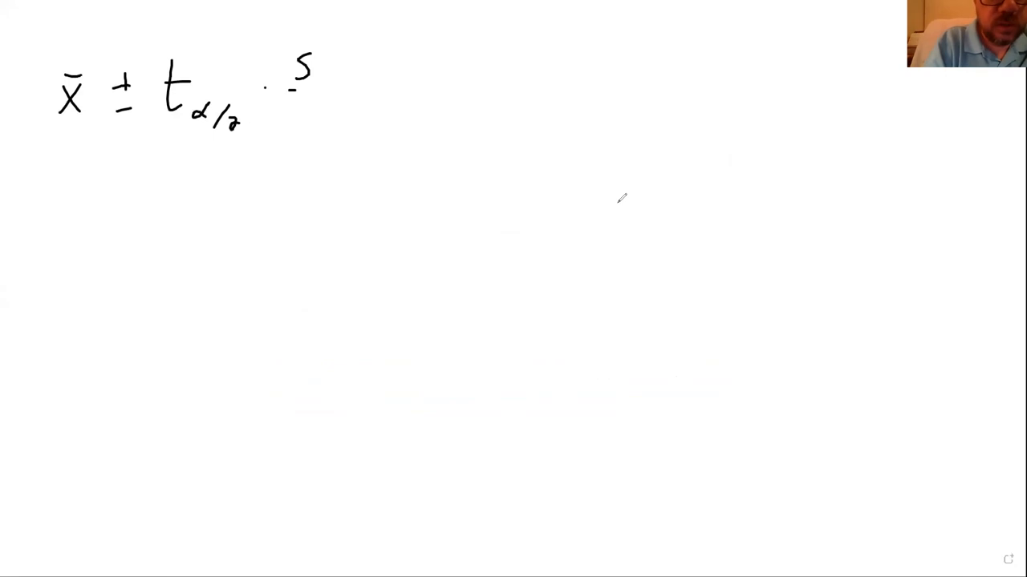
pyautogui.moveTo(289, 96); pyautogui.dragTo(329, 128)
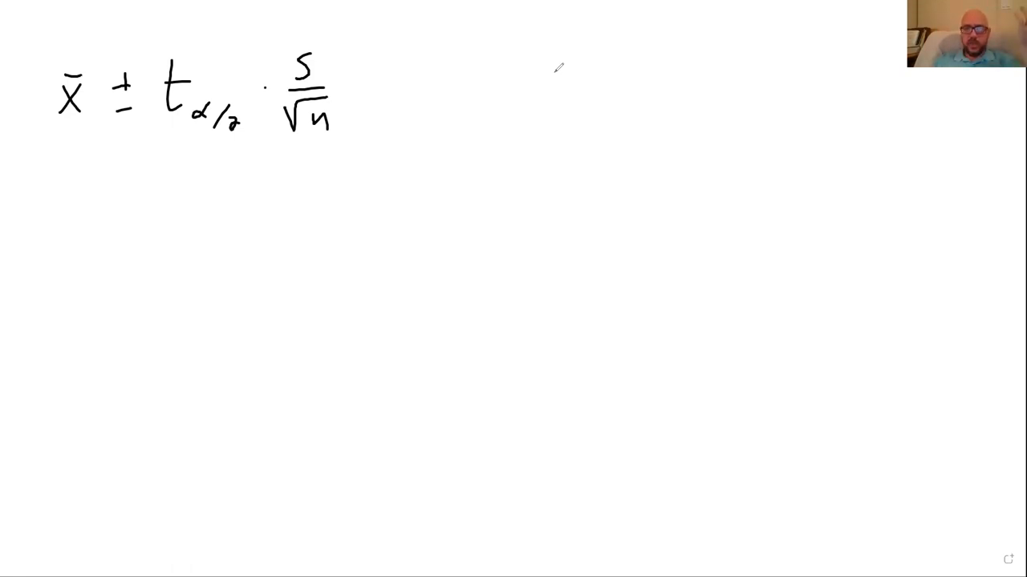
pyautogui.moveTo(559, 68)
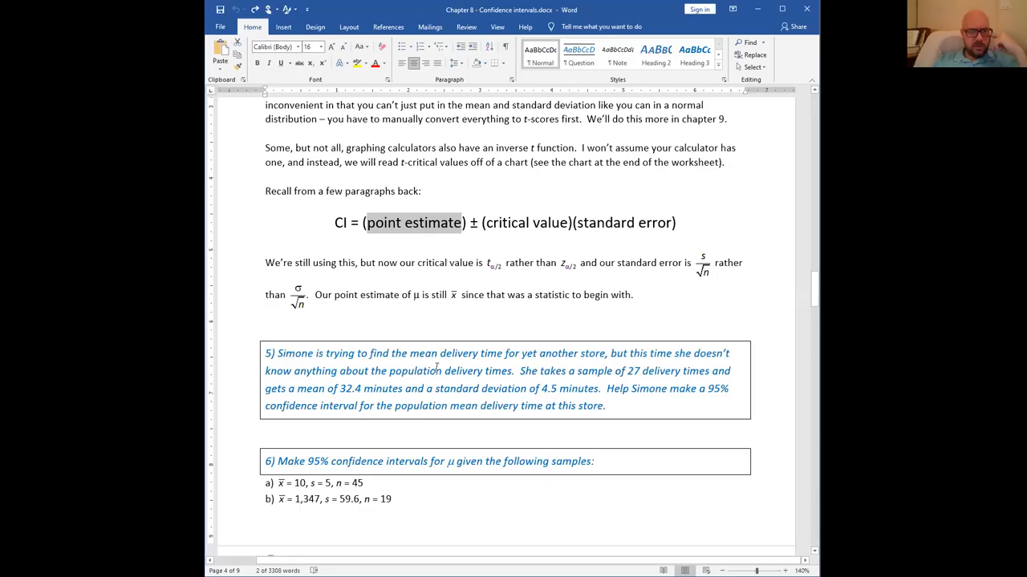
pyautogui.scroll(-3)
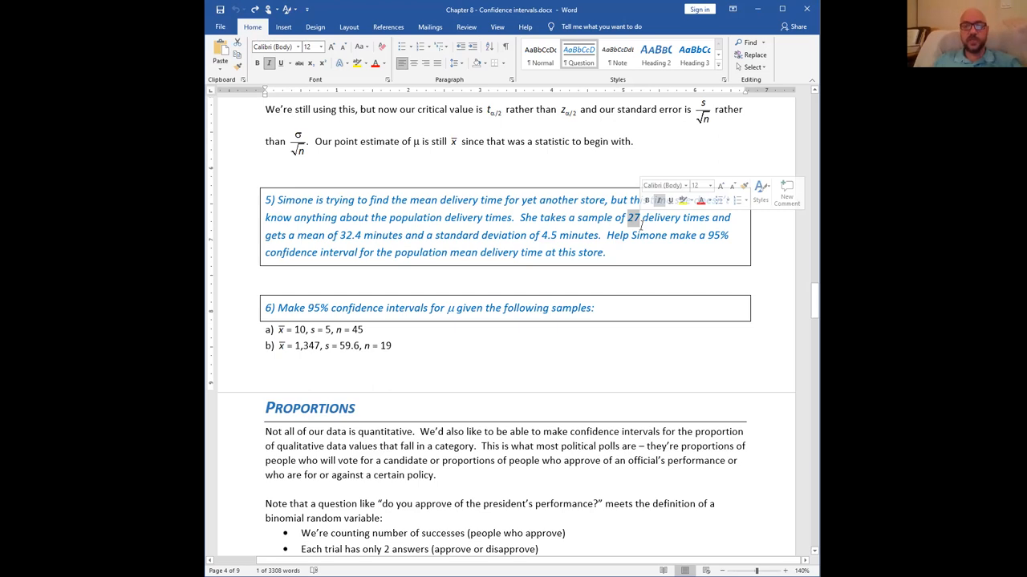
pyautogui.moveTo(631, 226)
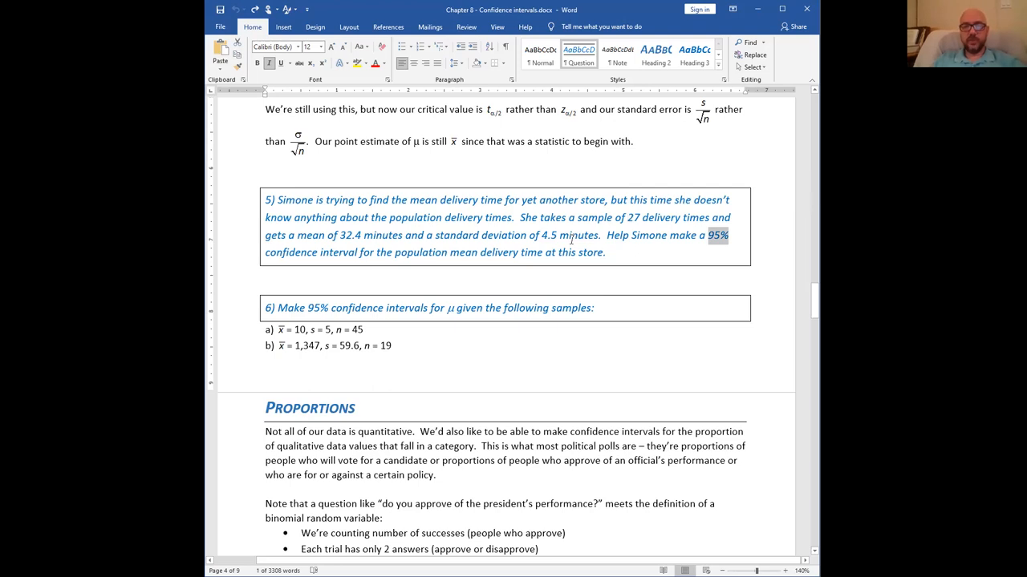
pyautogui.scroll(-3)
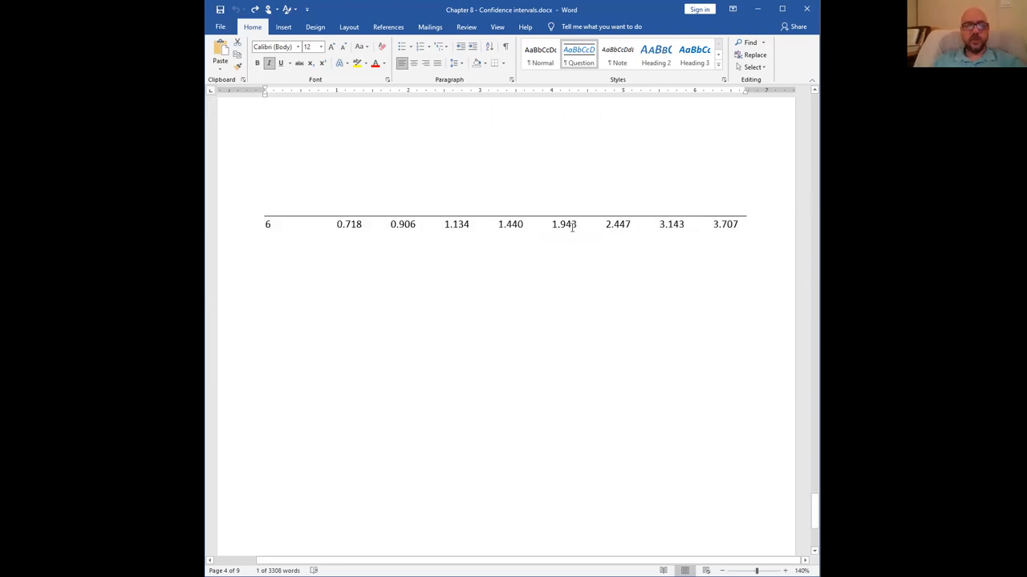
# Step: Scroll down to the t-table and read the 95% column at 26 degrees of freedom
pyautogui.scroll(-3)
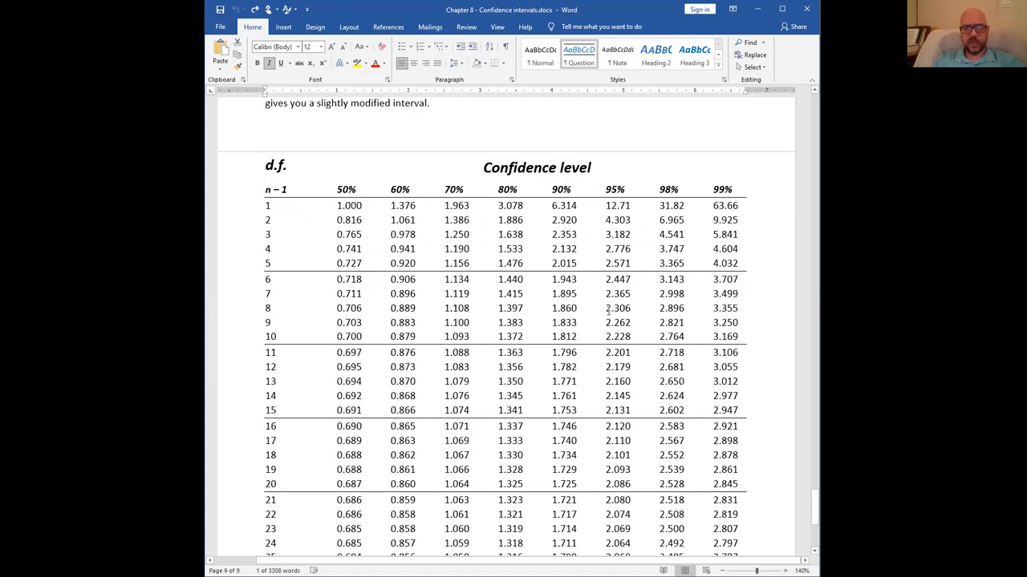
pyautogui.scroll(-3)
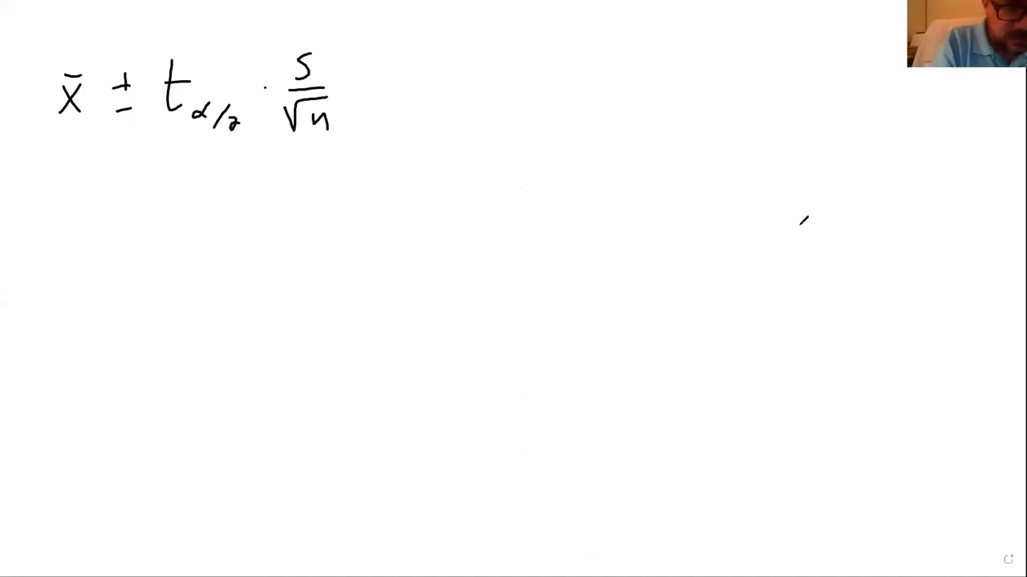
# Step: Handwrite 32.4 ± 2.056 · 4.5/√27 below the formula
pyautogui.moveTo(57, 184); pyautogui.dragTo(124, 212)
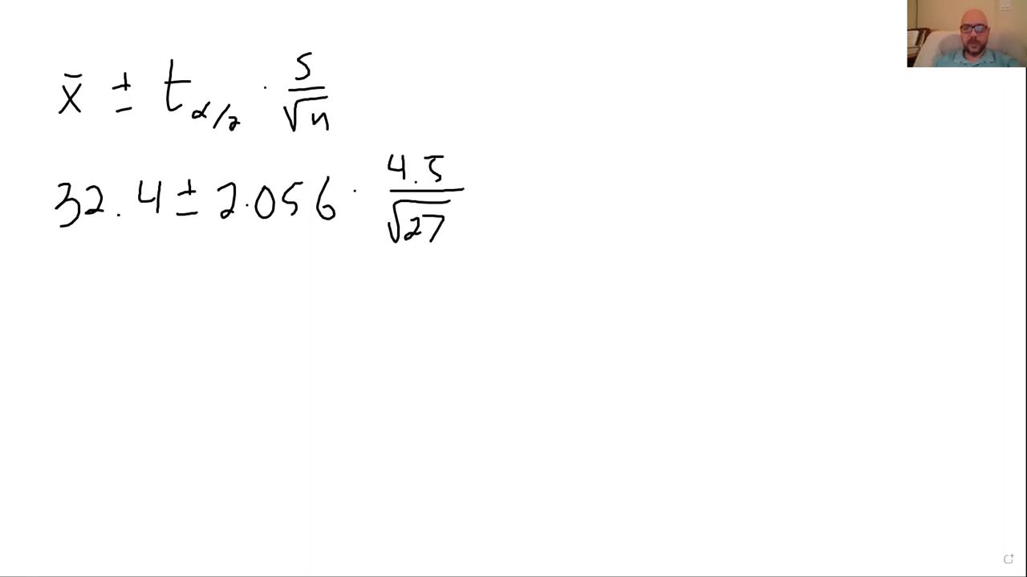
pyautogui.moveTo(166, 299)
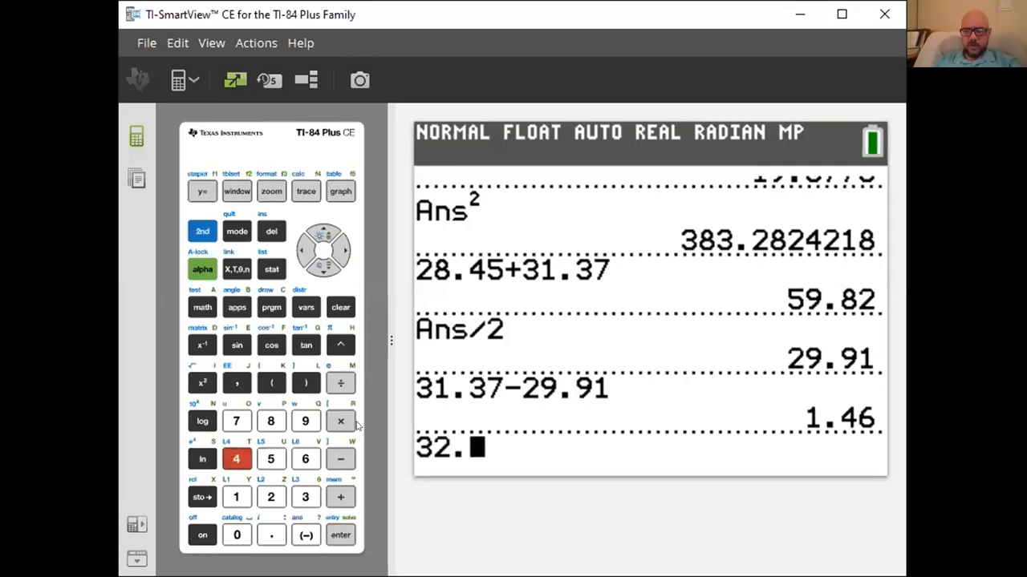
# Step: Key in 32.4 − 2.056·4.5/√27 and 32.4 + 2.056·4.5/√27 on the home screen
pyautogui.click(340, 459)
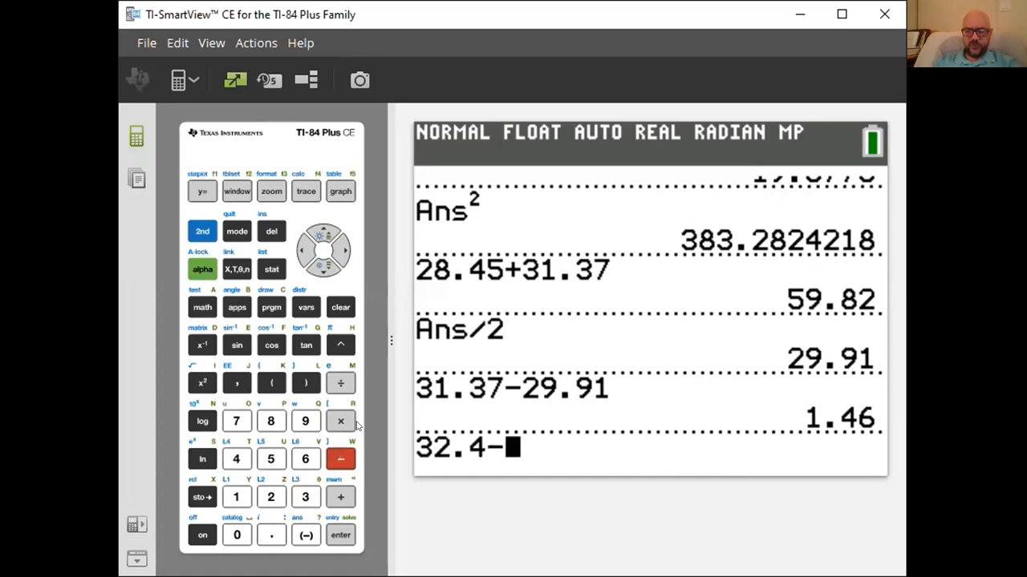
pyautogui.click(271, 496)
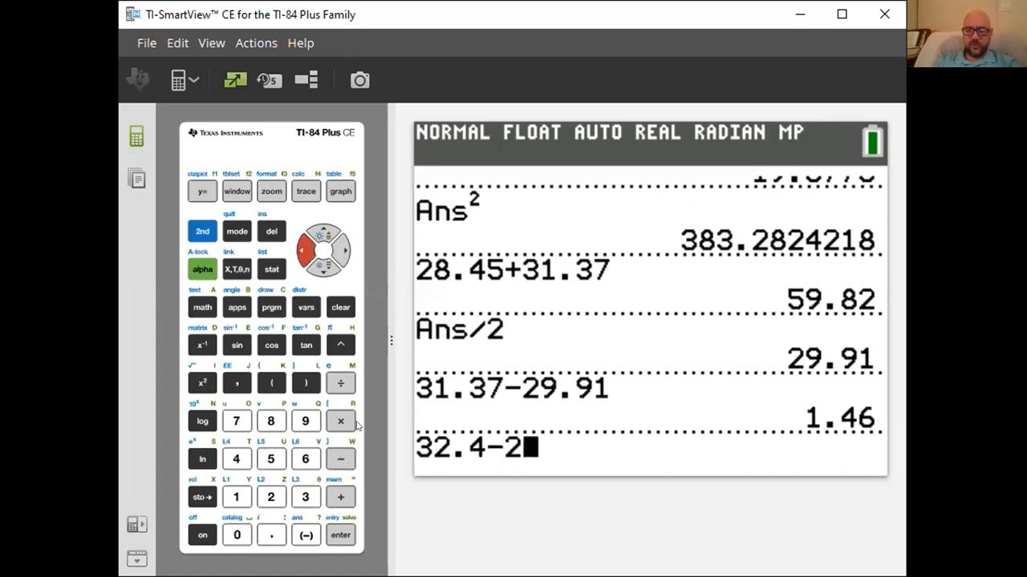
pyautogui.click(305, 459)
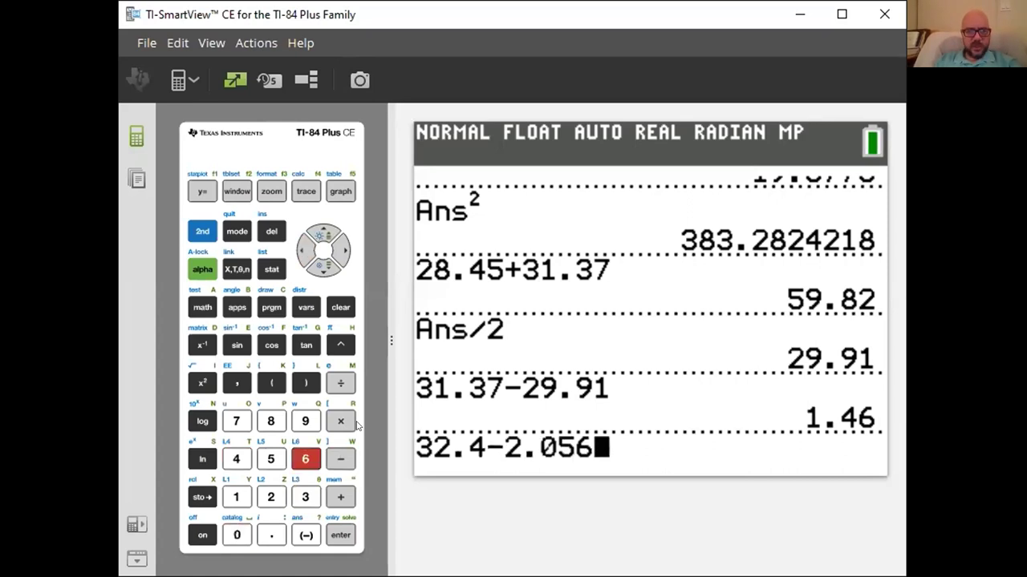
pyautogui.click(340, 421)
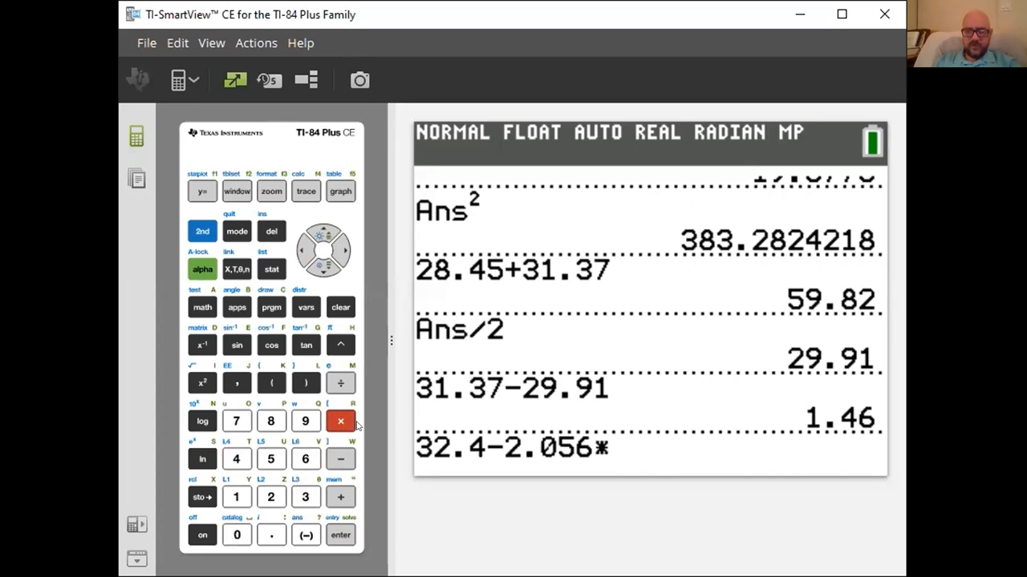
pyautogui.click(340, 383)
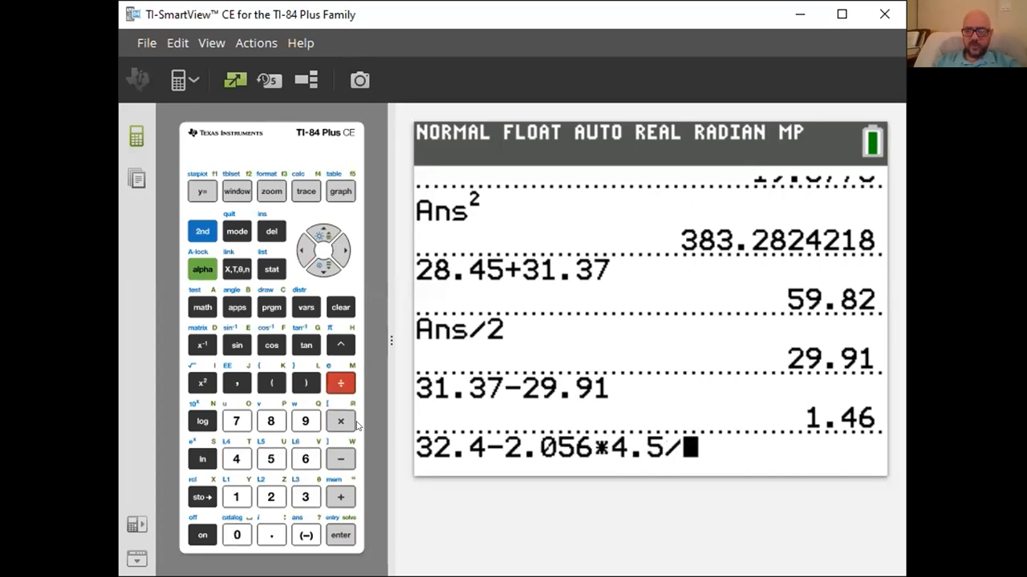
pyautogui.click(202, 383)
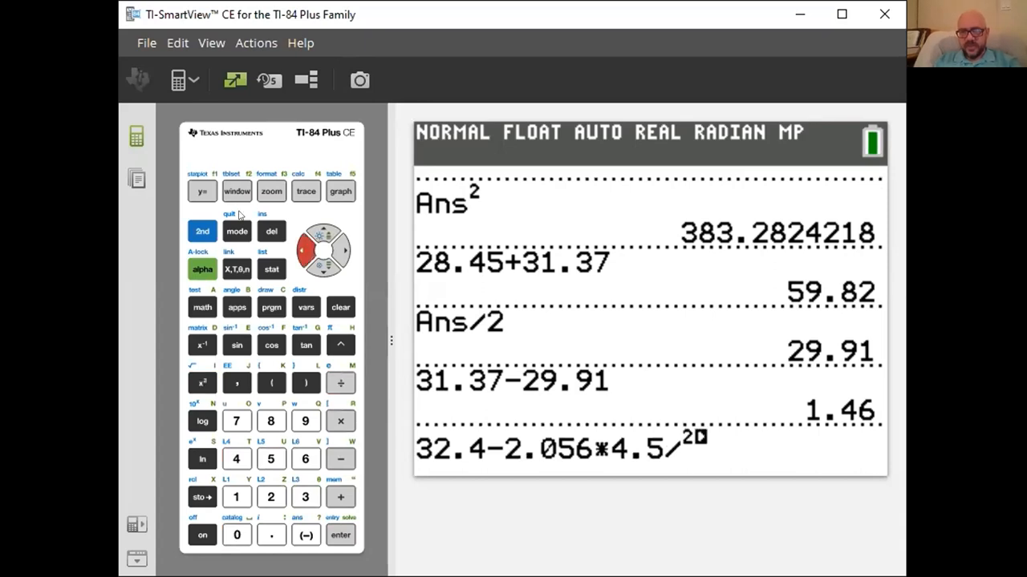
pyautogui.moveTo(303, 250)
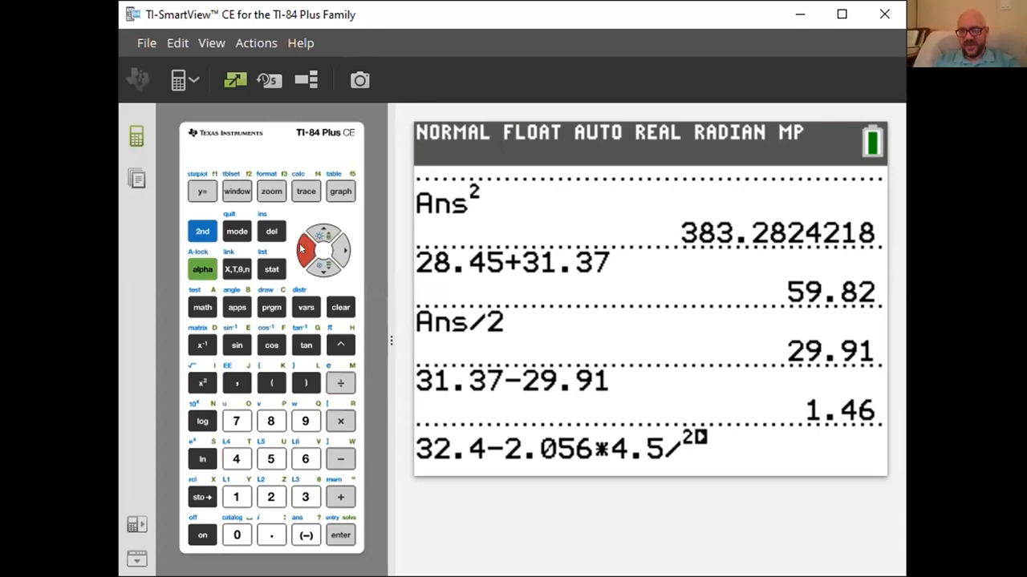
pyautogui.click(271, 231)
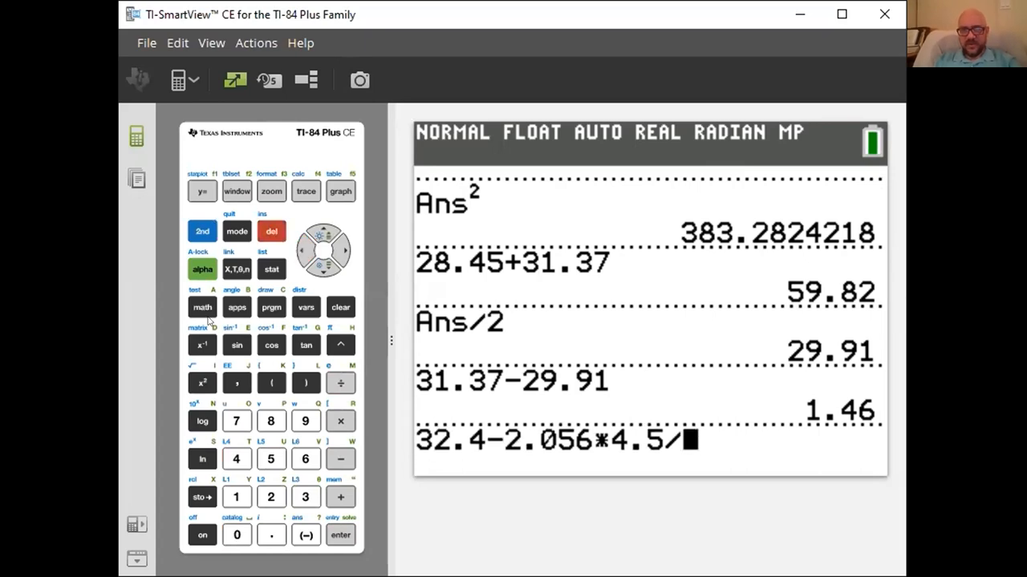
pyautogui.click(202, 383)
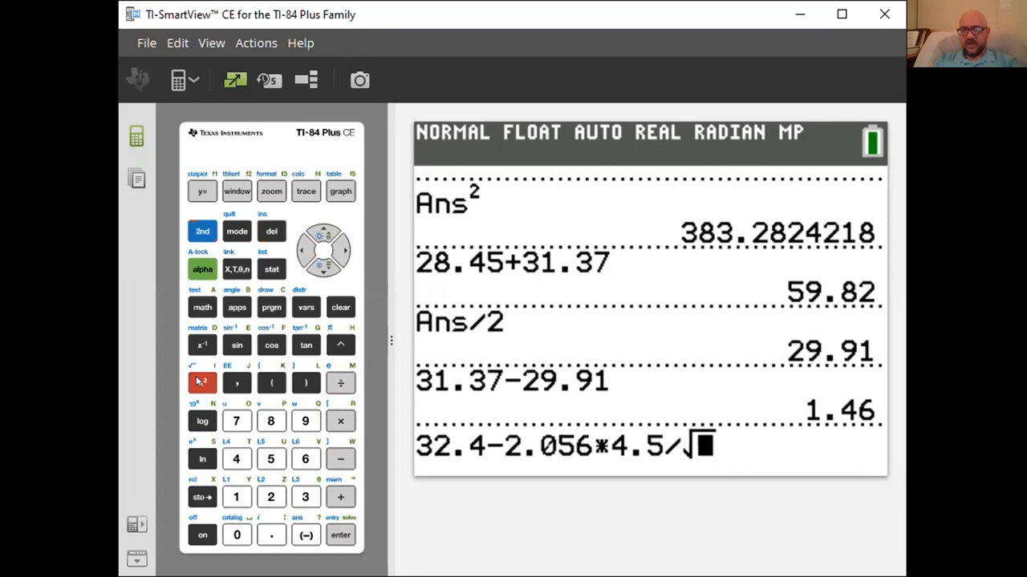
pyautogui.click(236, 421)
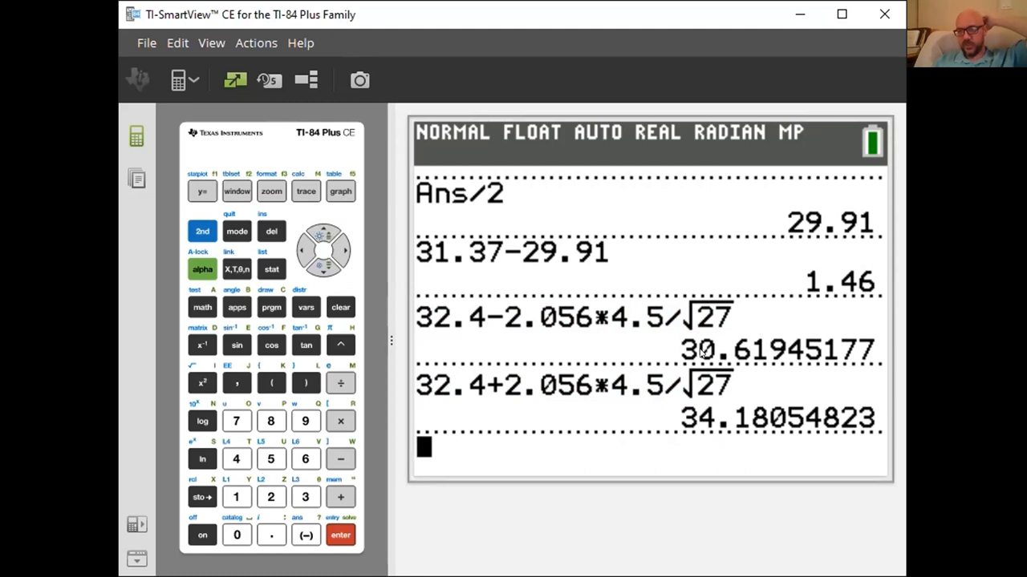
pyautogui.moveTo(732, 423)
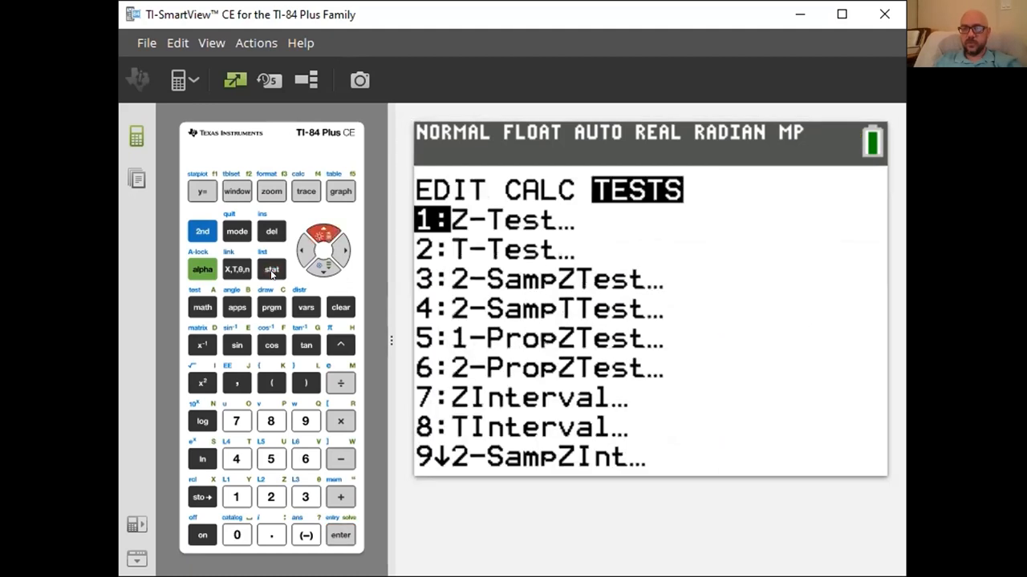
# Step: Choose TInterval, set Inpt to Stats, and enter x̄ 32.4, Sx 4.5, n 27
pyautogui.click(323, 265)
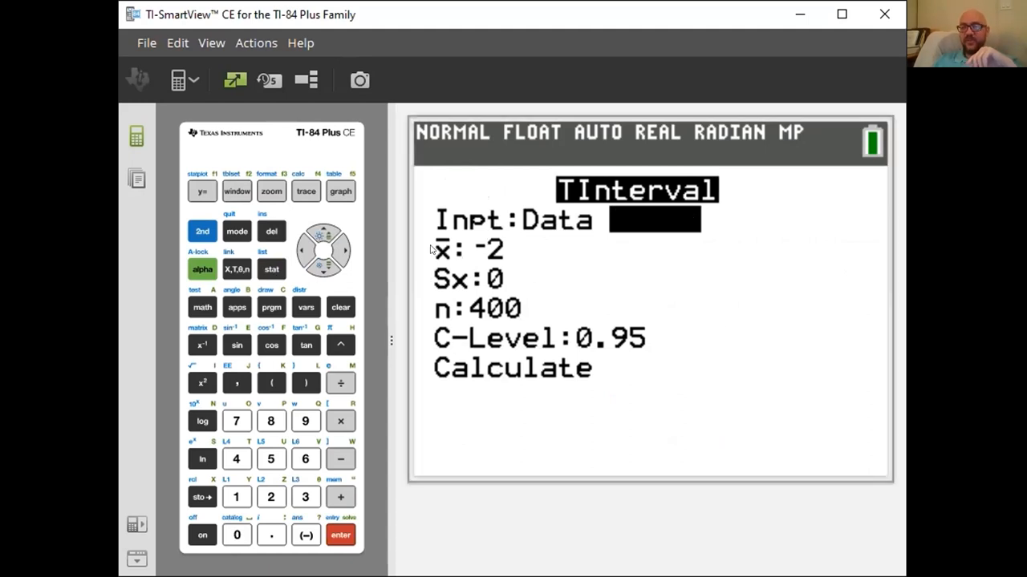
pyautogui.moveTo(445, 308)
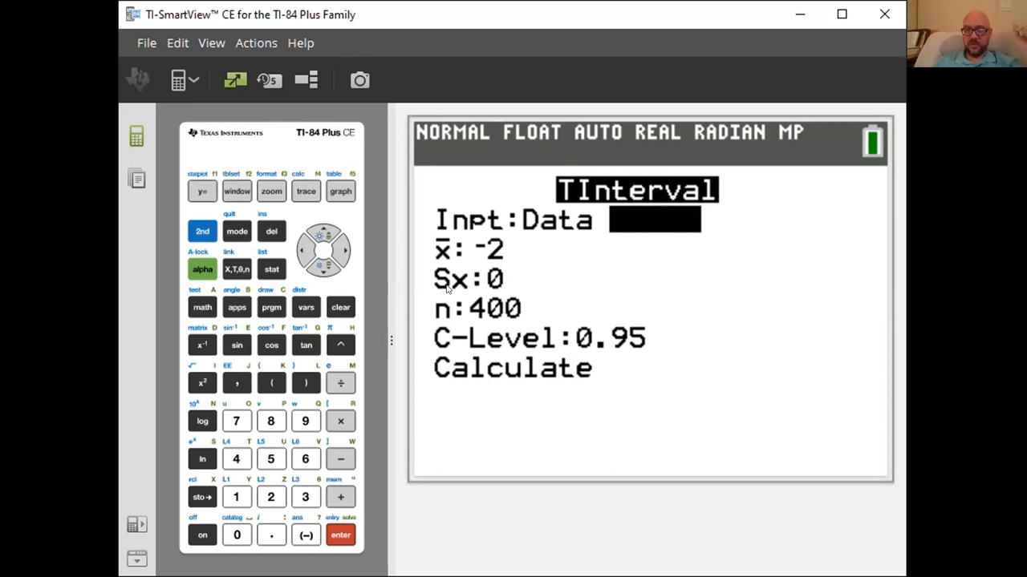
pyautogui.click(236, 459)
pyautogui.write('32.4')
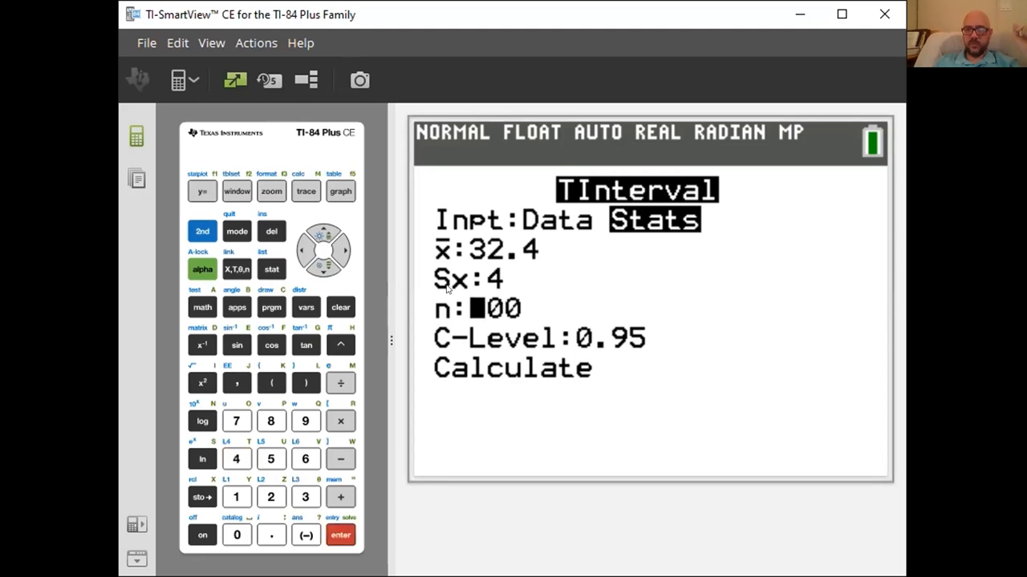
pyautogui.click(271, 459)
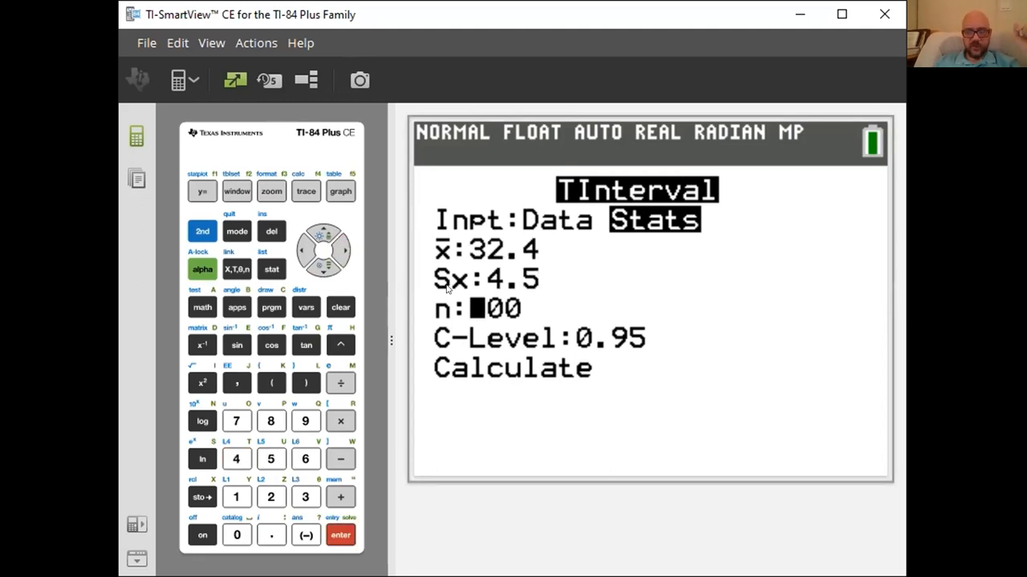
pyautogui.click(235, 421)
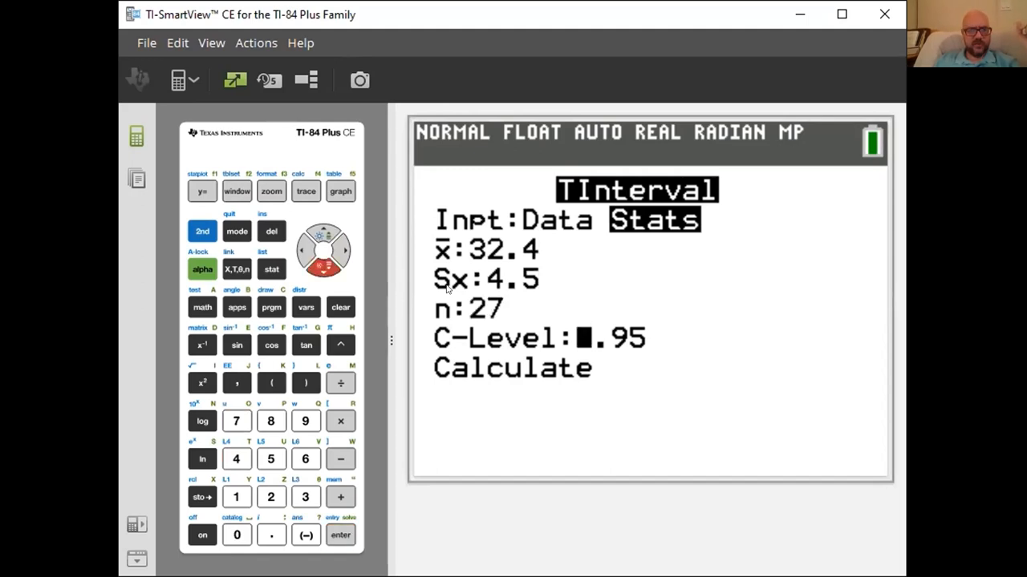
pyautogui.moveTo(528, 50)
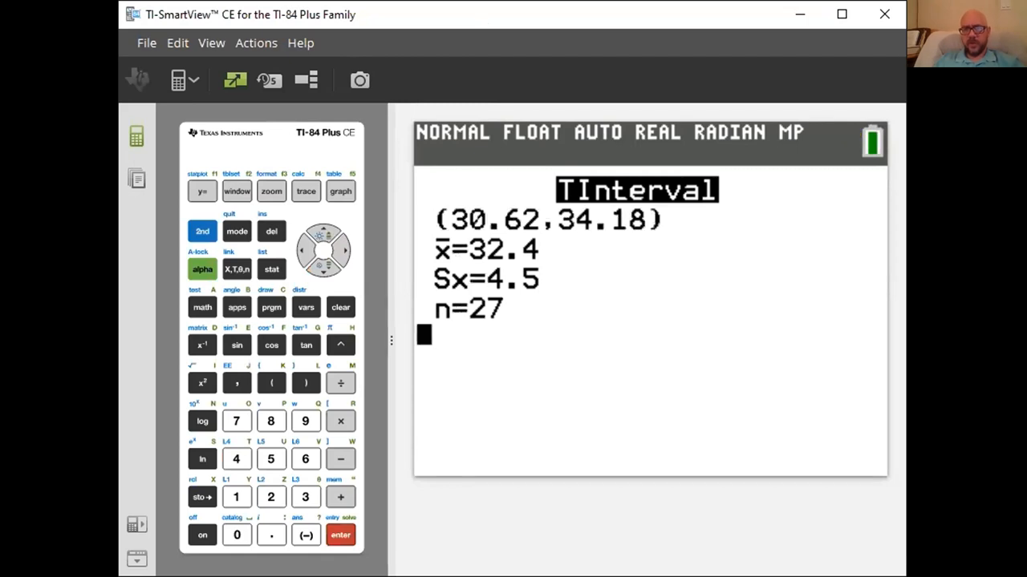
pyautogui.moveTo(642, 233)
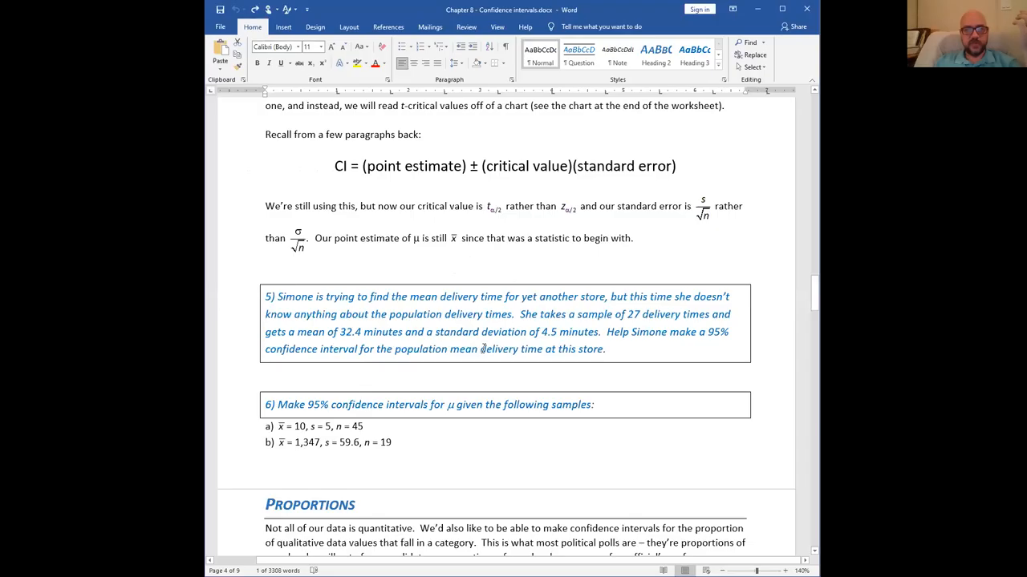
# Step: Scroll down until problem 6 parts a and b are visible
pyautogui.scroll(-3)
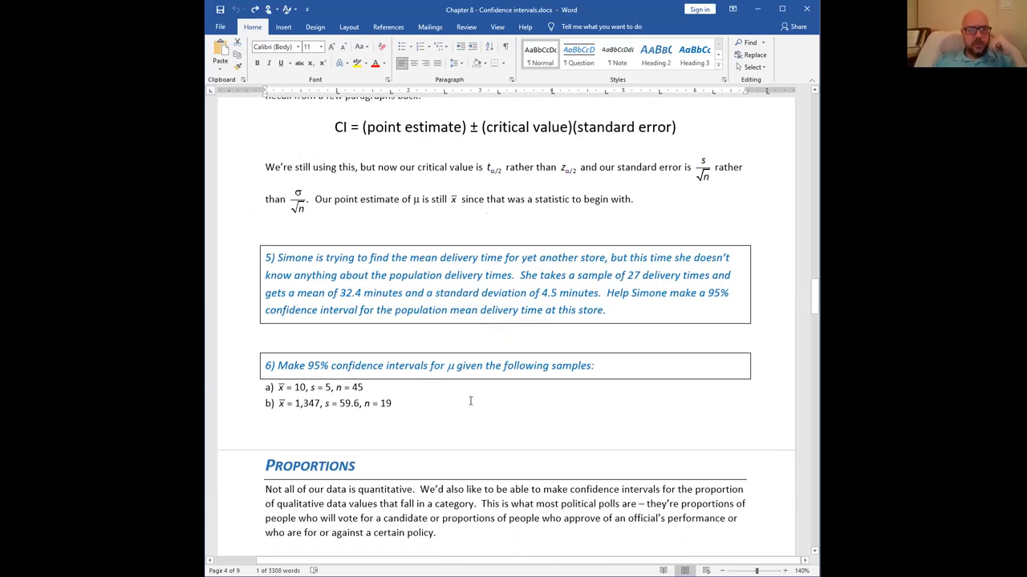
pyautogui.scroll(-3)
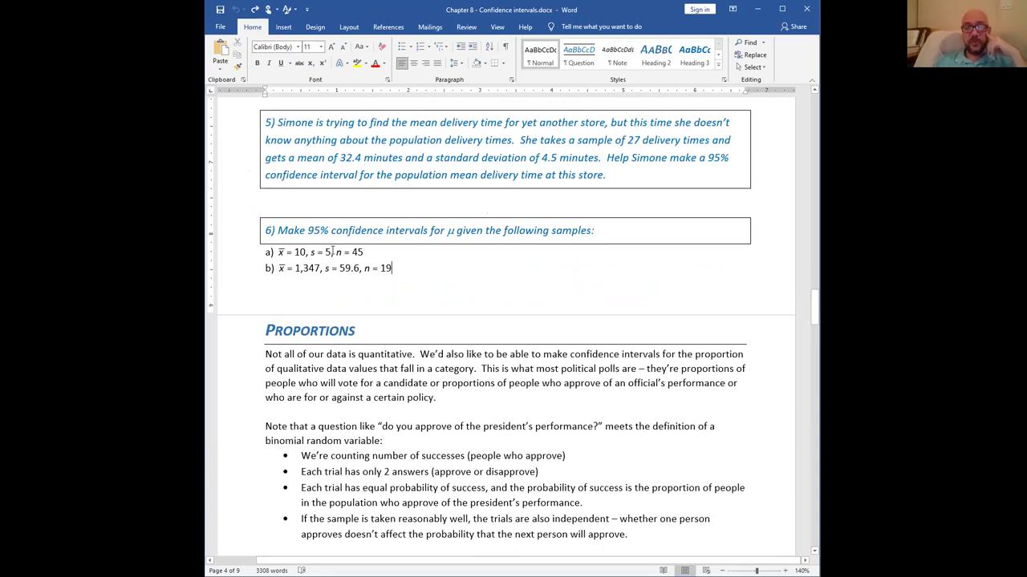
pyautogui.moveTo(283, 99)
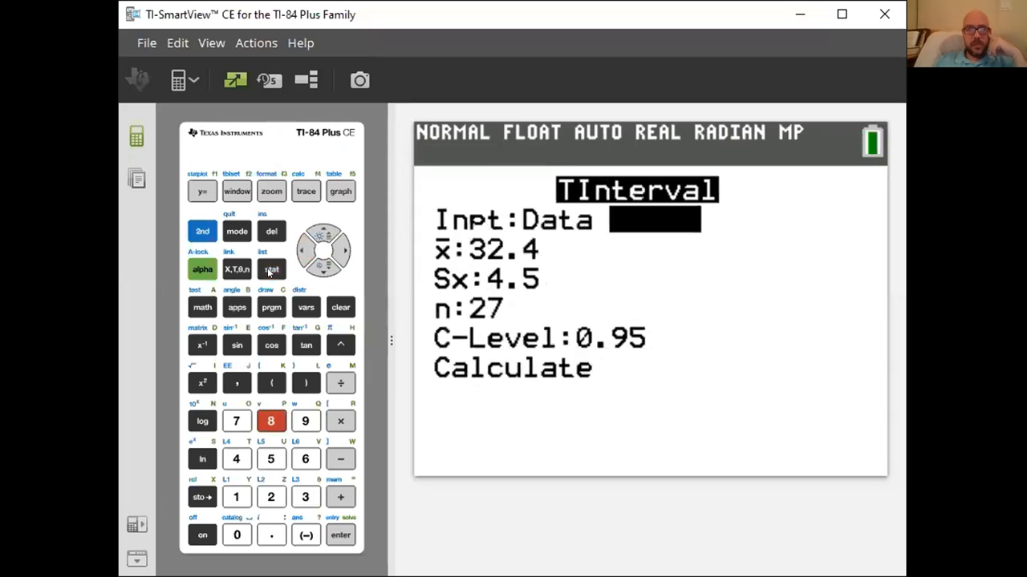
# Step: Run TInterval with x̄ 10, Sx 5, n 45 at 95% confidence, giving (8.4978, 11.502)
pyautogui.click(345, 250)
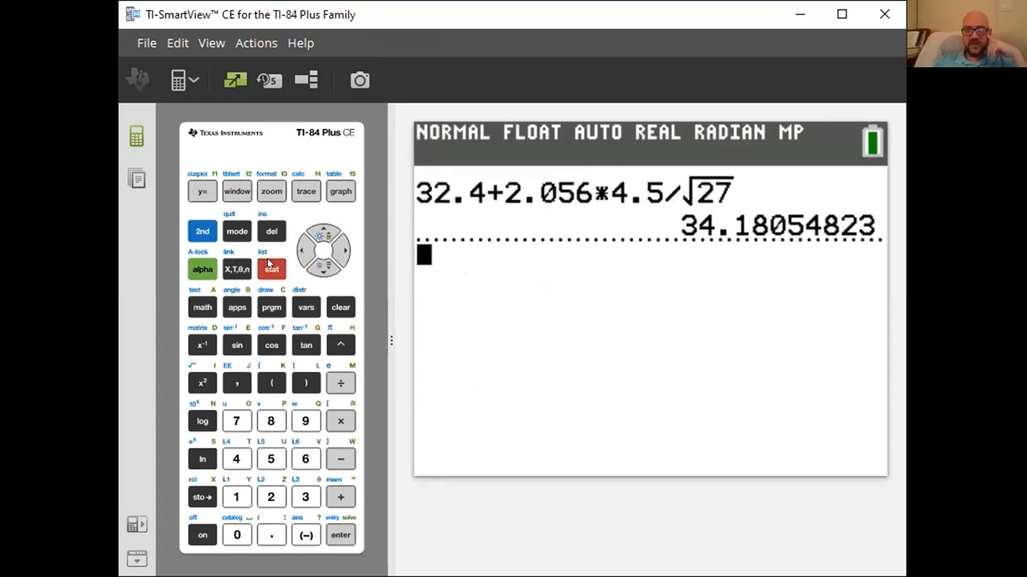
pyautogui.click(272, 269)
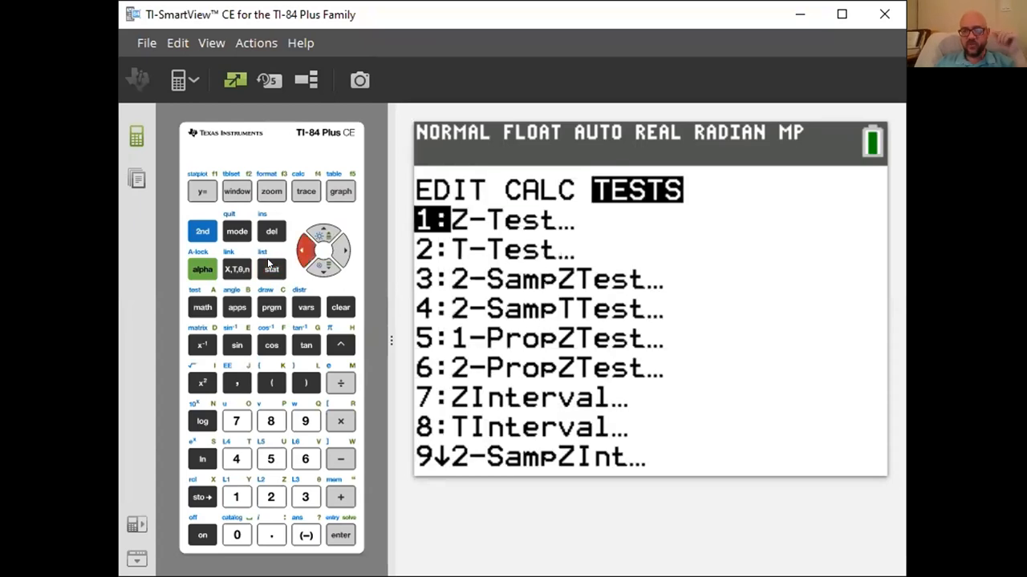
pyautogui.click(271, 420)
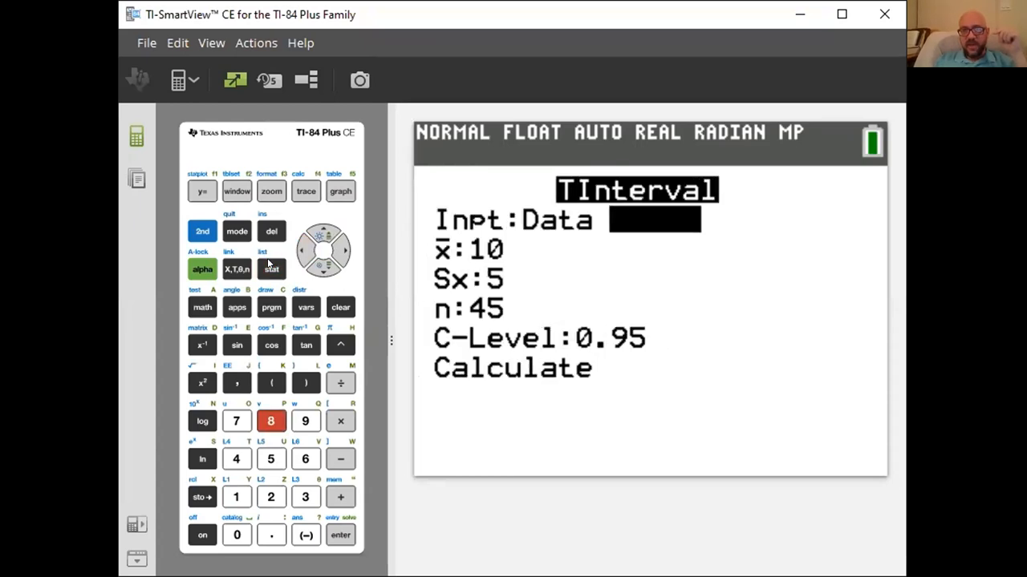
pyautogui.click(340, 250)
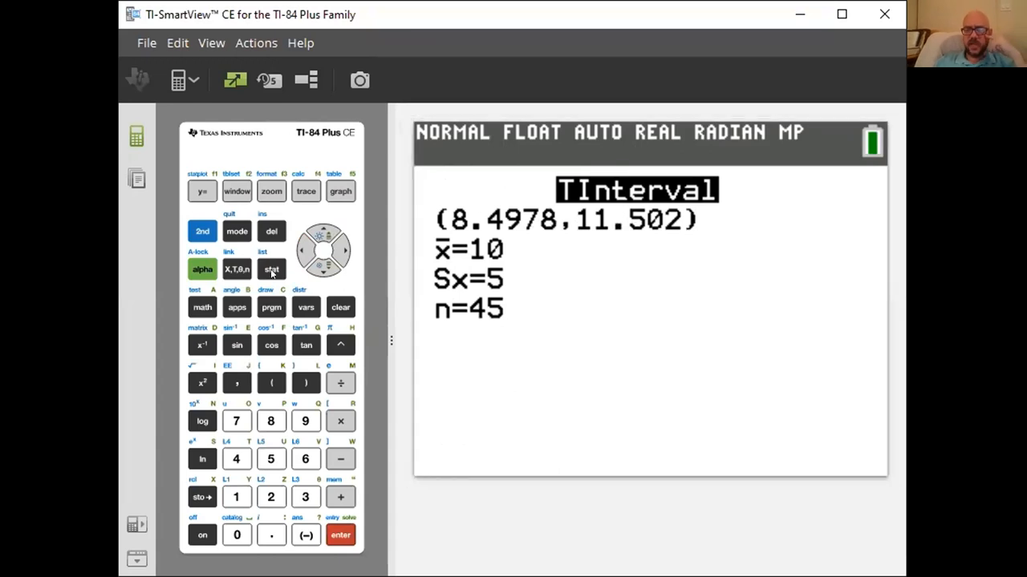
# Step: Run TInterval with x̄ 1347, Sx 59.6, n 19 at 95%, giving (1318.3, 1375.7)
pyautogui.click(272, 269)
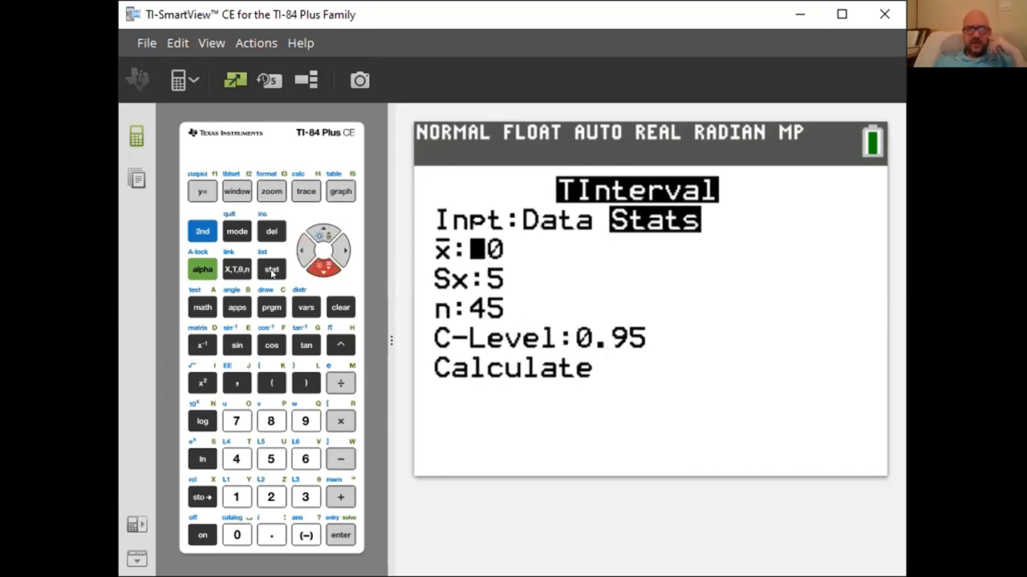
pyautogui.write('1347')
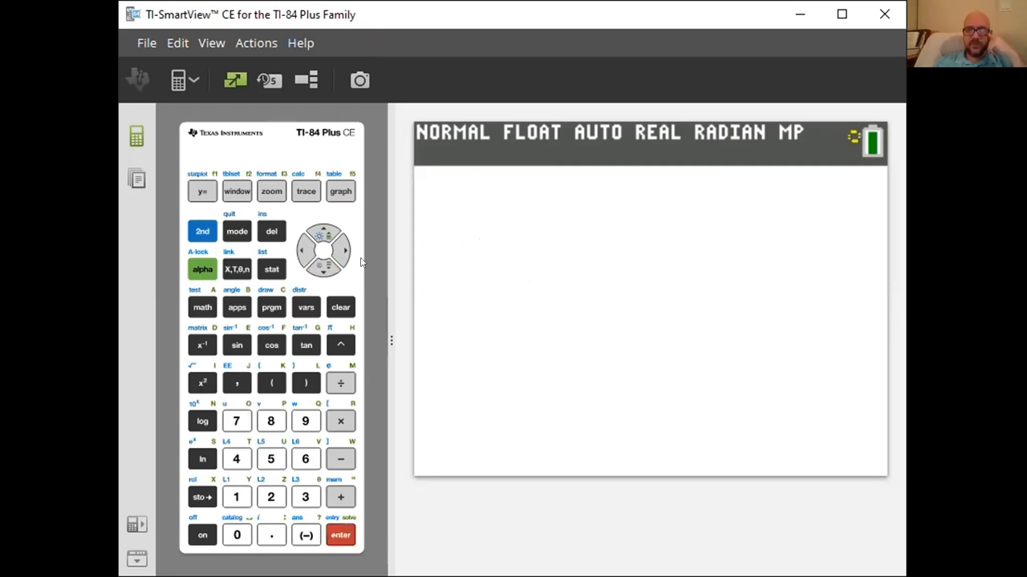
pyautogui.click(340, 535)
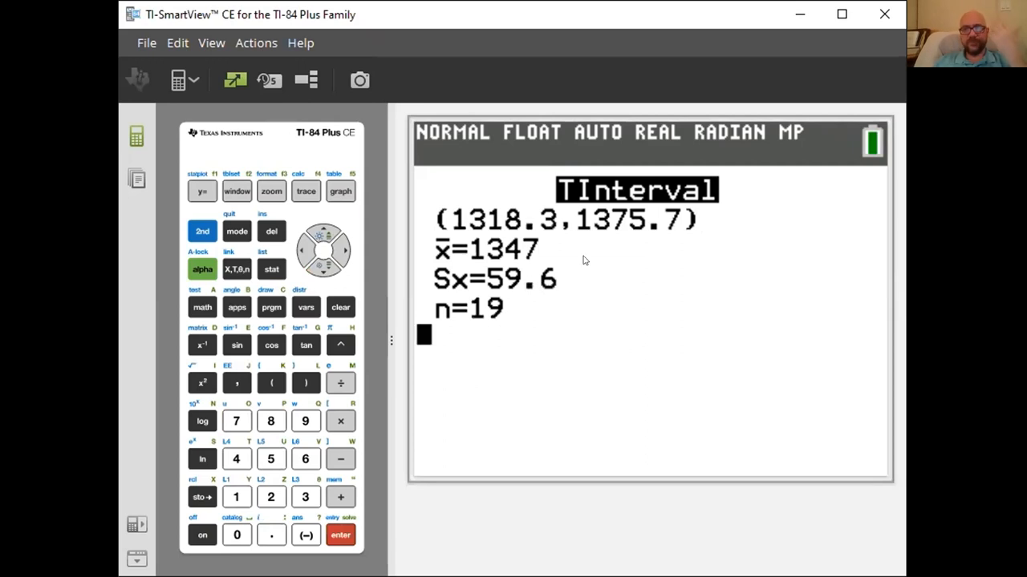
pyautogui.moveTo(195, 182)
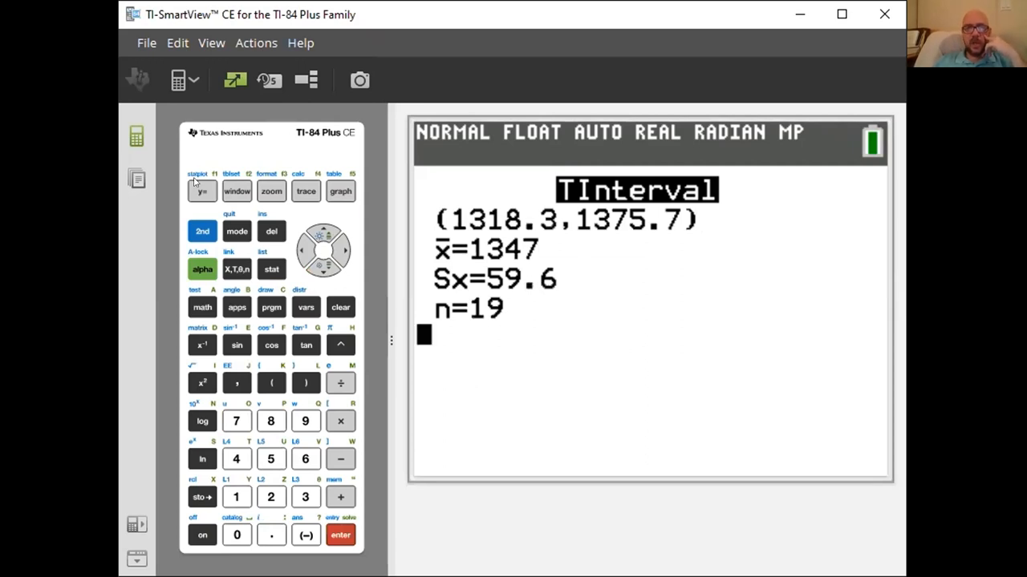